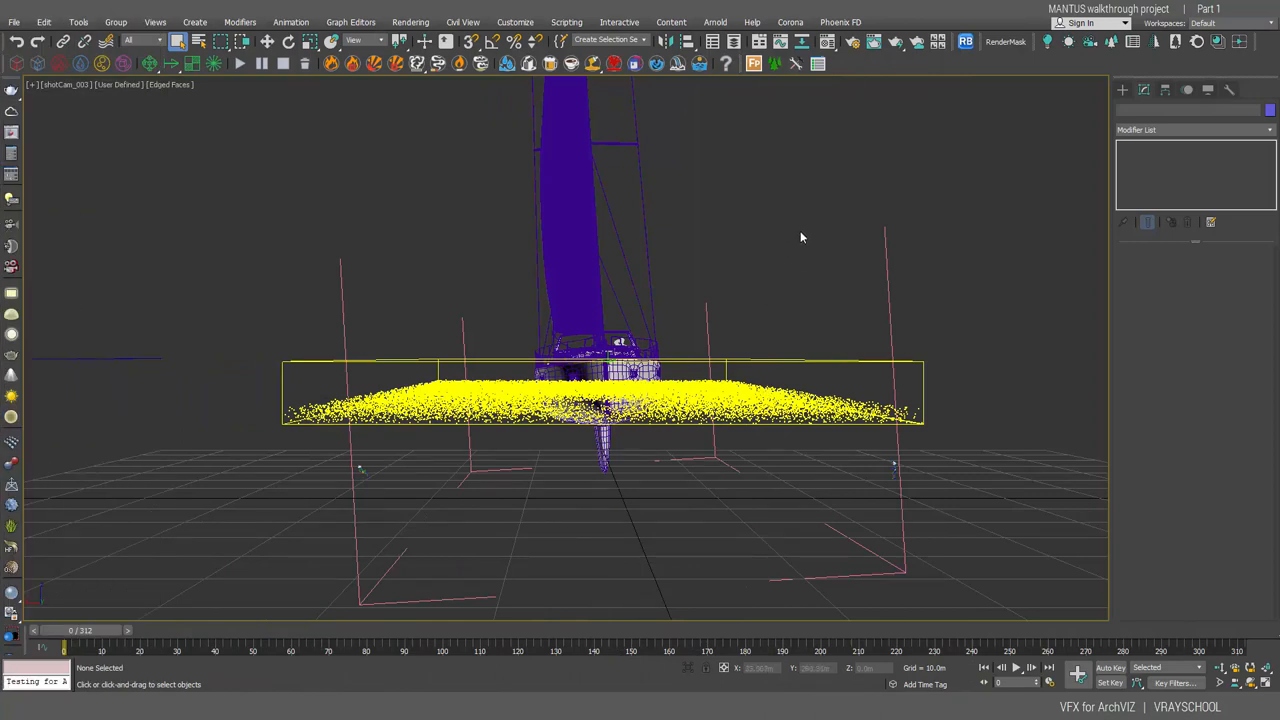
mouse_move(843, 161)
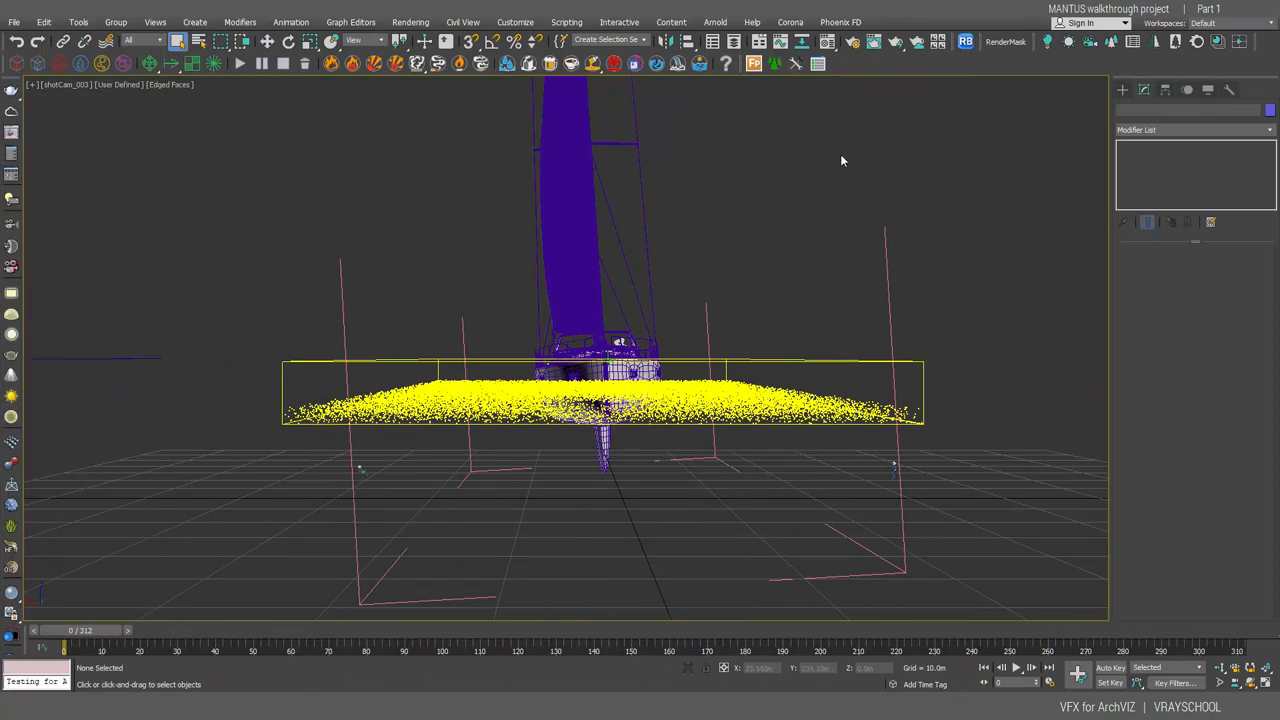
mouse_move(534, 510)
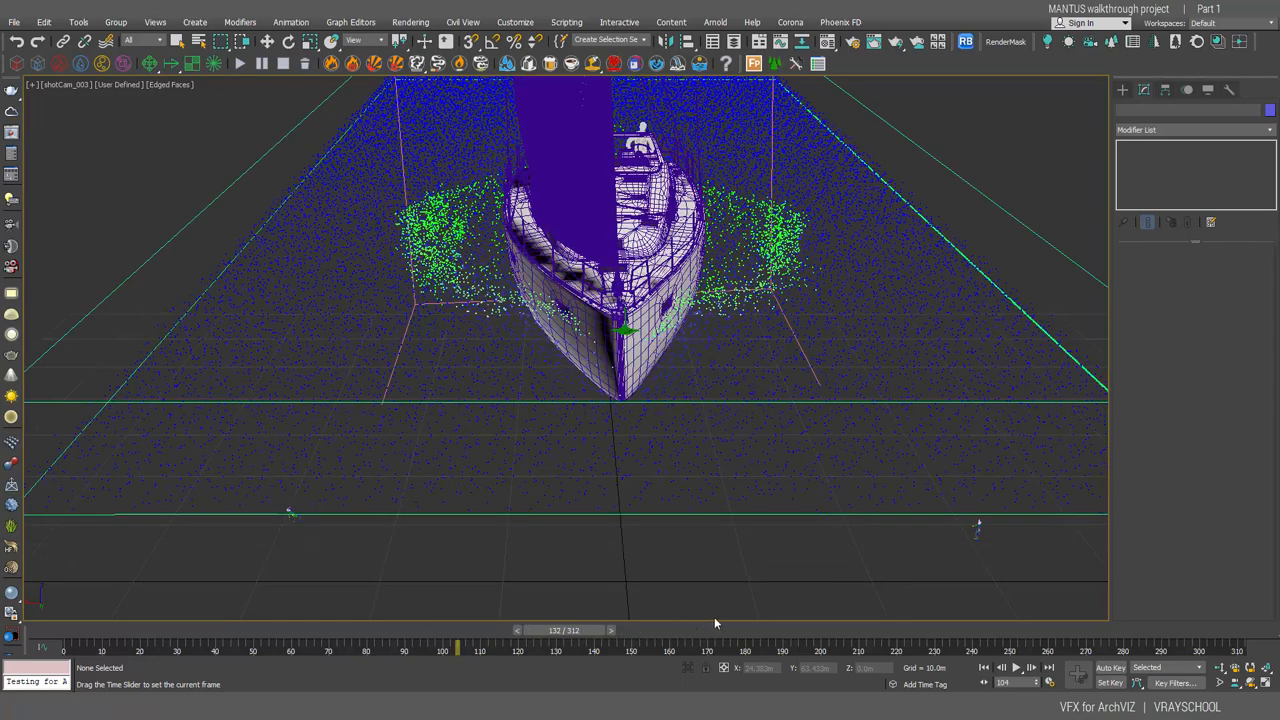
Step: Scrub the ocean simulation through frames 132–217 to watch foam along the bow and hull
left_click_drag(560, 630, 745, 630)
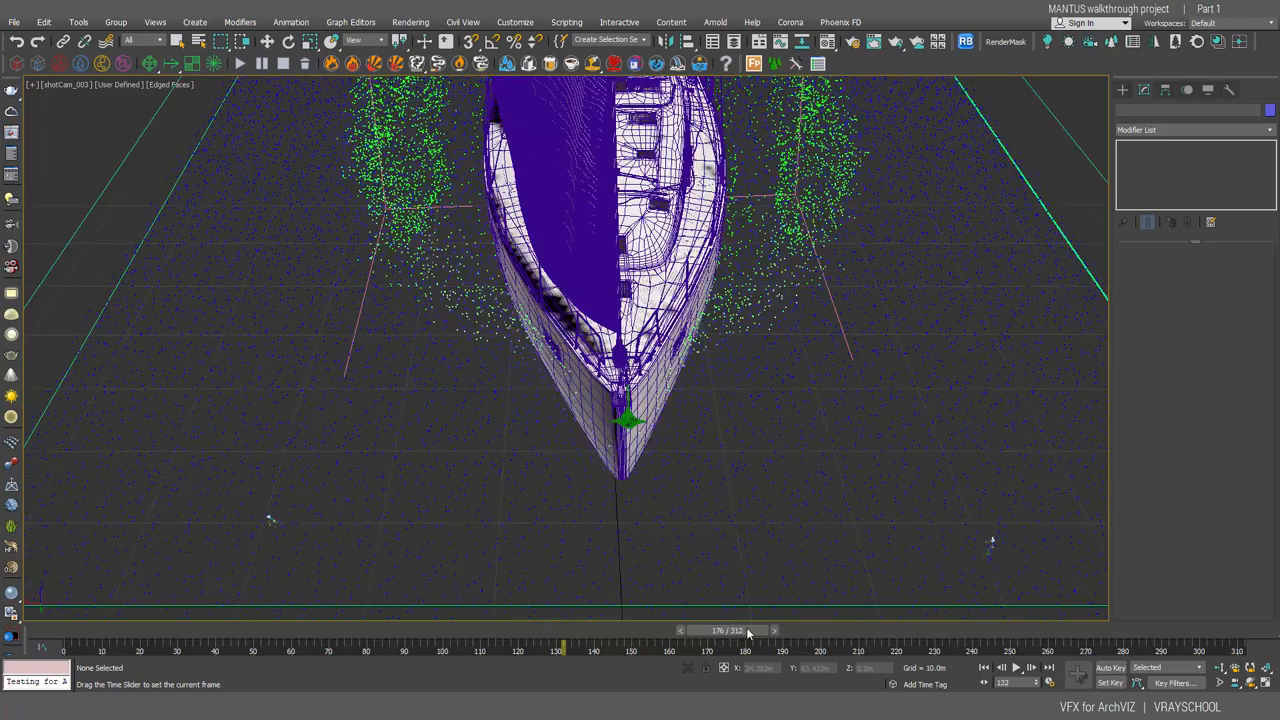
mouse_move(800, 634)
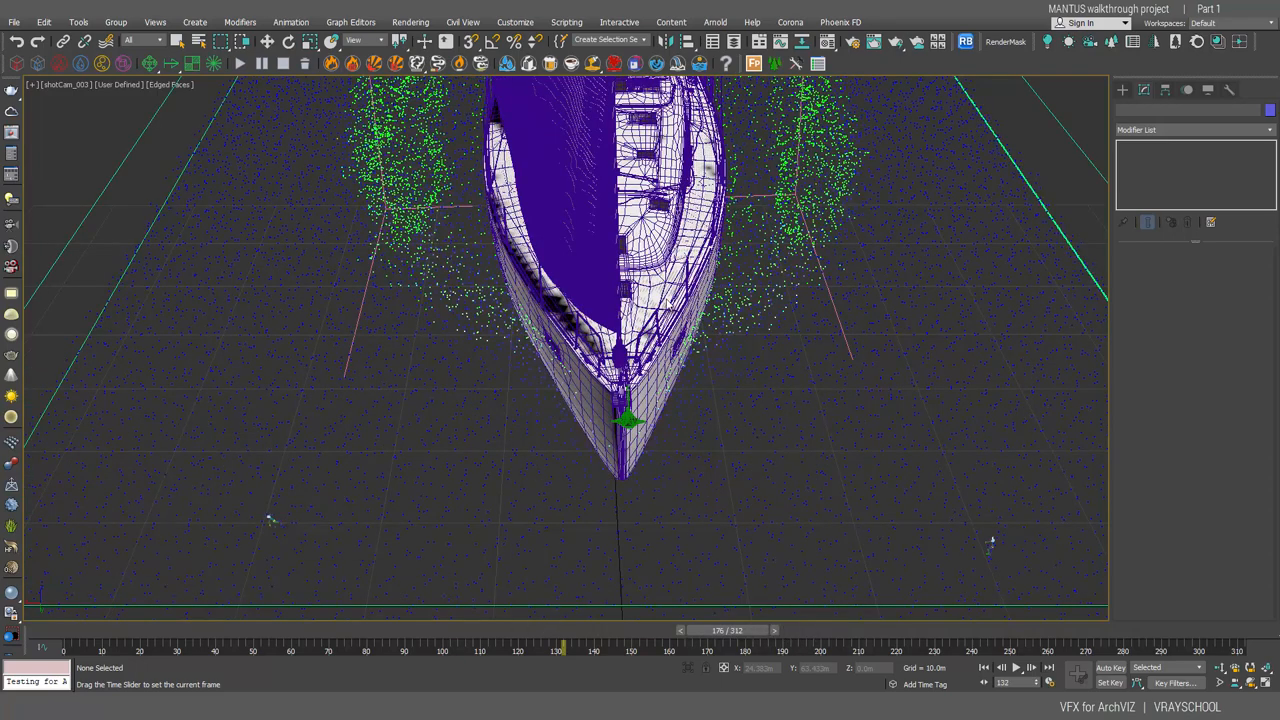
left_click_drag(562, 644, 730, 644)
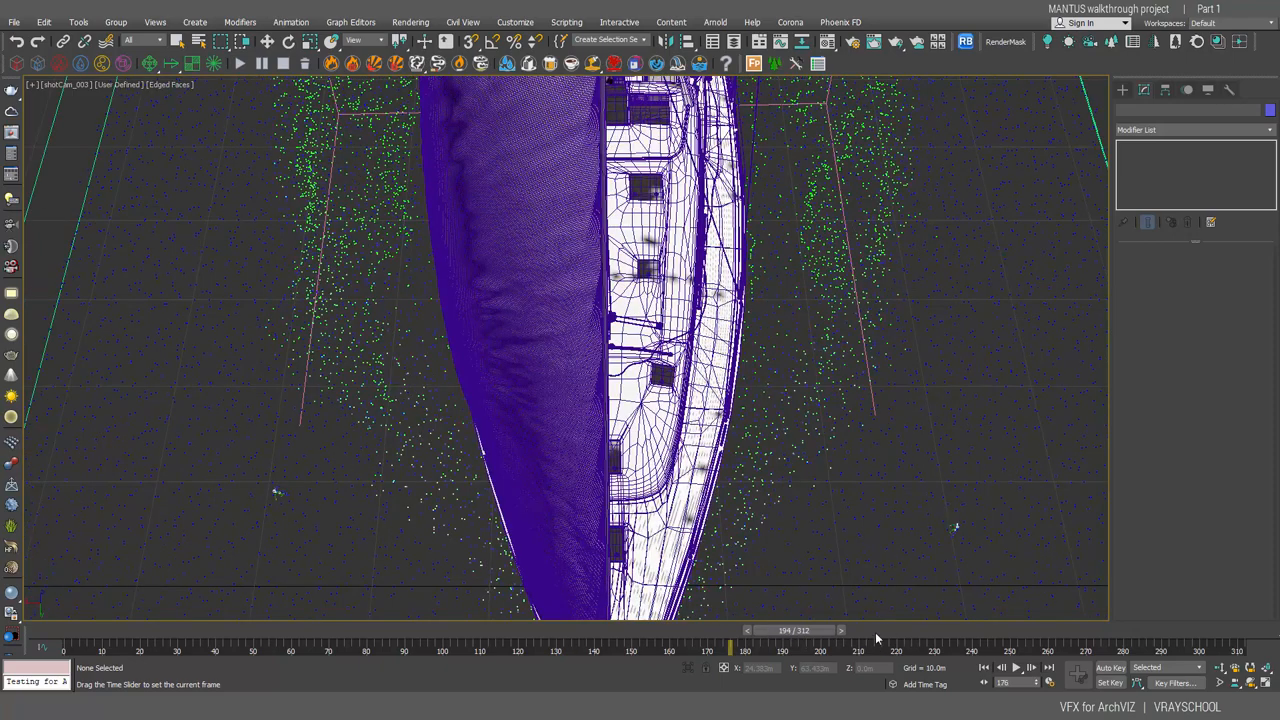
mouse_move(935, 633)
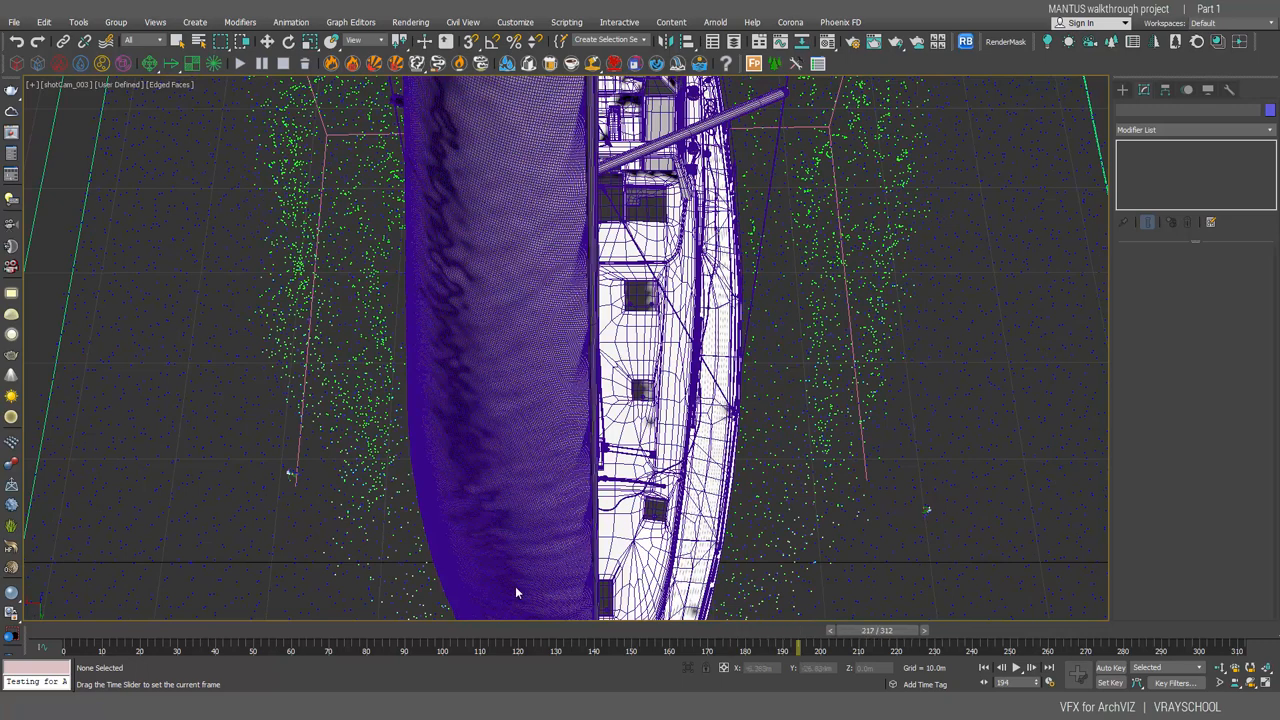
mouse_move(63, 633)
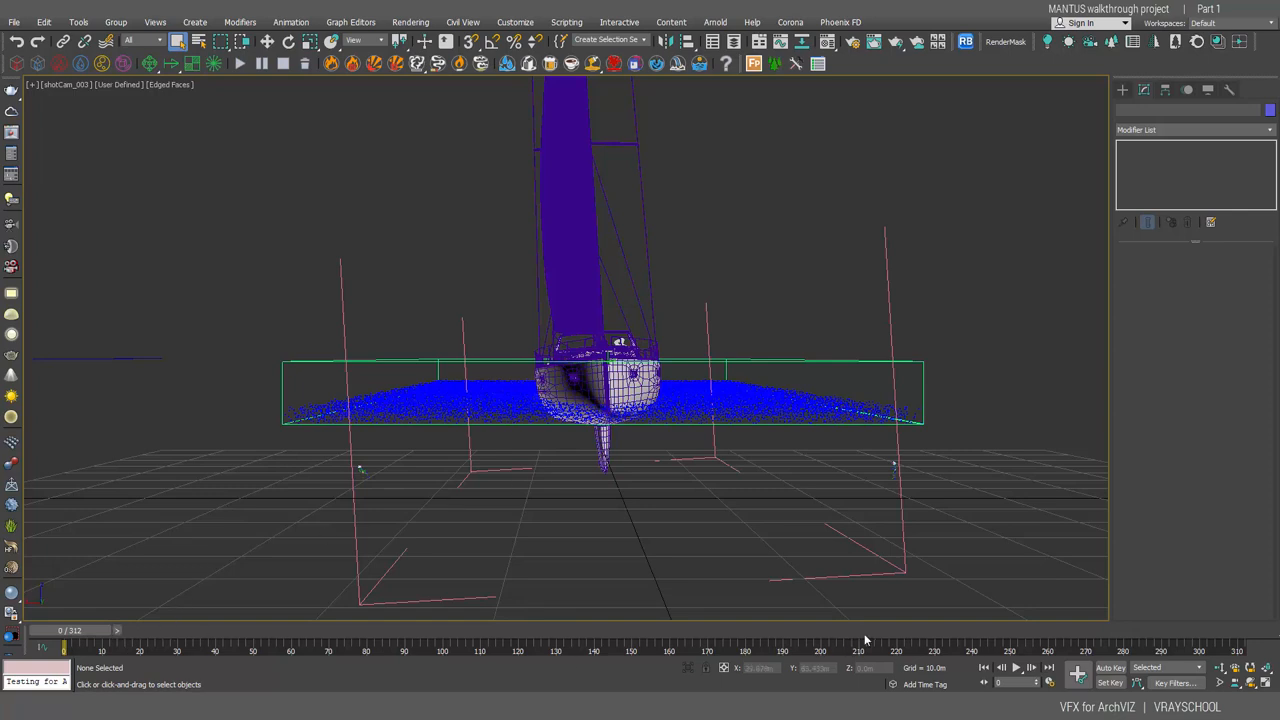
left_click_drag(65, 645, 890, 645)
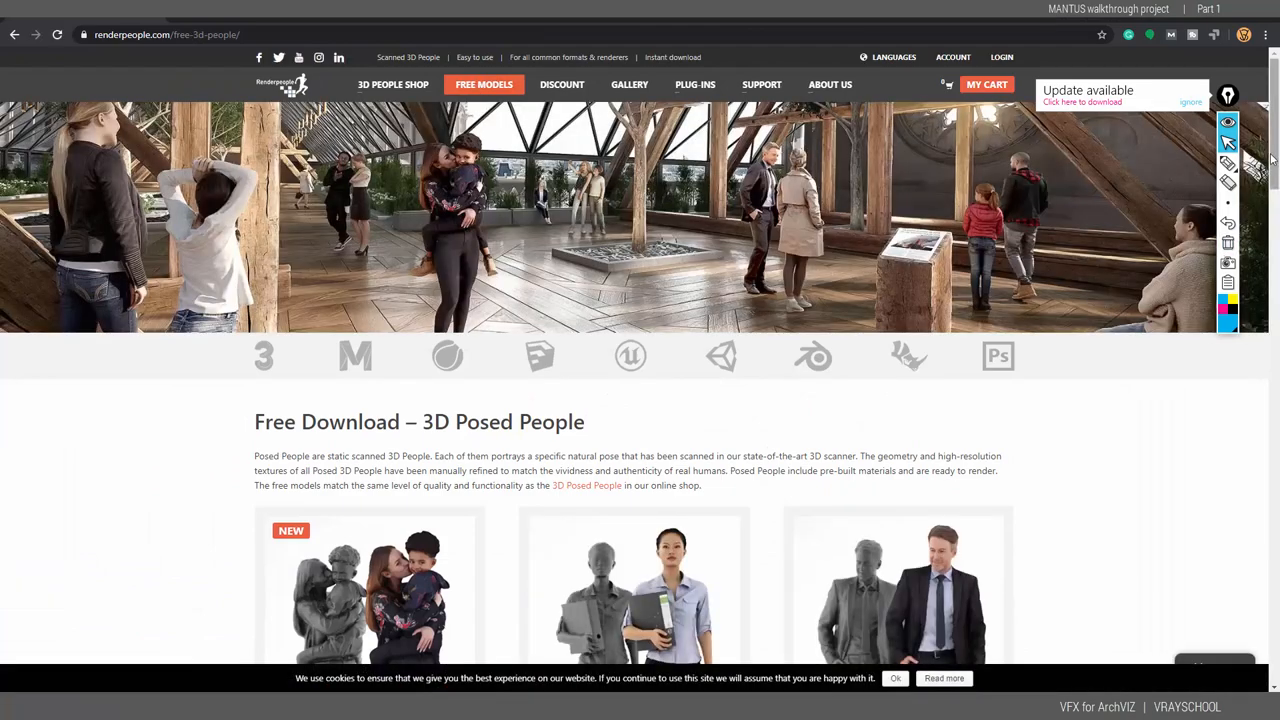
Step: Scroll renderpeople.com/free-3d-people down to the rigged people Free Download cards
scroll("down", 3)
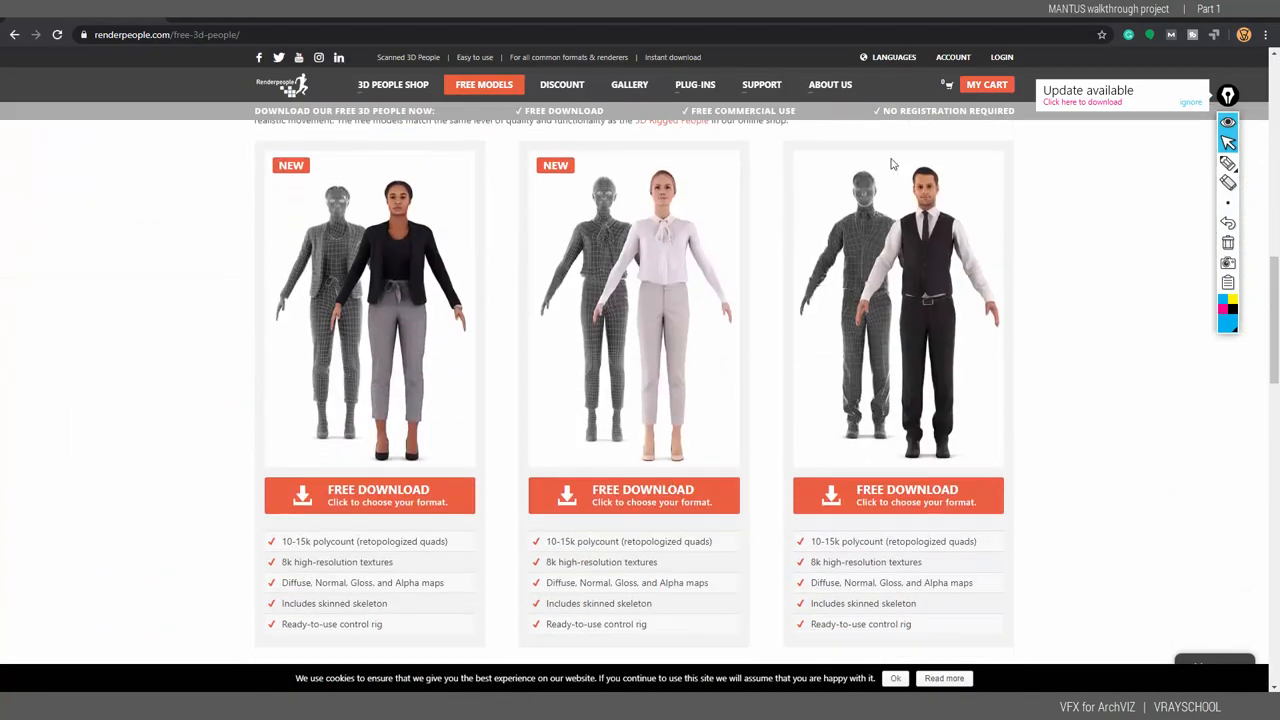
mouse_move(900, 495)
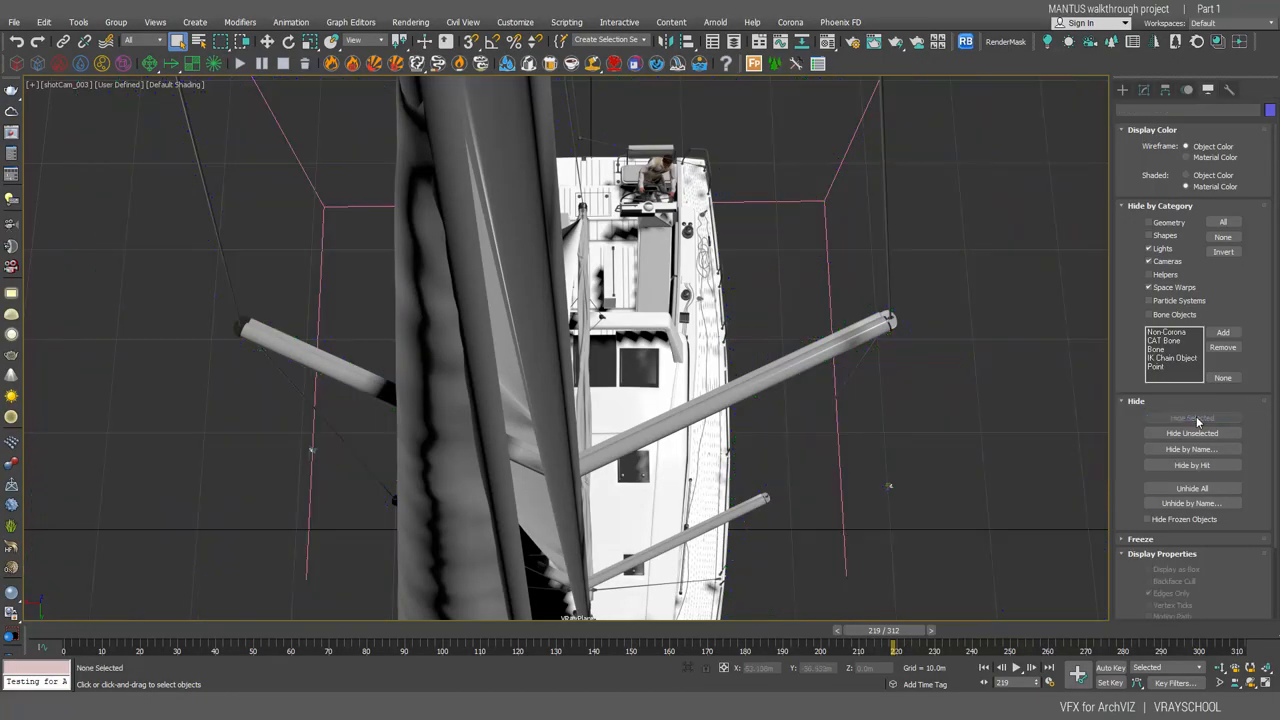
Step: Scrub shotCam_003 from frame 1 to 245 and select the helper objects near the boat
left_click_drag(880, 630, 420, 630)
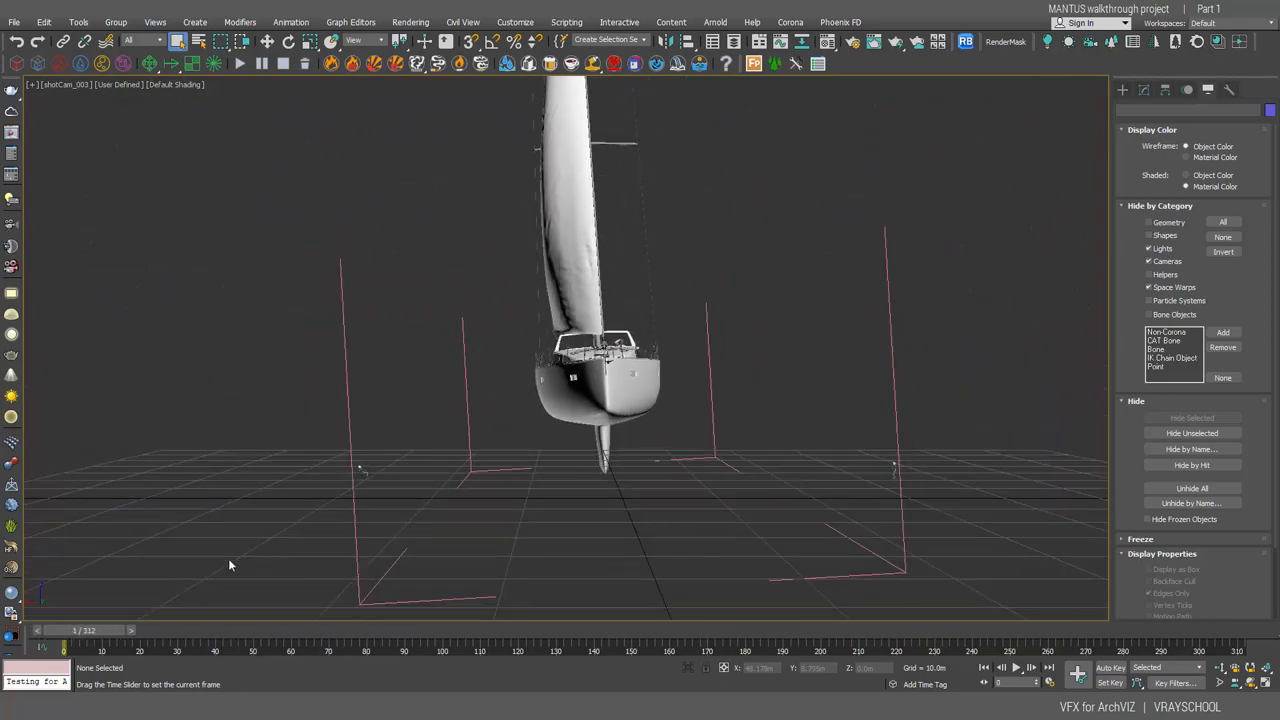
left_click_drag(63, 630, 905, 630)
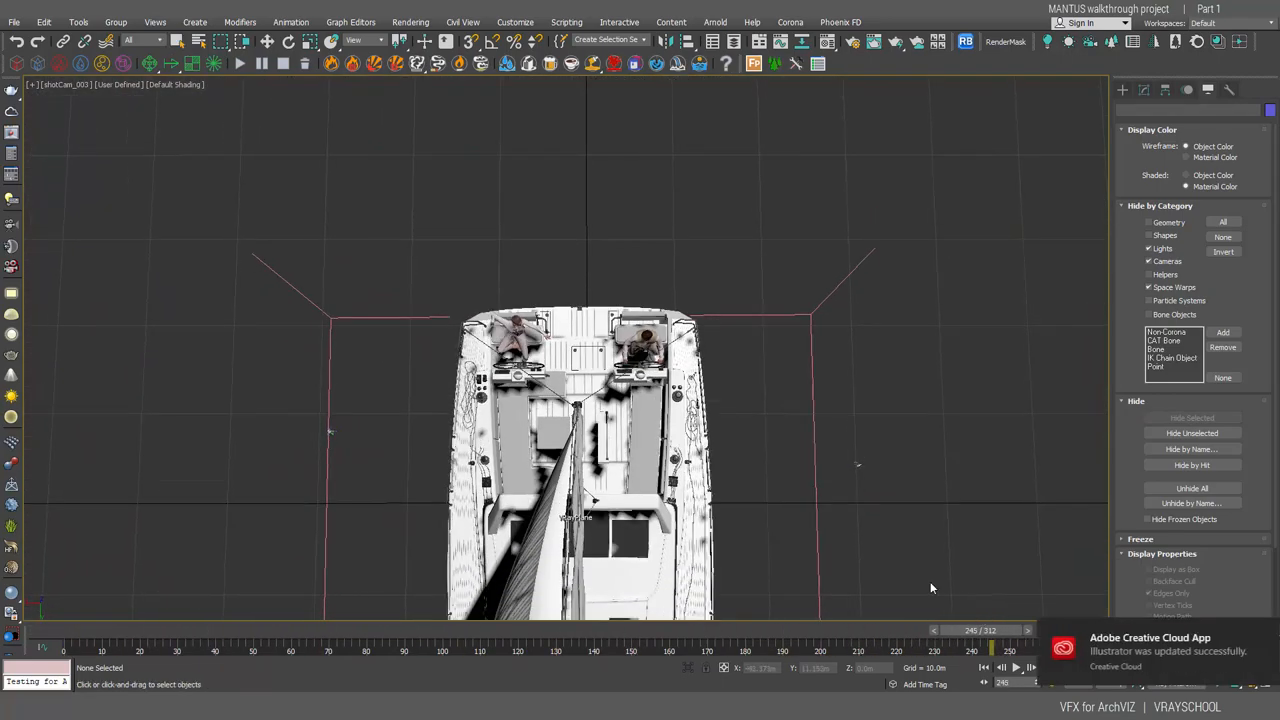
left_click(640, 350)
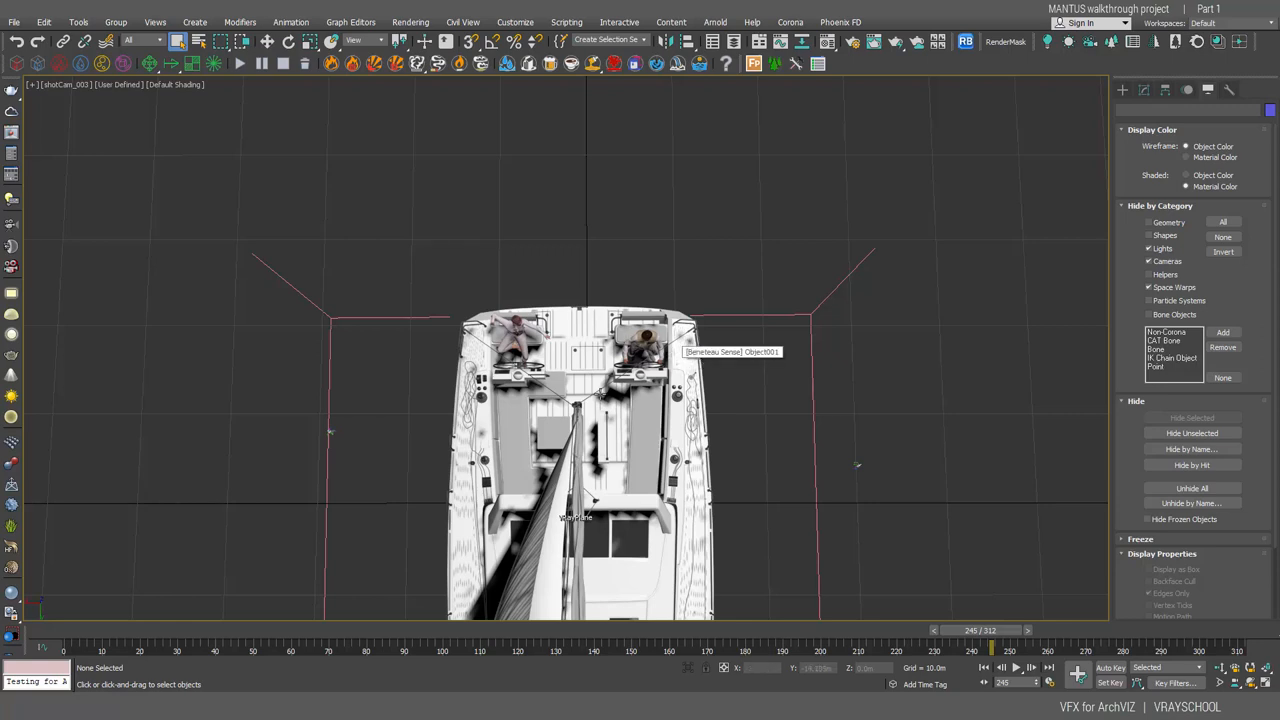
left_click(856, 465)
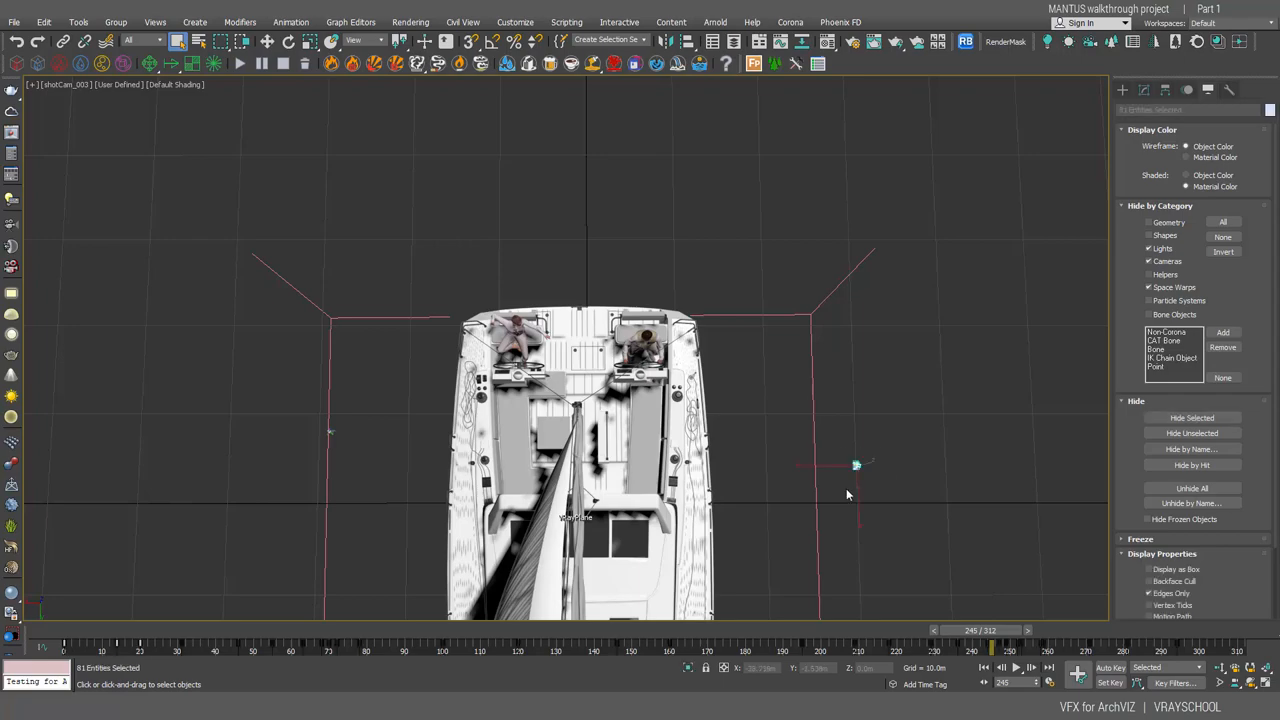
mouse_move(874, 477)
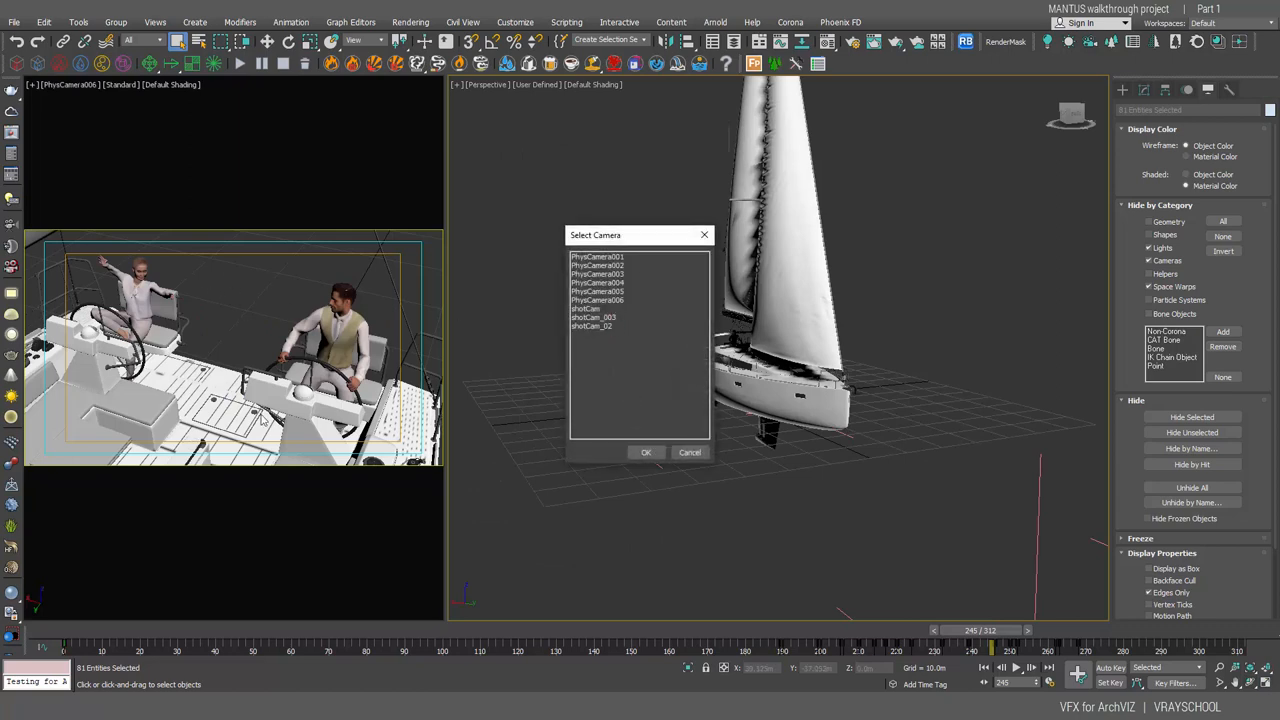
mouse_move(519, 404)
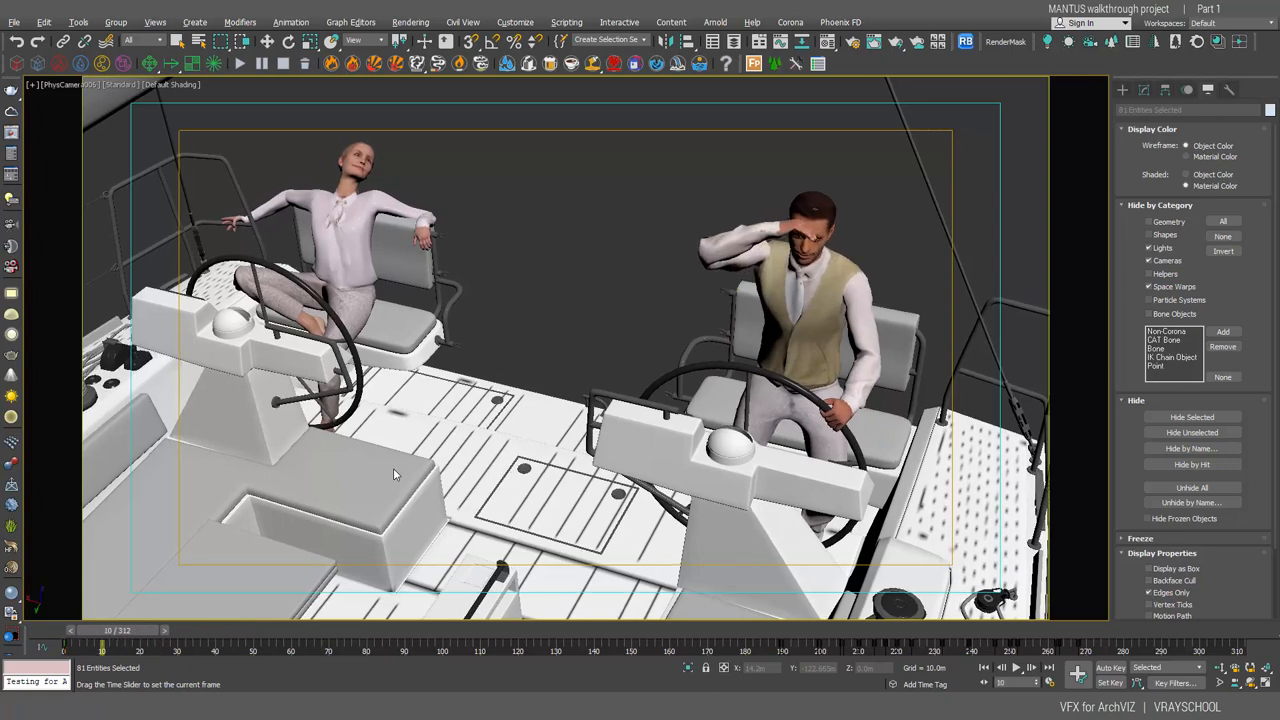
Step: Scrub frames 10–276 and back to 243, watching the man steer and the woman wave
left_click_drag(105, 630, 360, 630)
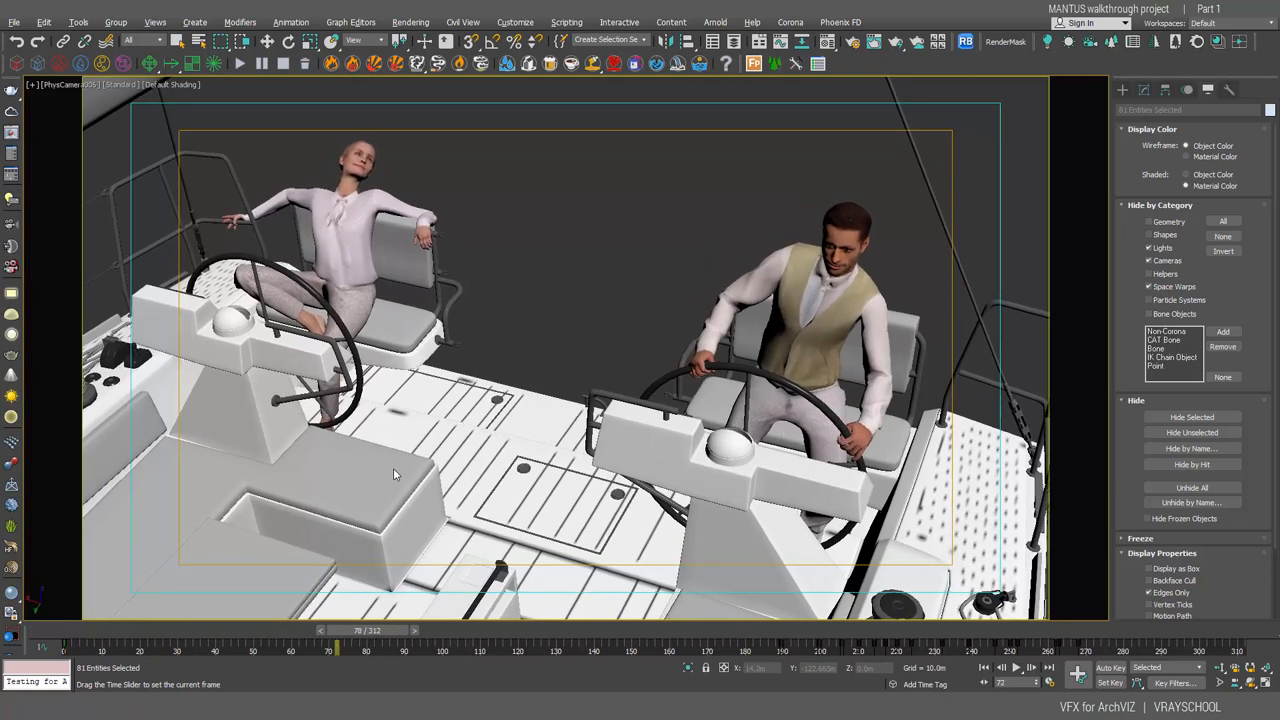
left_click_drag(357, 630, 251, 630)
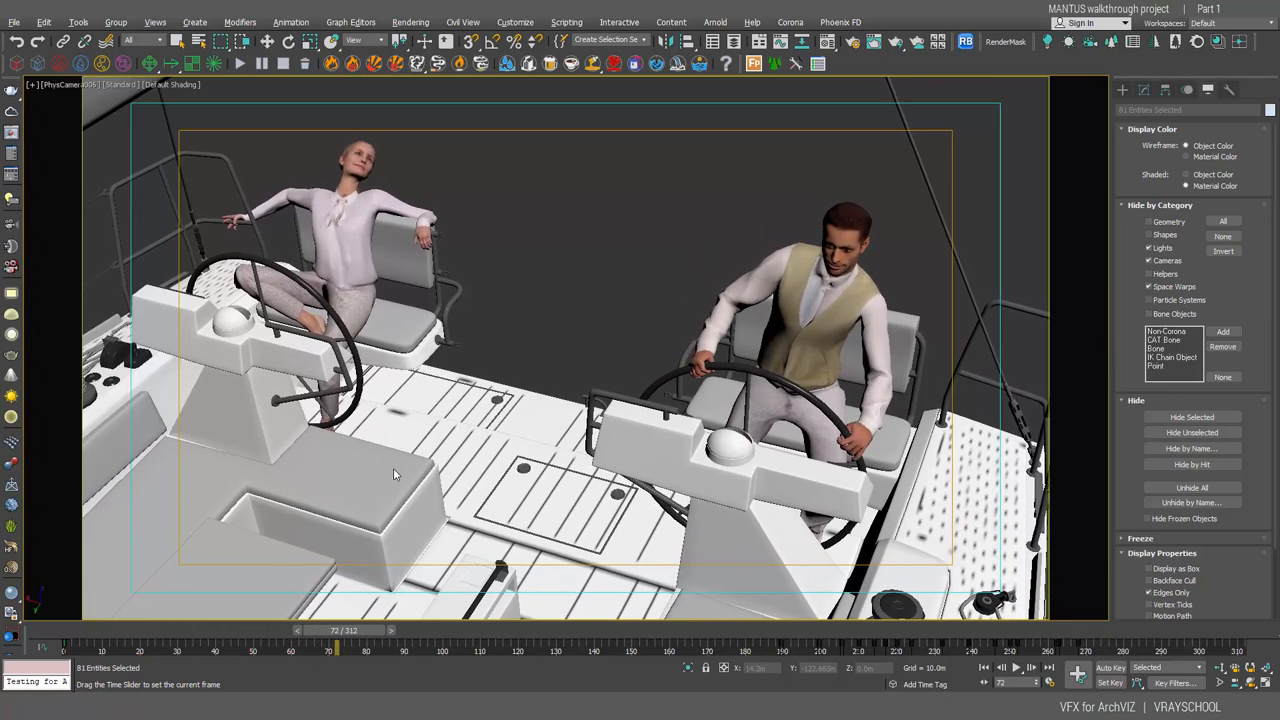
left_click_drag(338, 650, 368, 650)
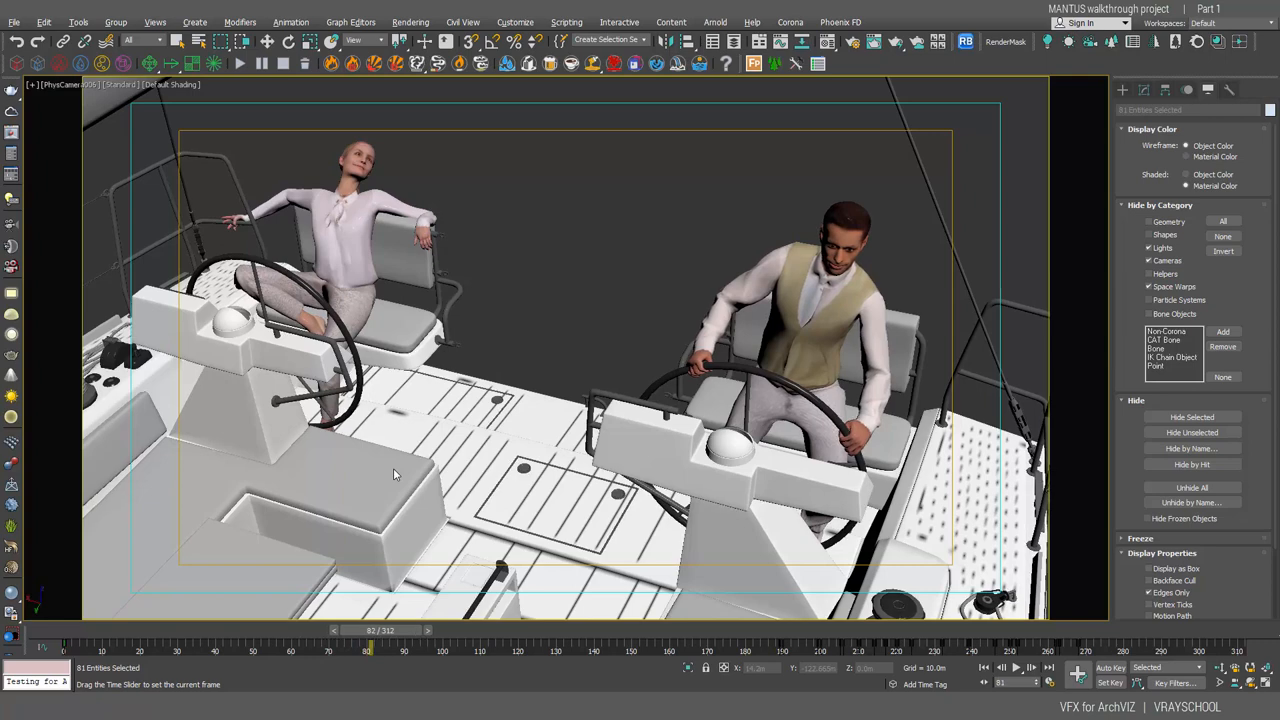
left_click_drag(368, 630, 458, 630)
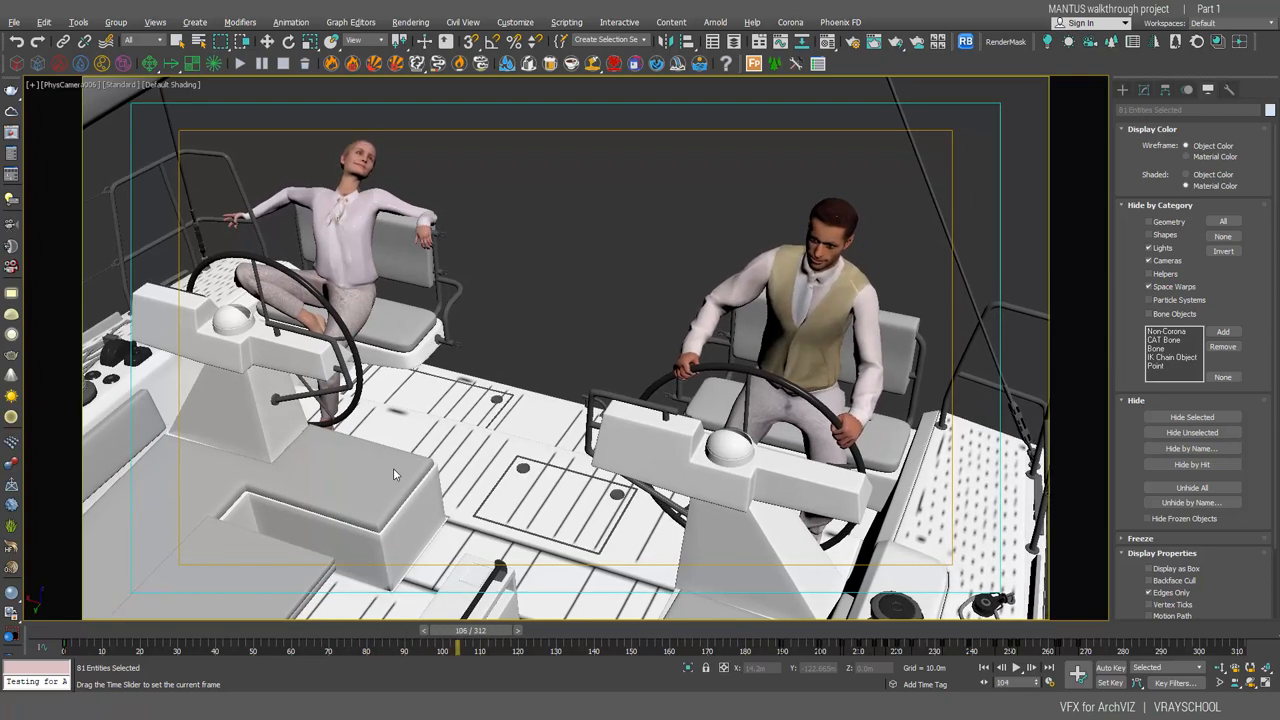
left_click_drag(457, 630, 517, 630)
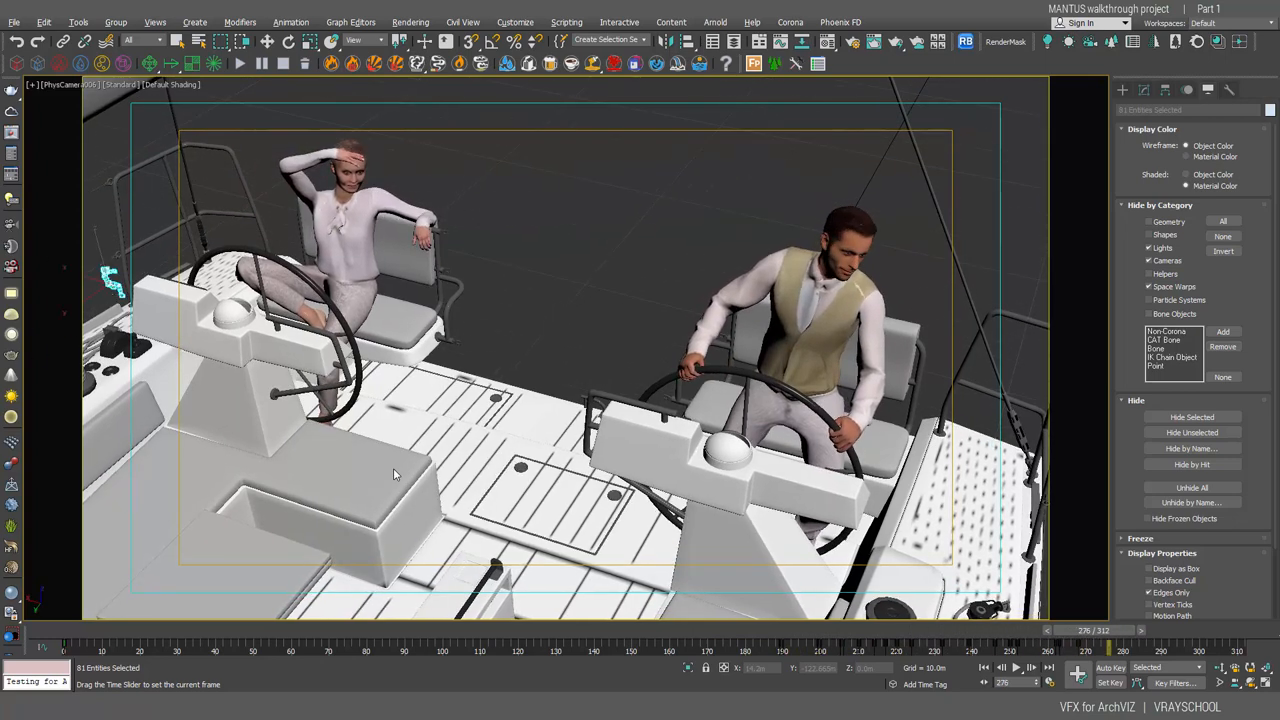
left_click_drag(1090, 630, 950, 630)
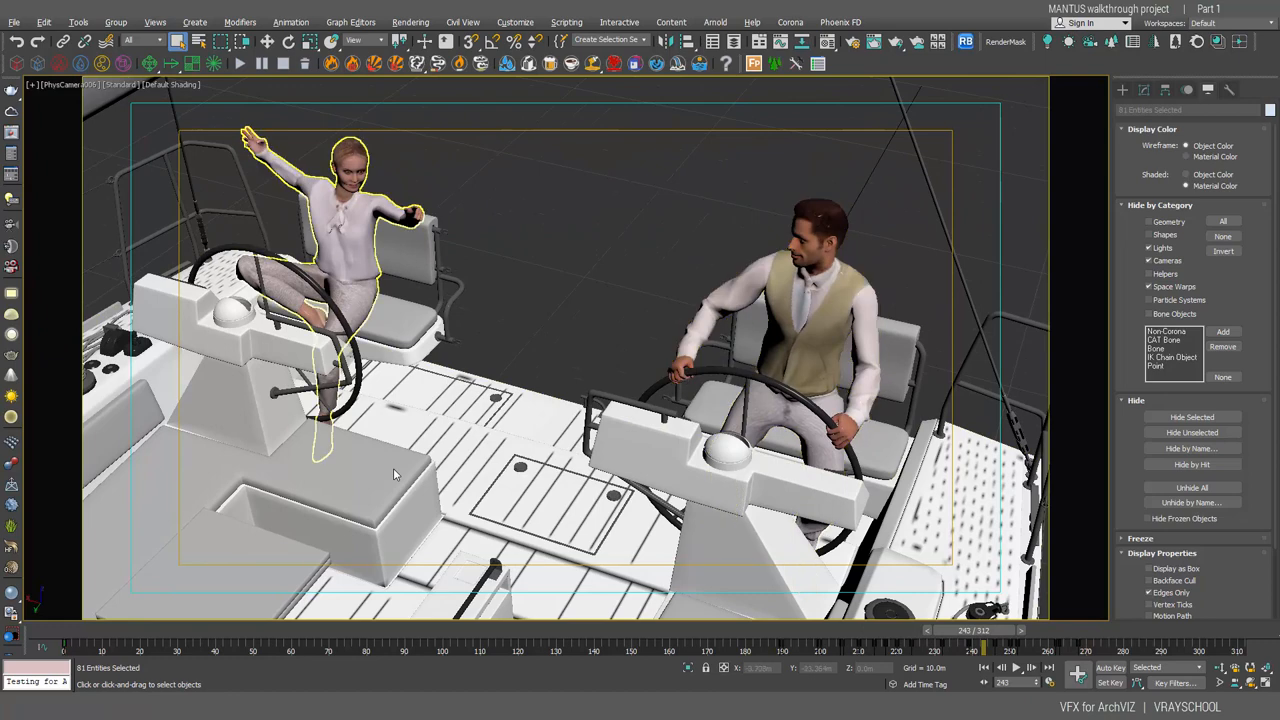
left_click_drag(970, 630, 1105, 630)
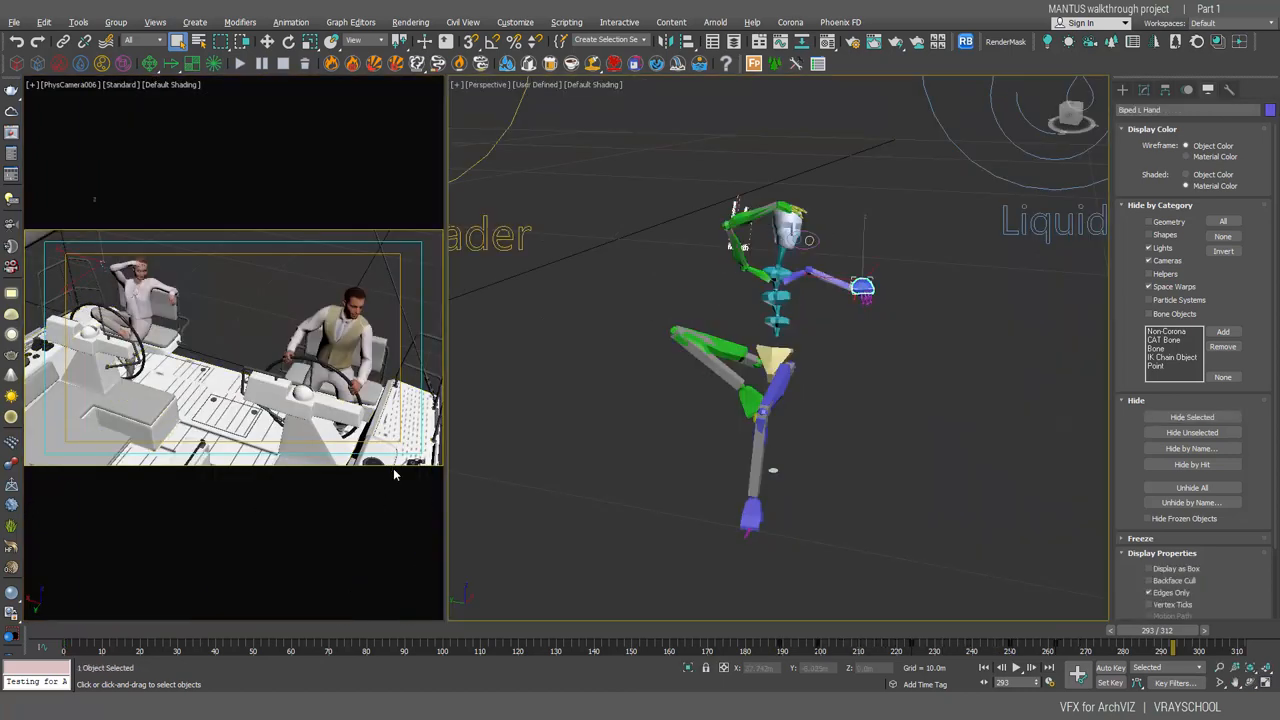
Step: Isolate the woman's biped skeleton in the Perspective view beside the camera view
left_click(1110, 667)
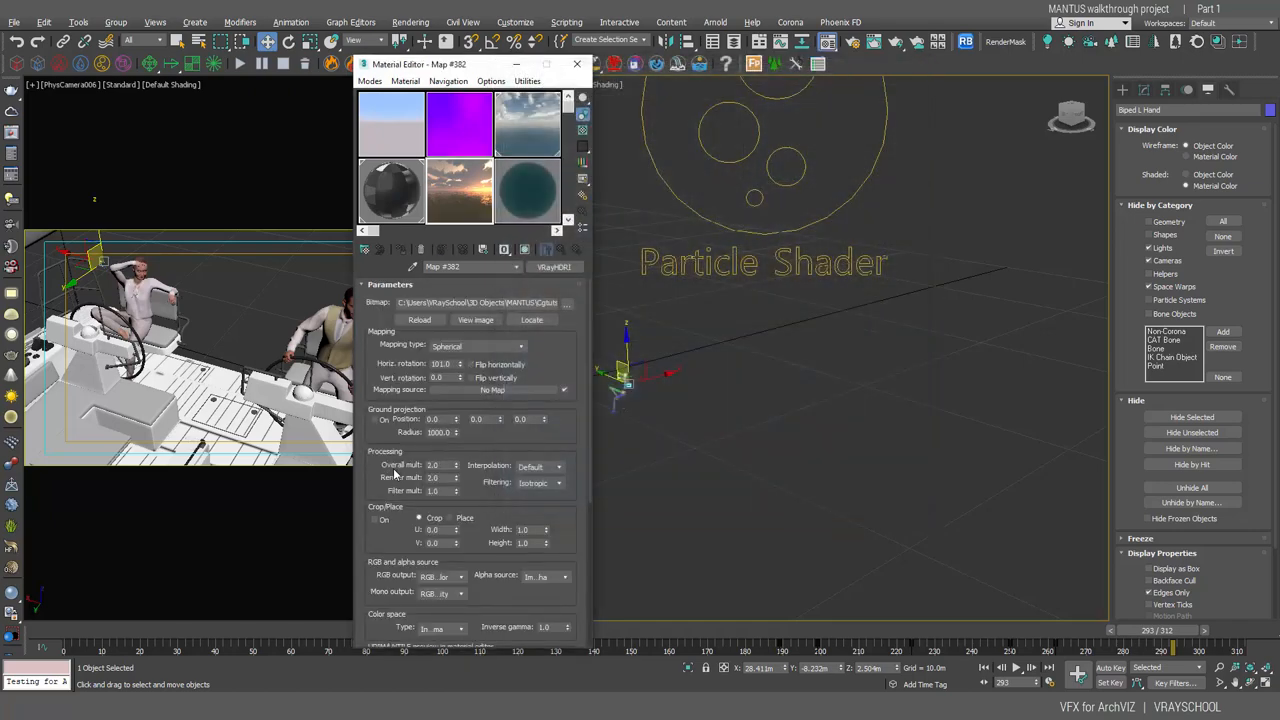
Step: Display the VRayHDRI map parameters: Spherical mapping with horizontal rotation 101.0
left_click(475, 319)
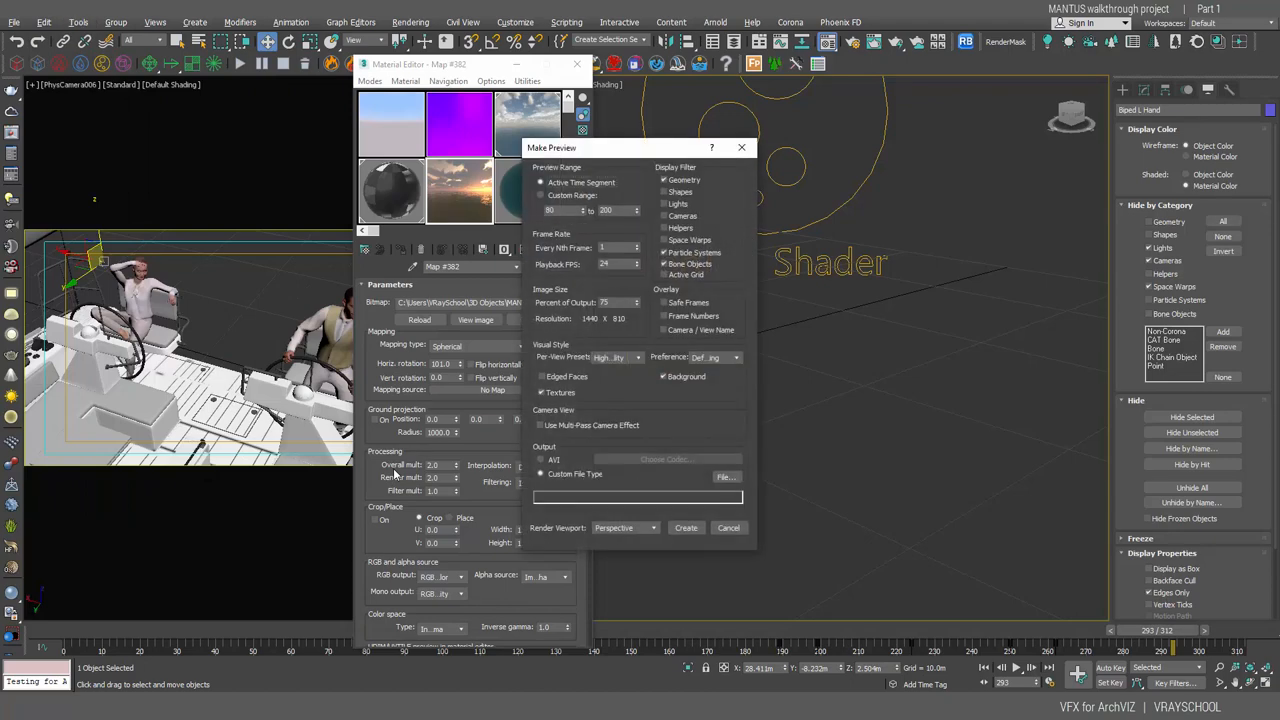
Step: Bring up the Make Preview dialog for the perspective viewport
left_click(613, 357)
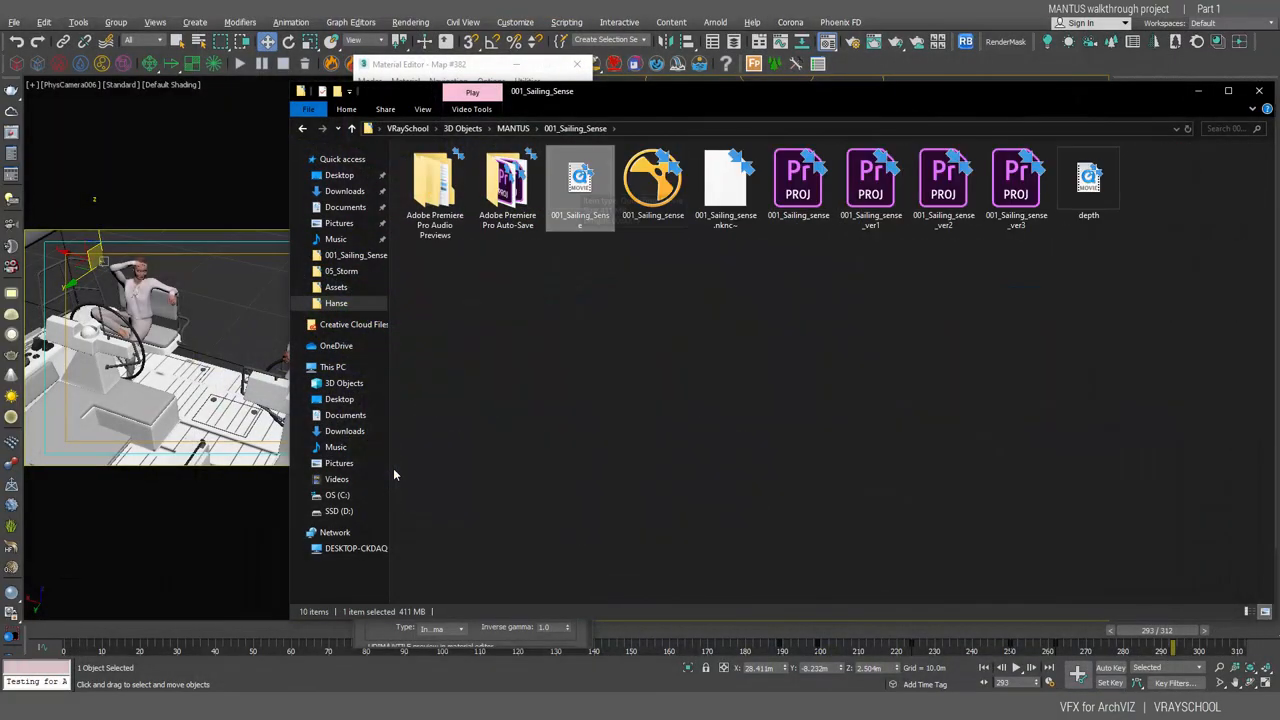
mouse_move(653, 180)
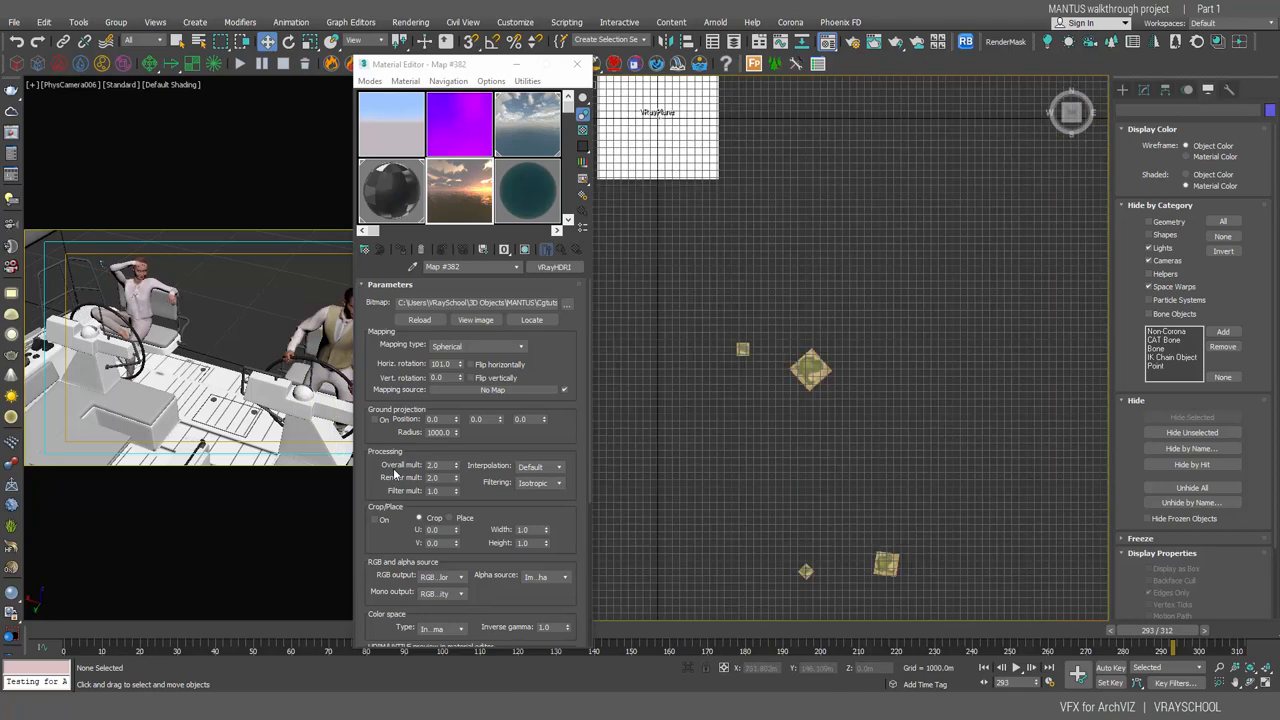
Step: Close the Material Editor to show the boat on the VRayPlane in the Top view
left_click(577, 64)
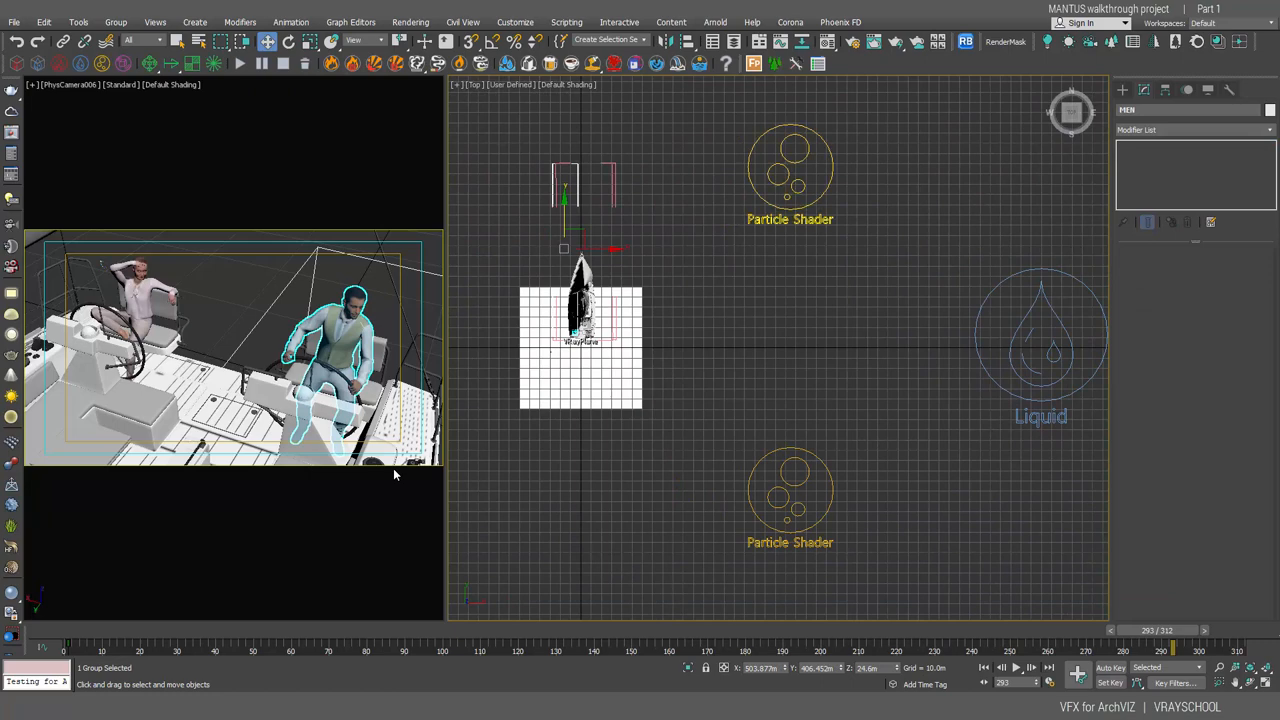
left_click(790, 170)
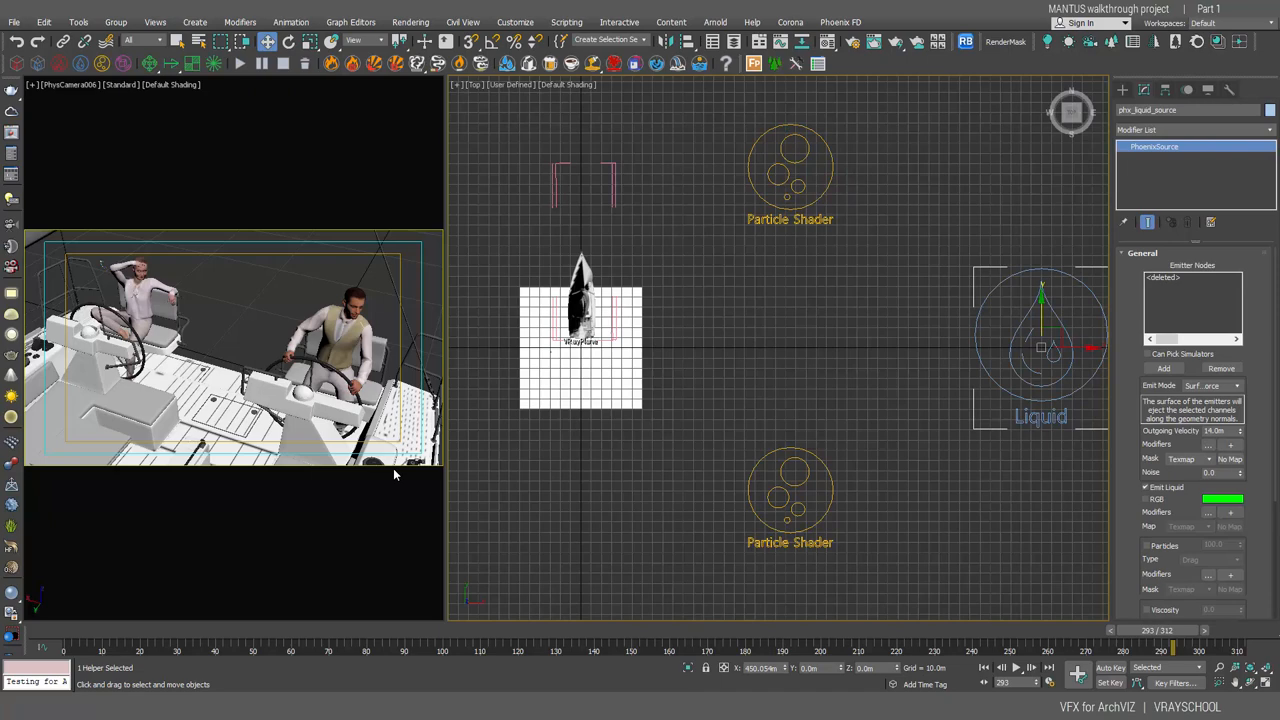
left_click(515, 22)
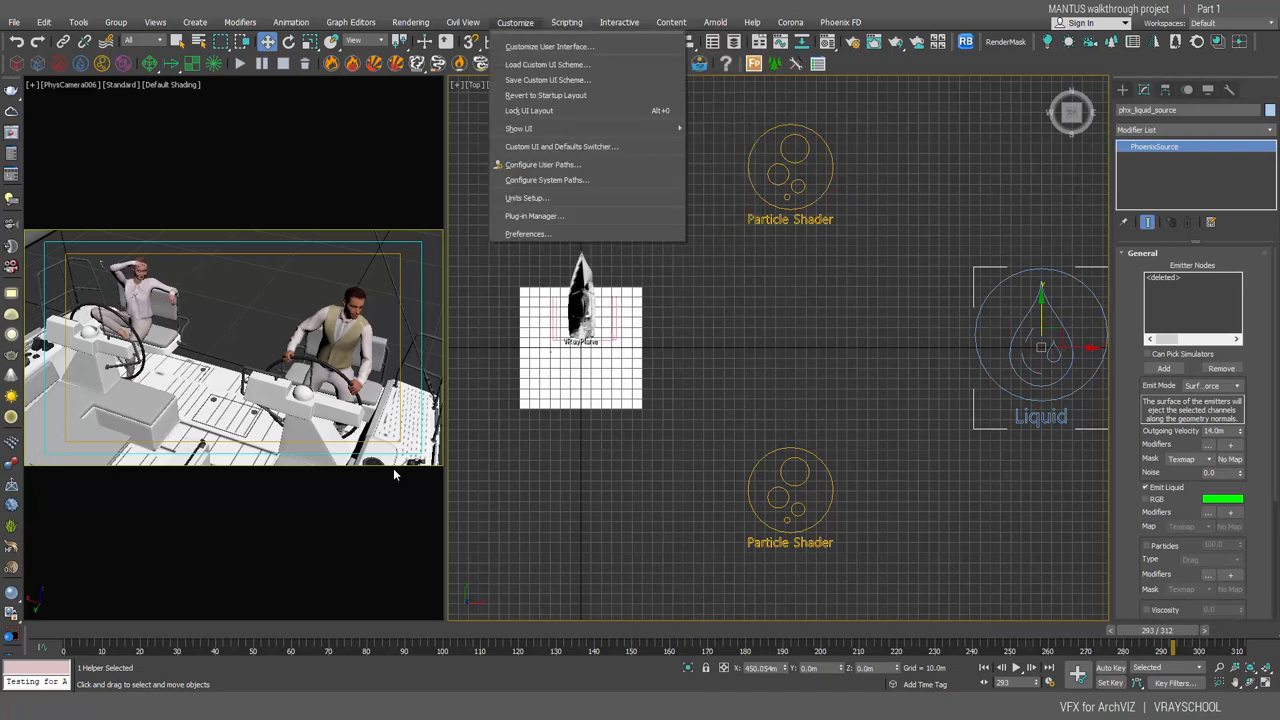
left_click(527, 197)
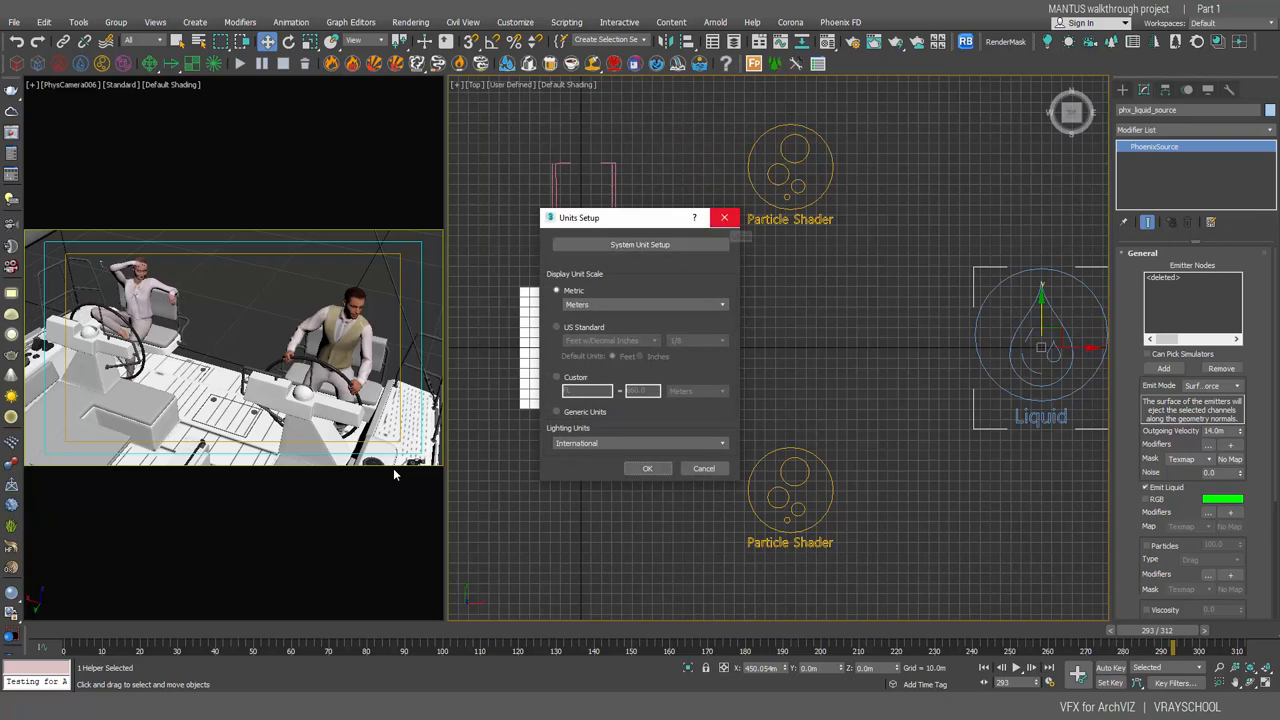
left_click(724, 217)
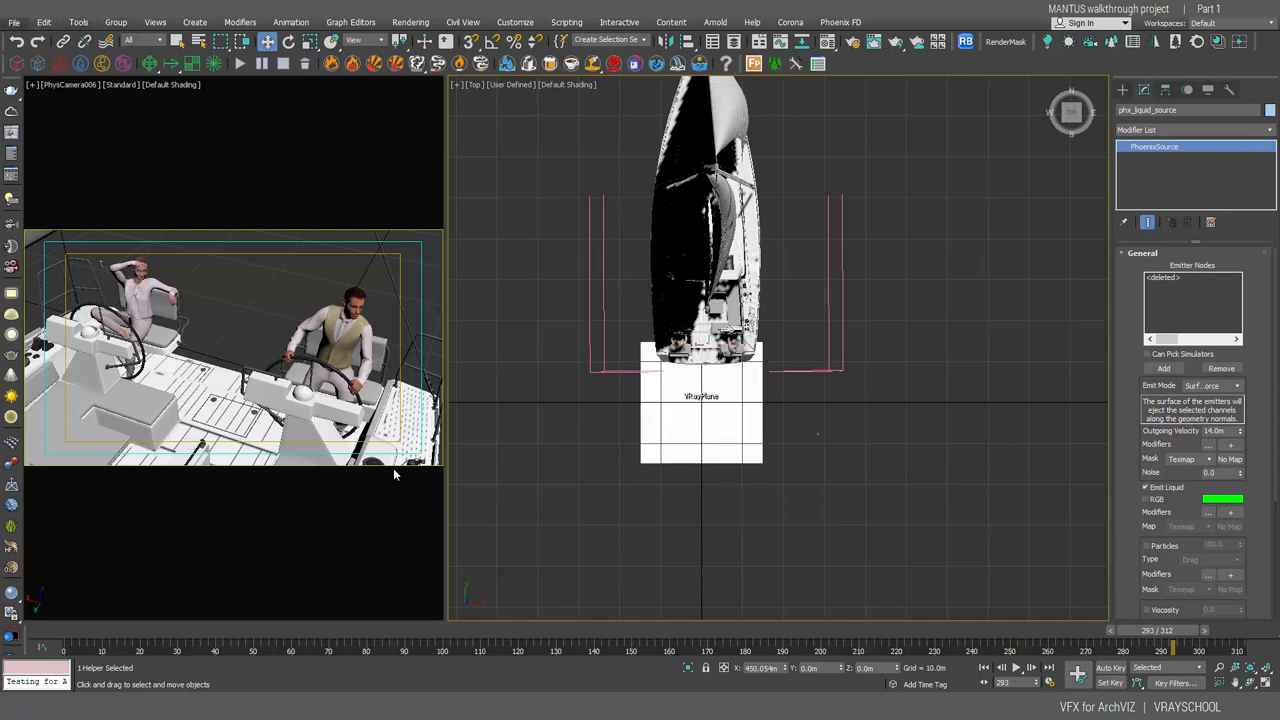
Step: Check recent scenes, then review the VRayZDepth element, Brute force GI and image sampler settings
left_click(14, 22)
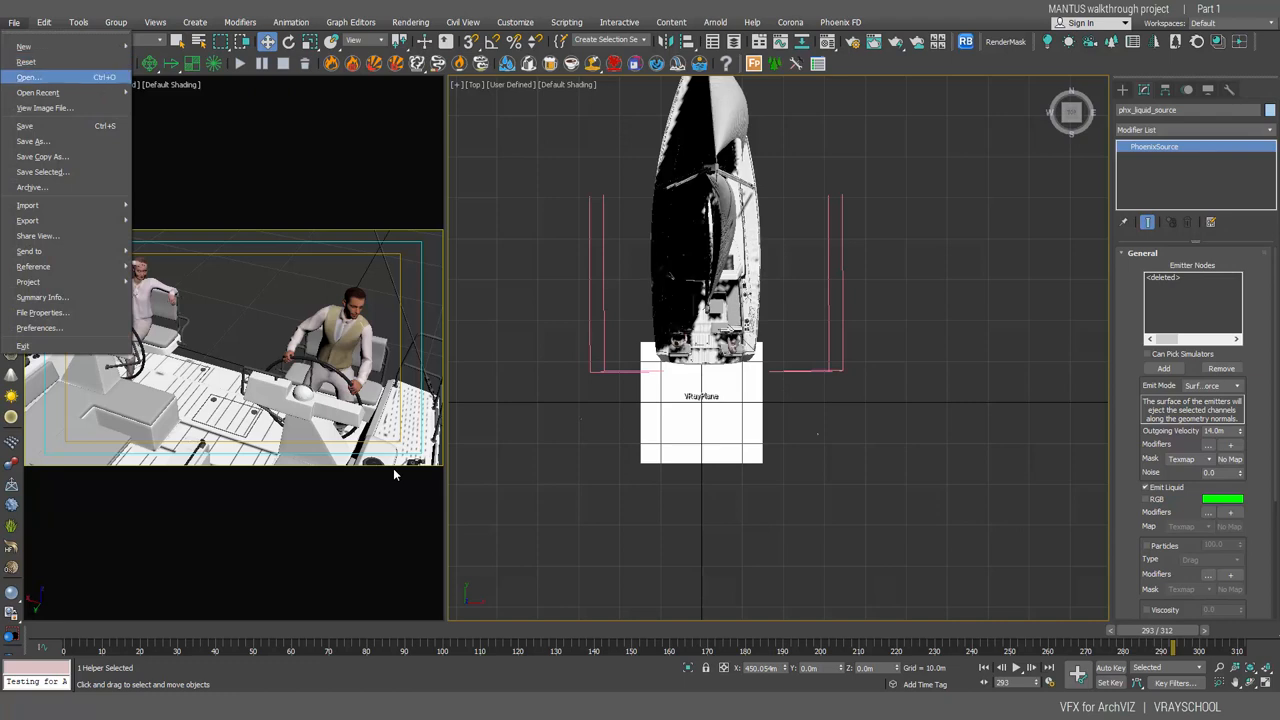
left_click(37, 92)
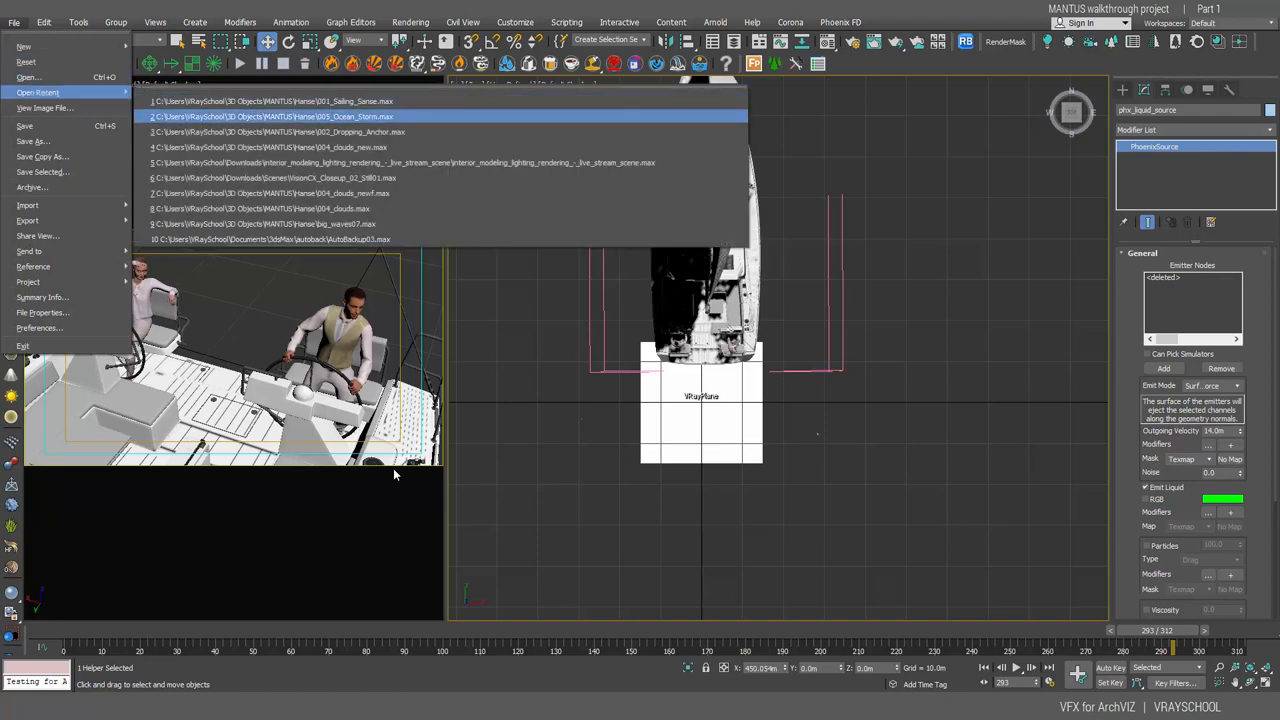
left_click(840, 22)
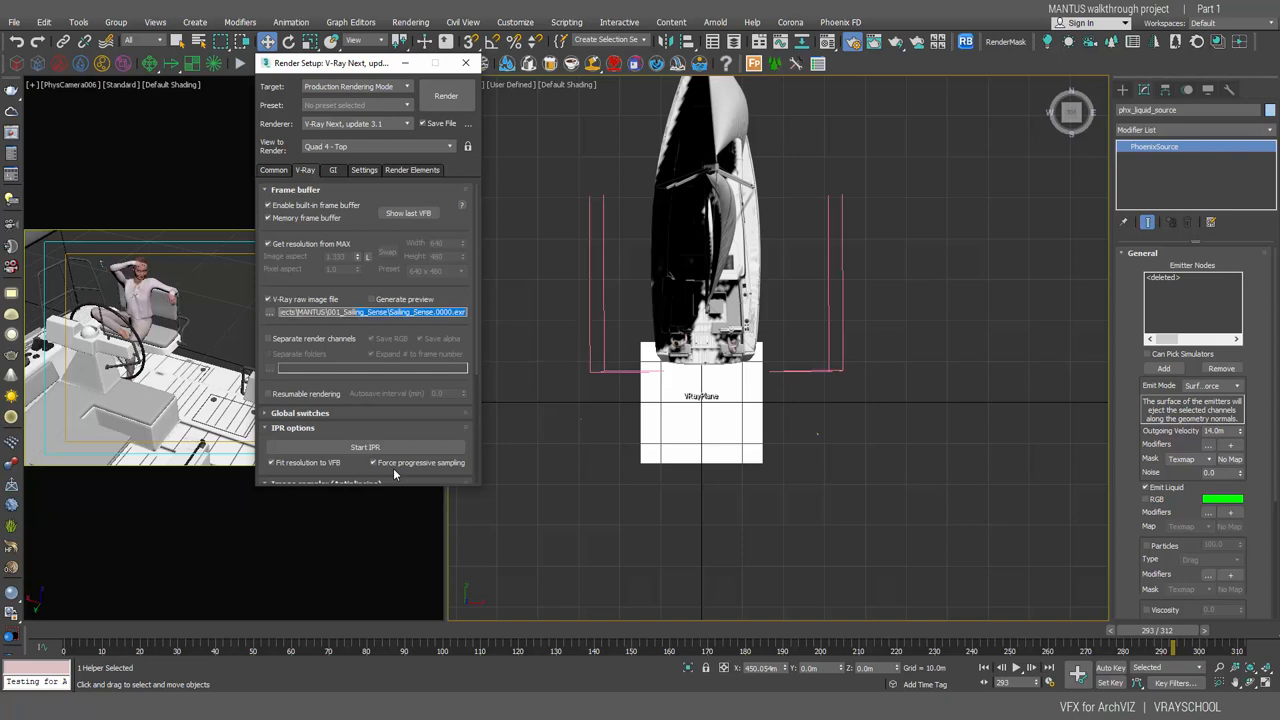
mouse_move(370, 311)
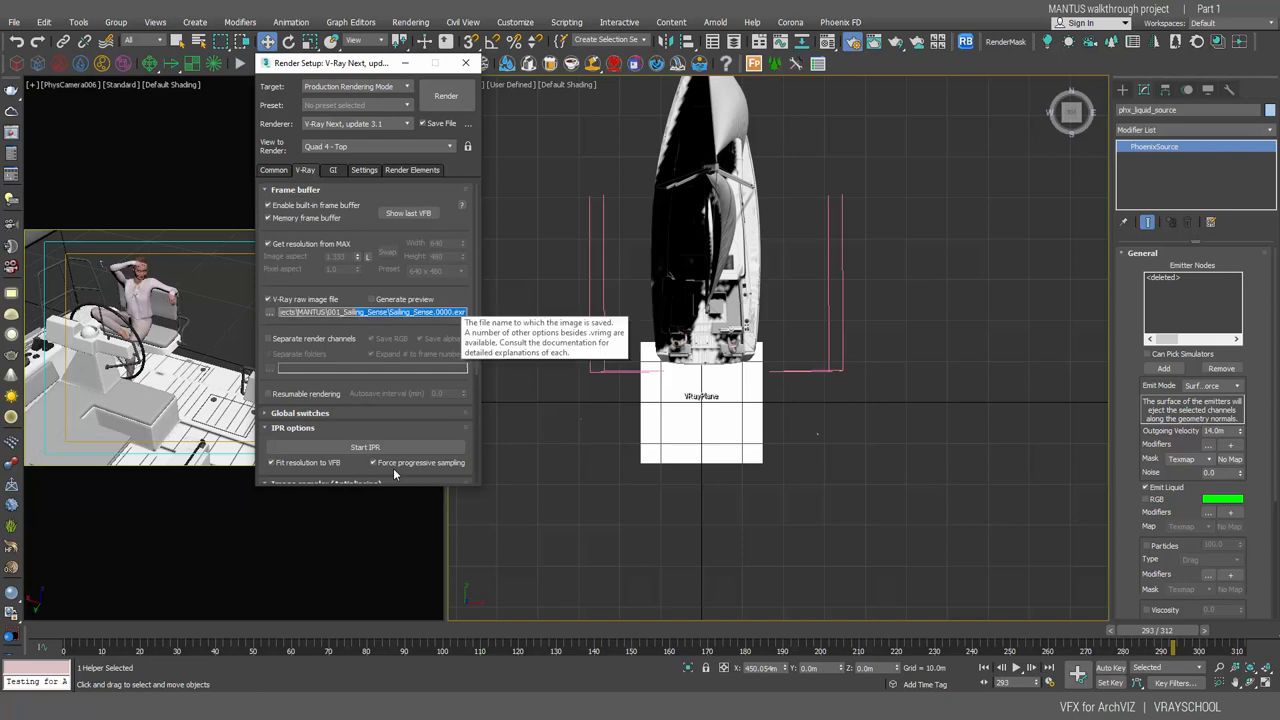
left_click(412, 169)
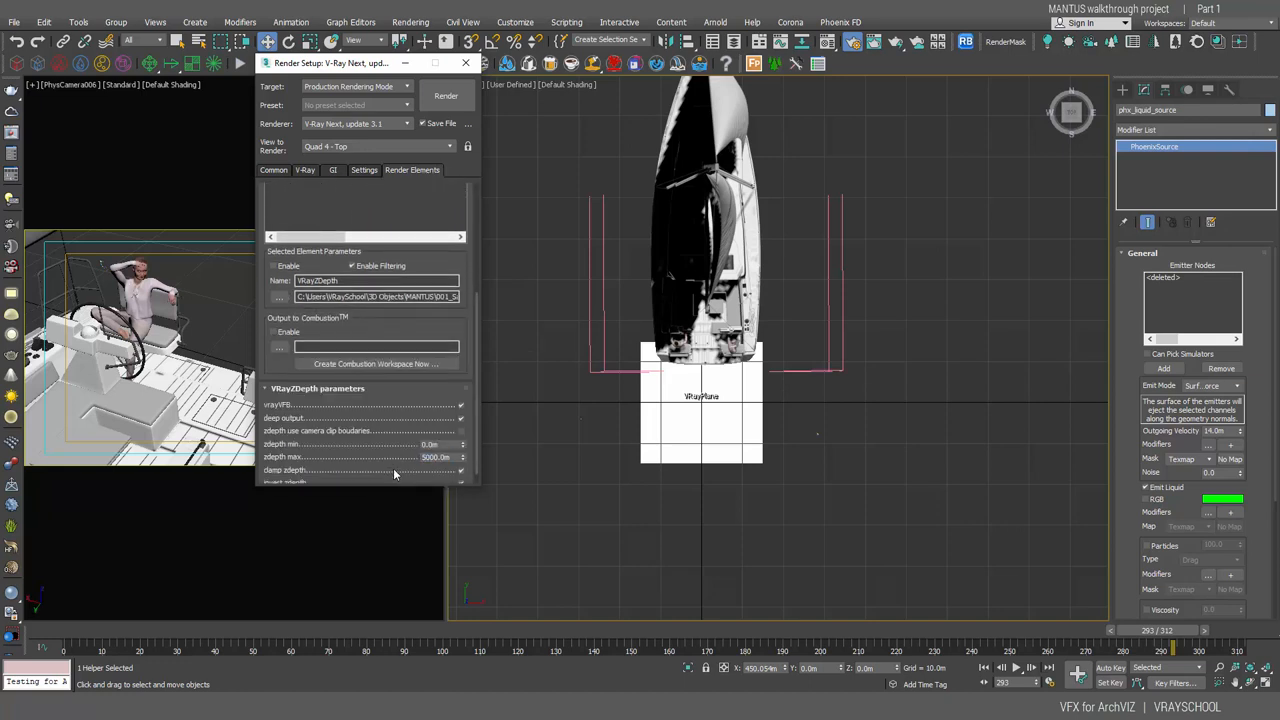
left_click(333, 169)
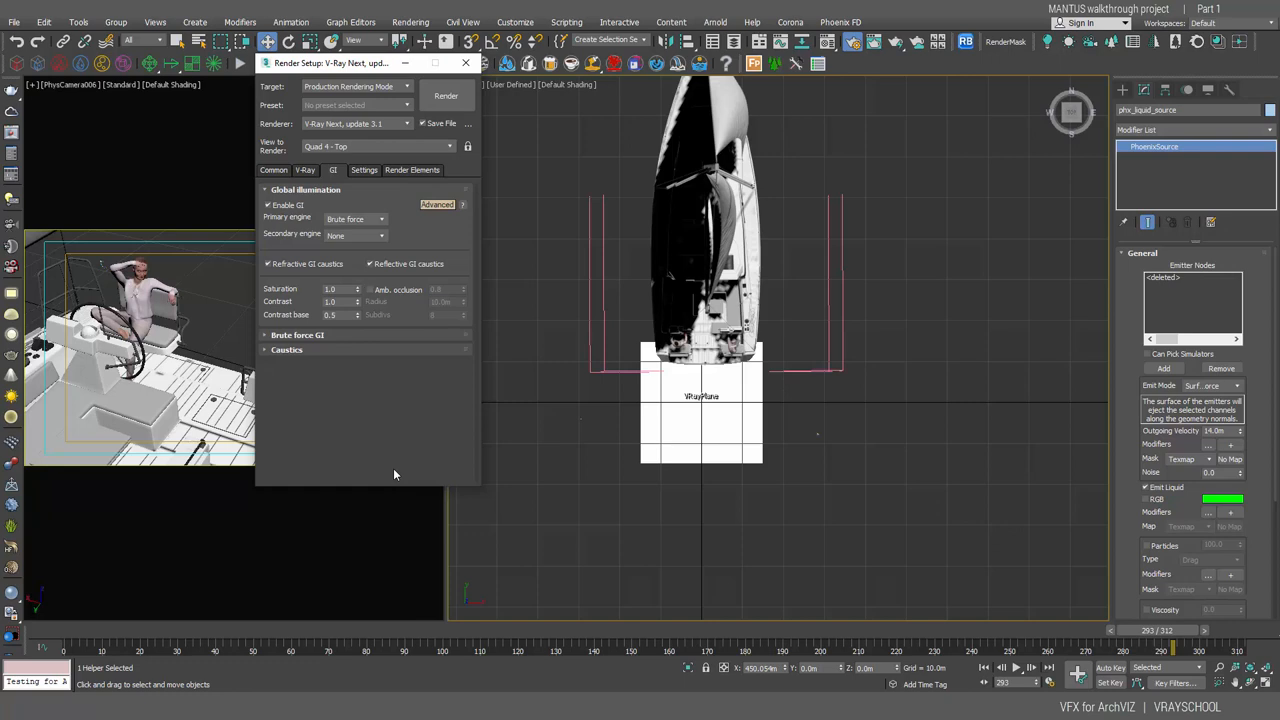
mouse_move(355, 218)
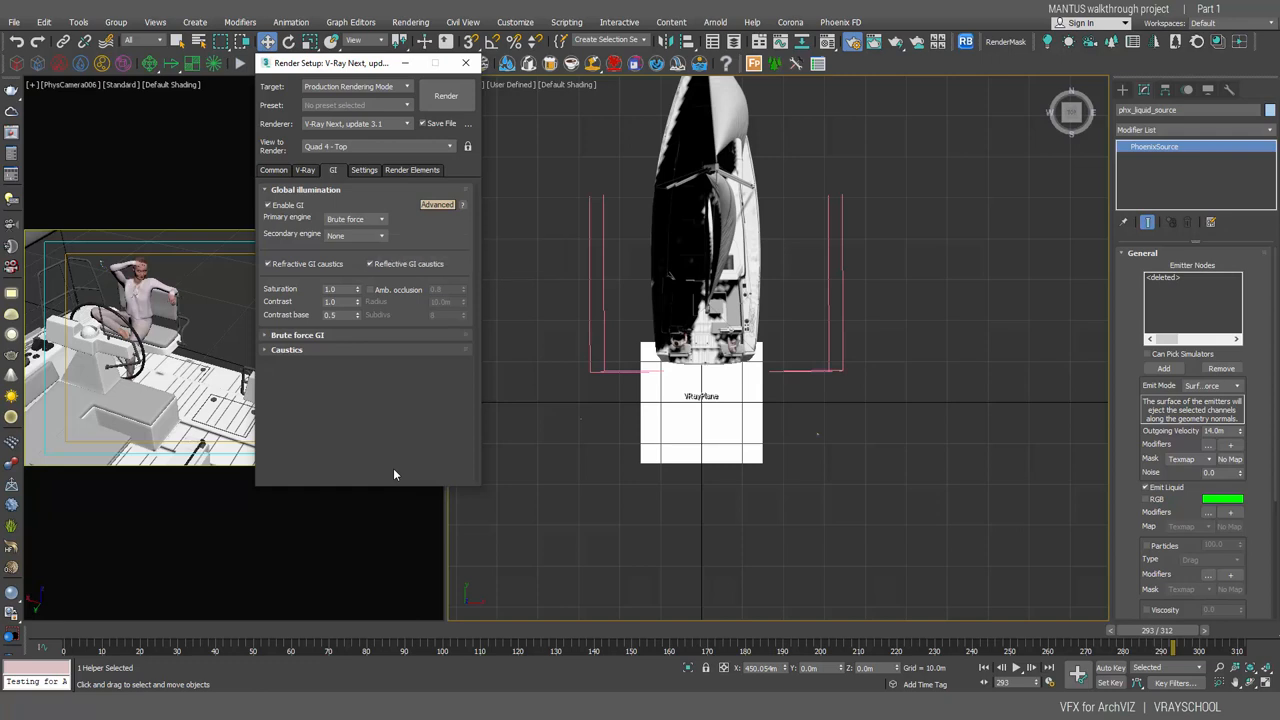
left_click(305, 169)
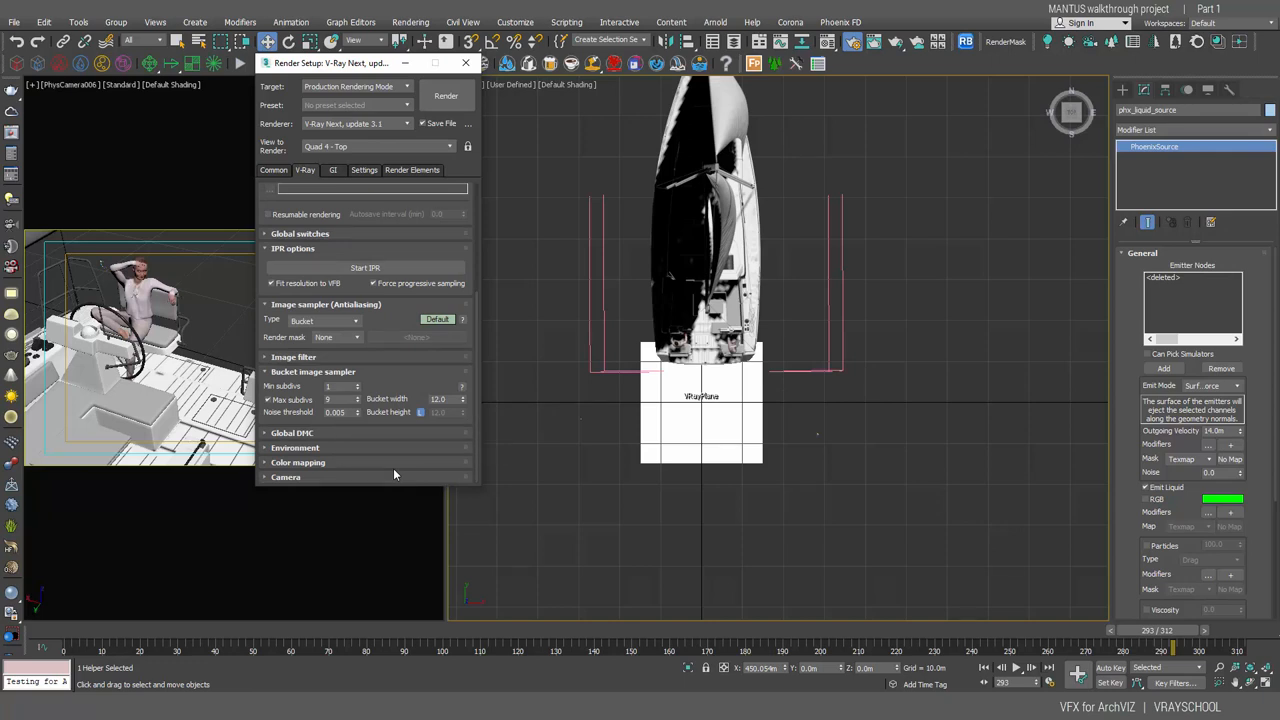
Step: Review Global DMC sampling, 1920×1080 output size and GI settings, then close Render Setup
left_click(437, 319)
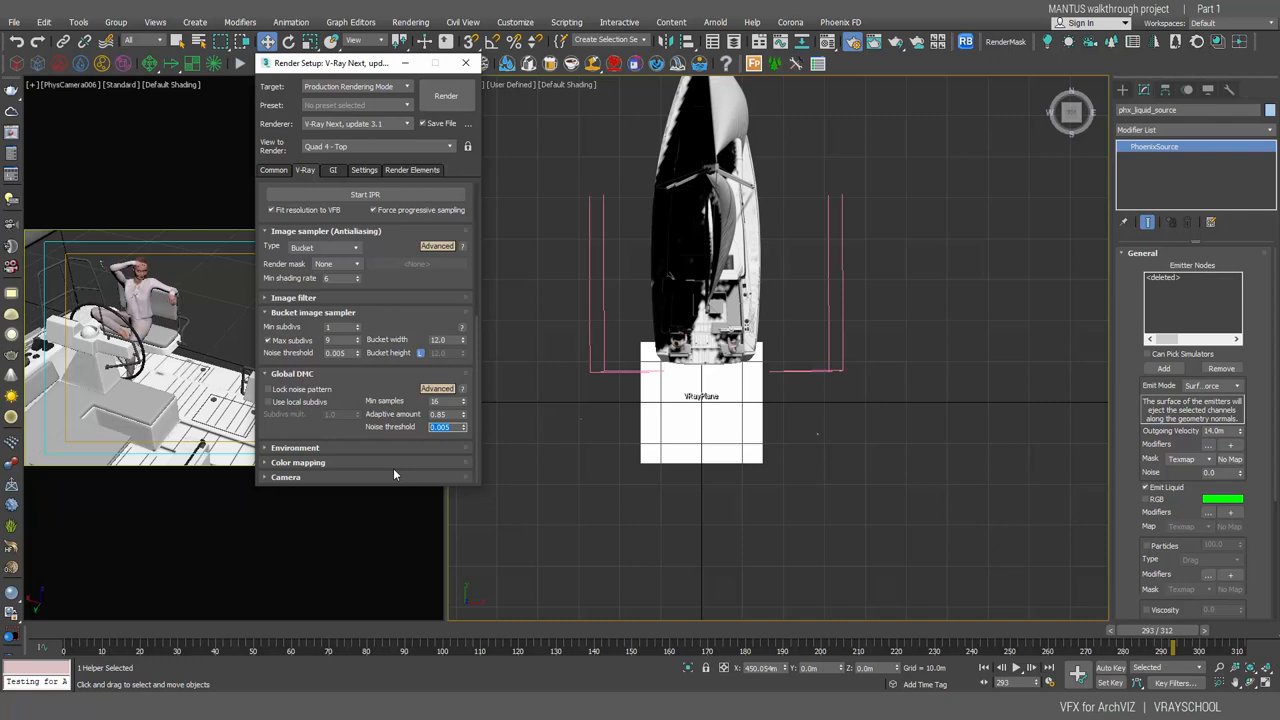
left_click(273, 169)
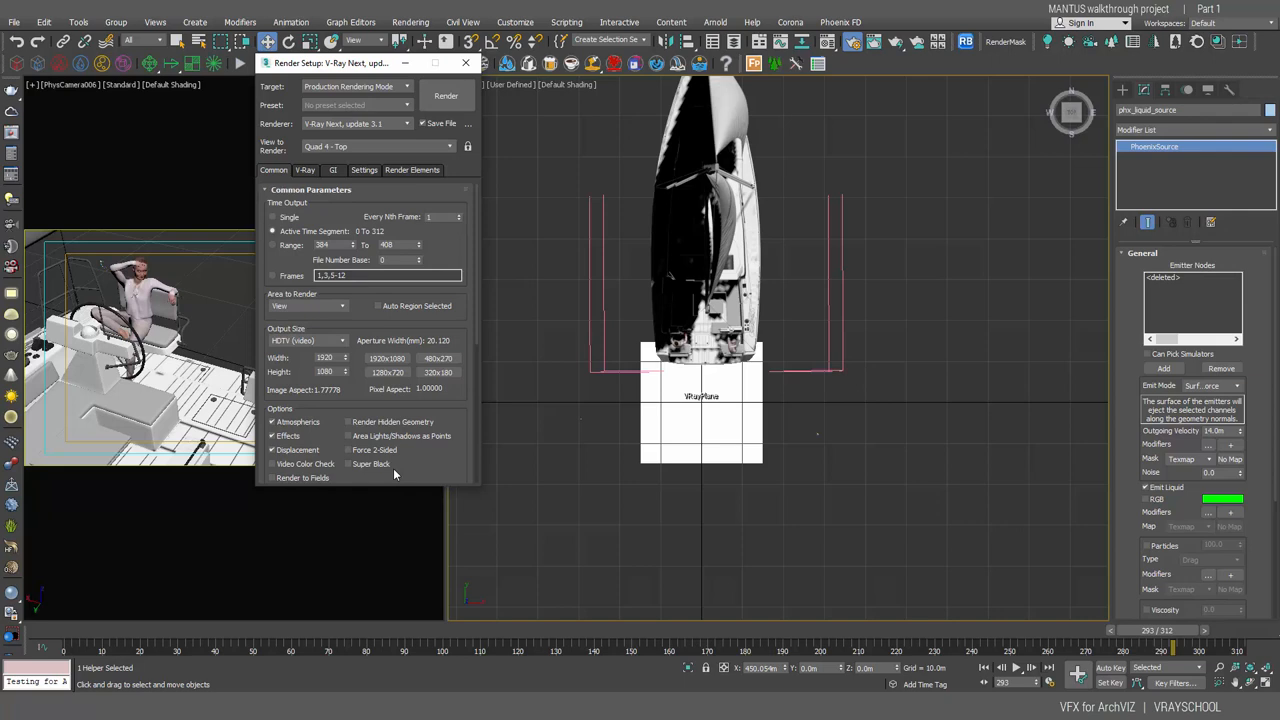
left_click(305, 169)
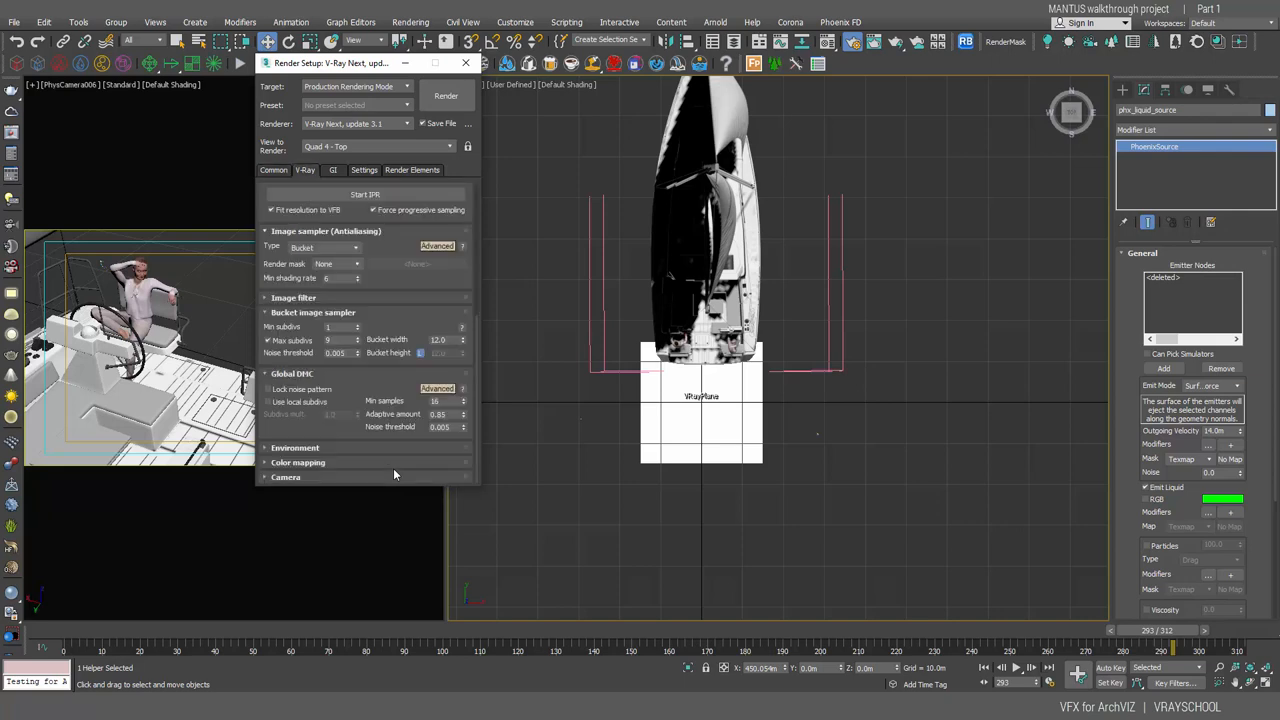
left_click(332, 169)
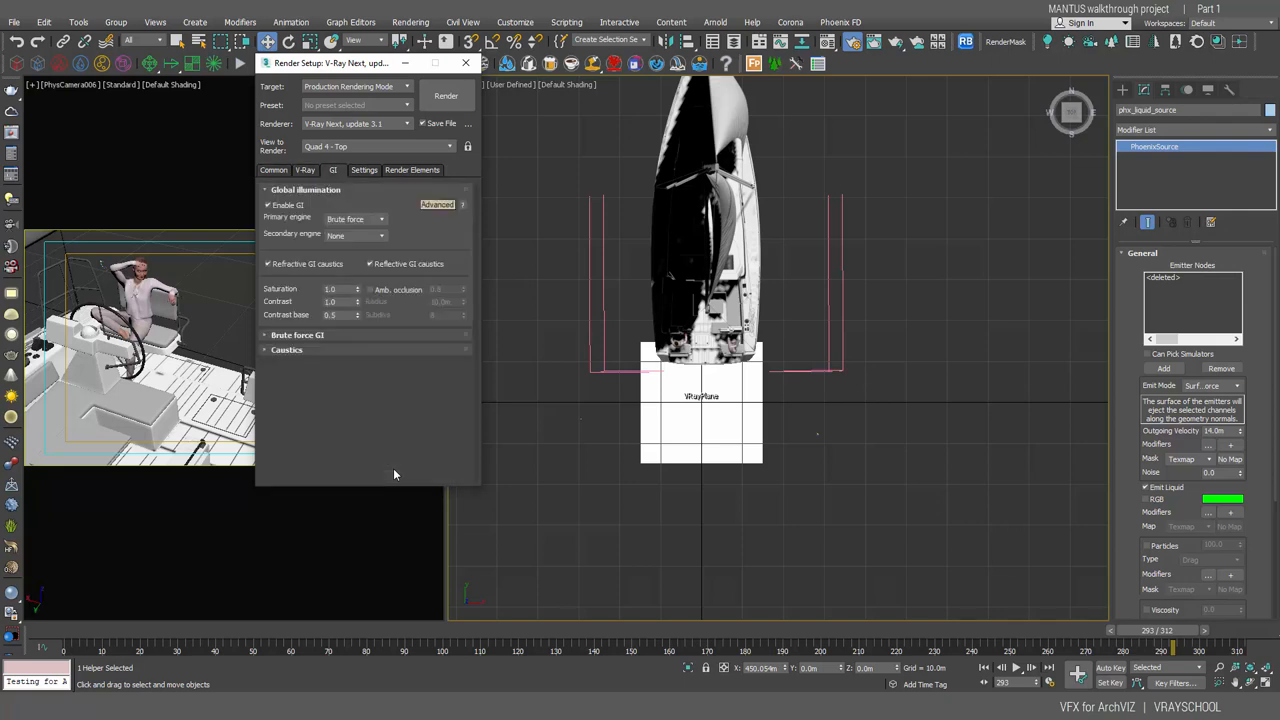
left_click(370, 290)
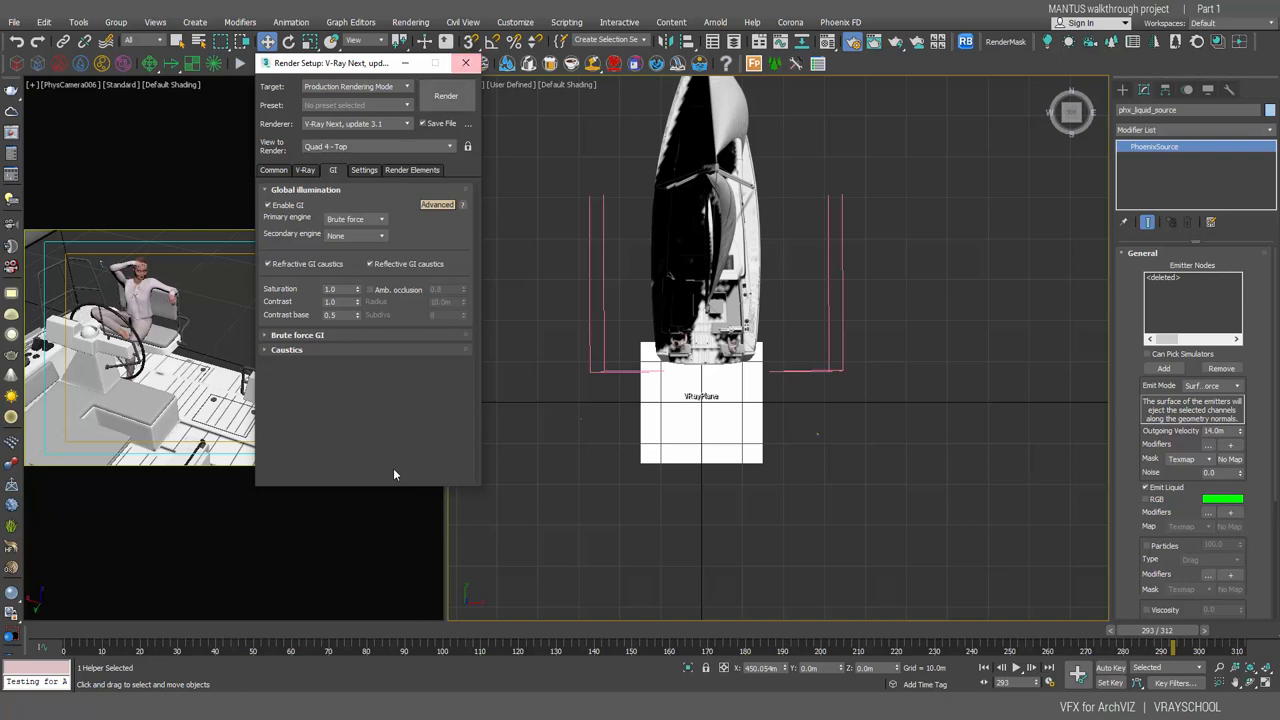
left_click(465, 62)
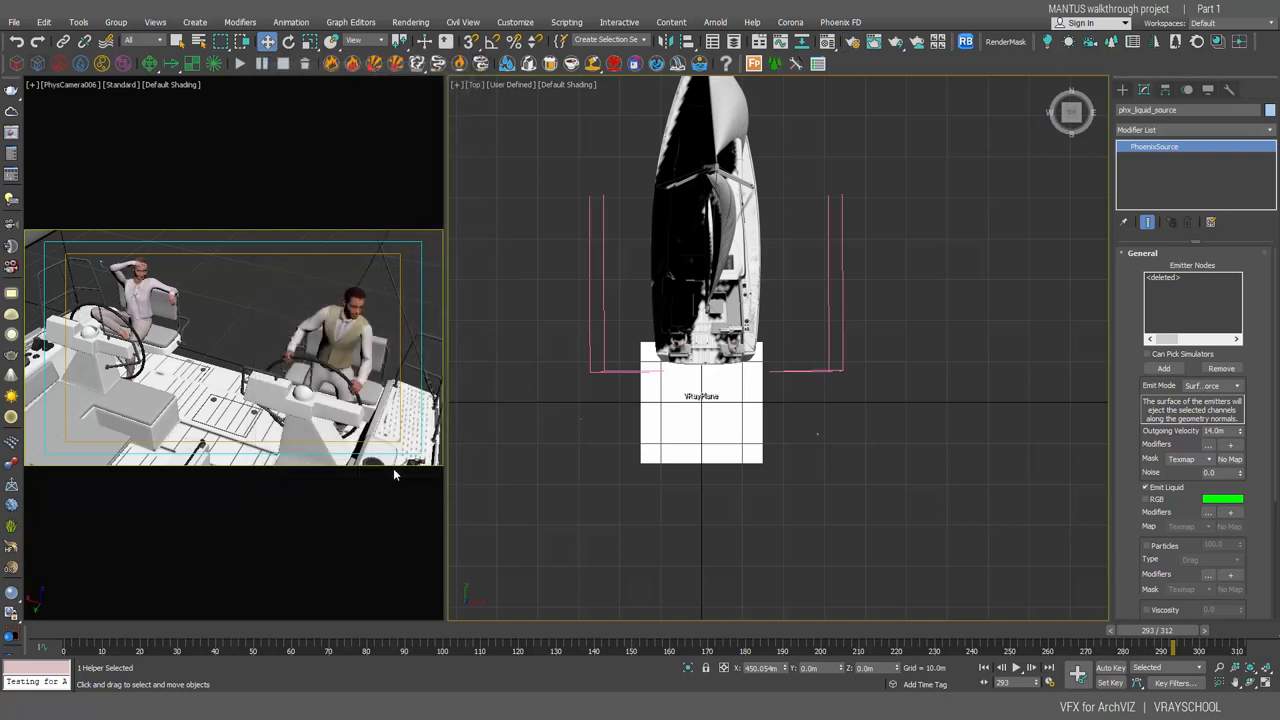
Step: Open a recent Phoenix FD liquid scene showing the Multi/Sub-Object map Map #382
left_click(14, 22)
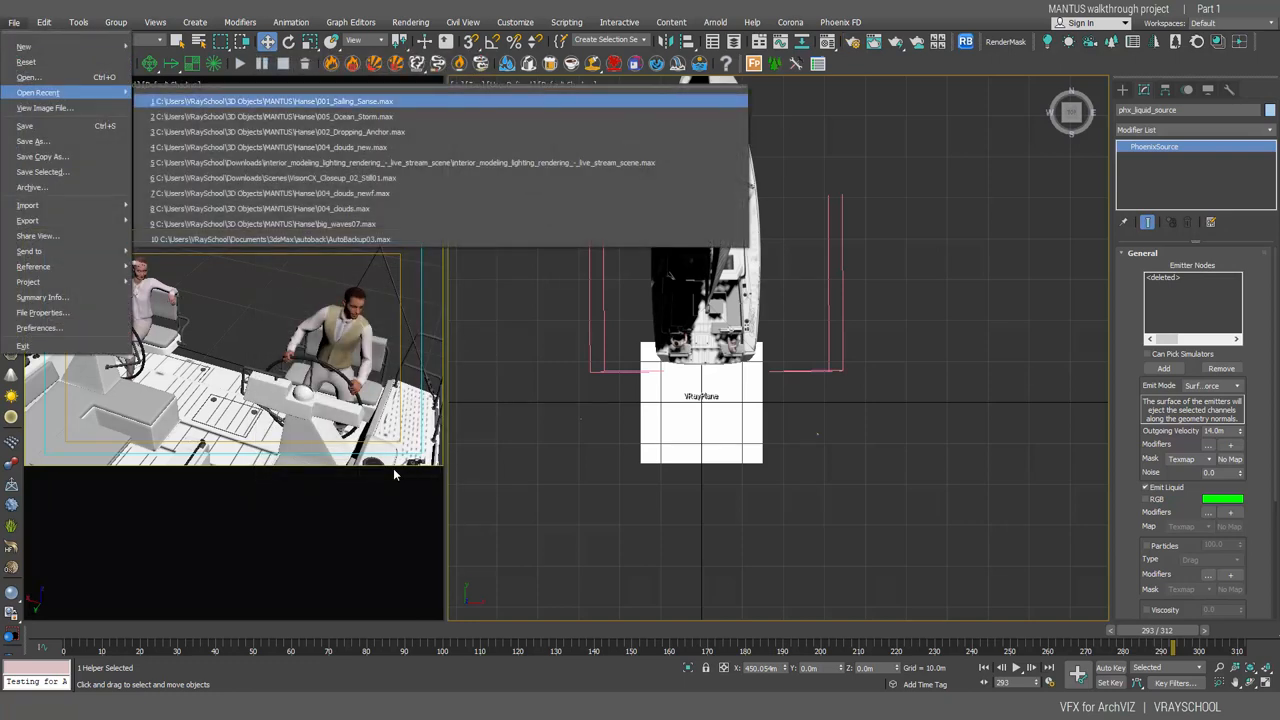
left_click(278, 101)
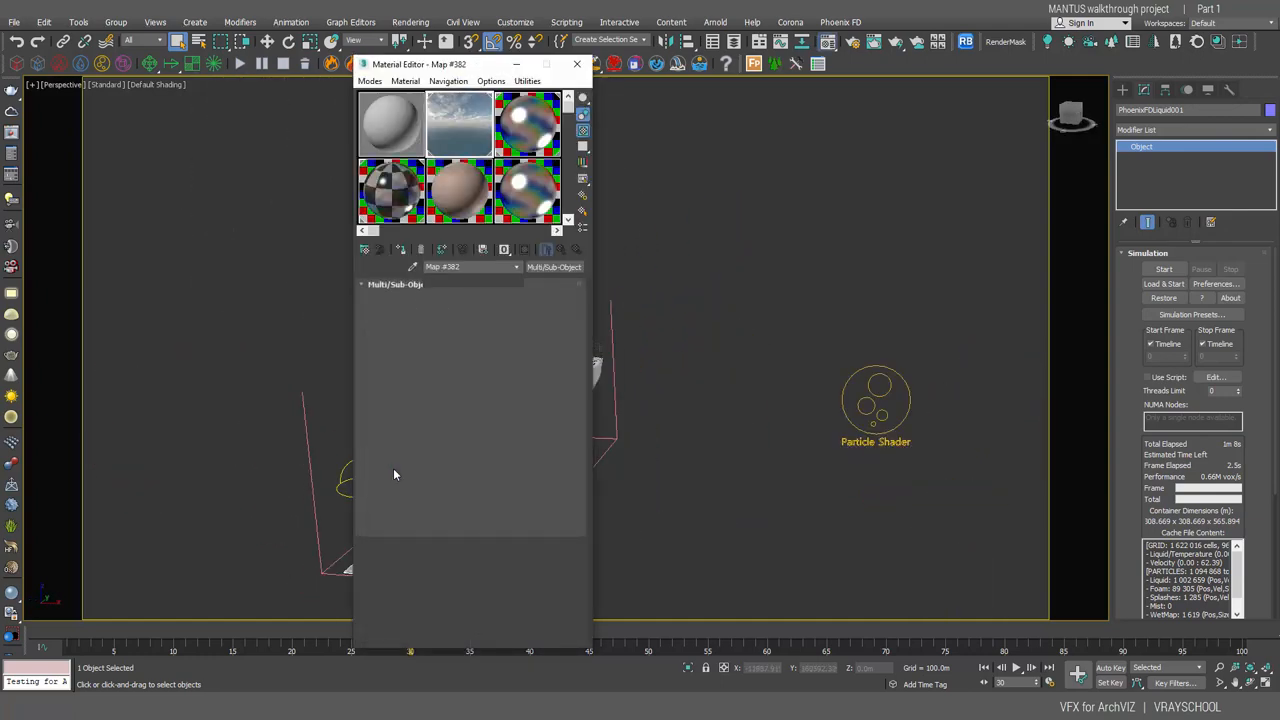
Step: Select Camera001 and scrub the boat animation to a later frame
left_click(577, 64)
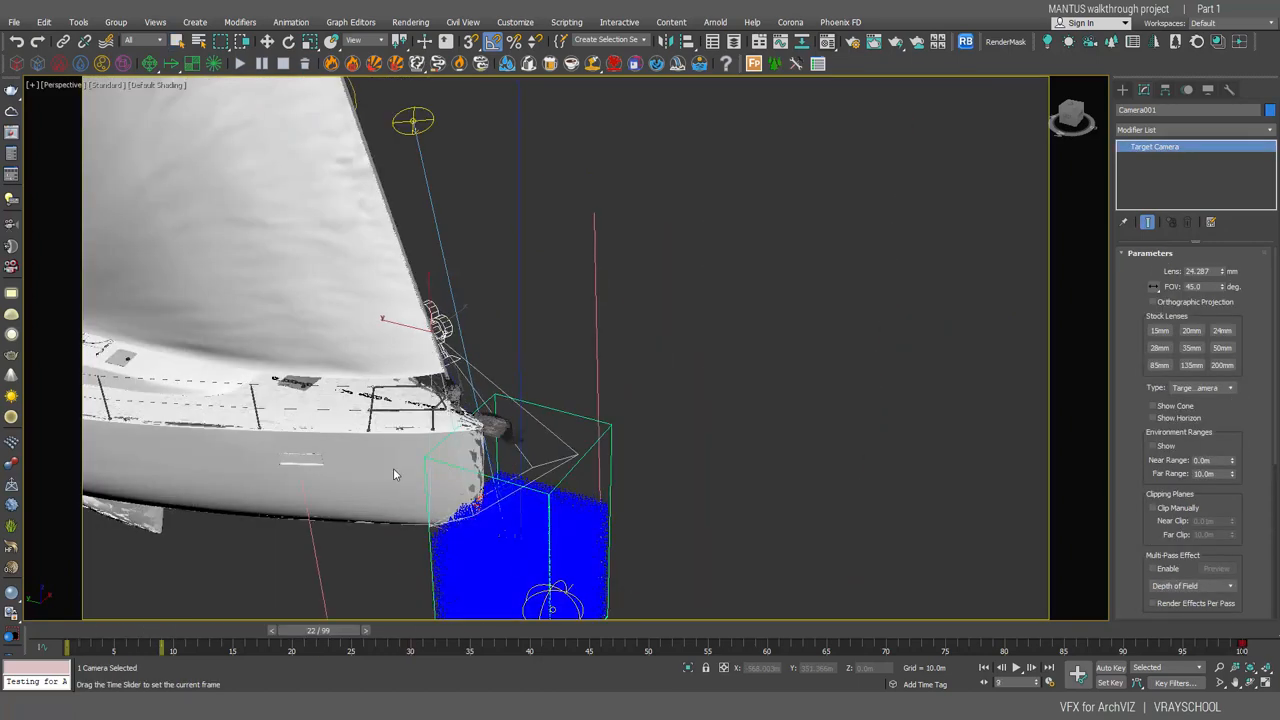
left_click_drag(320, 641, 720, 641)
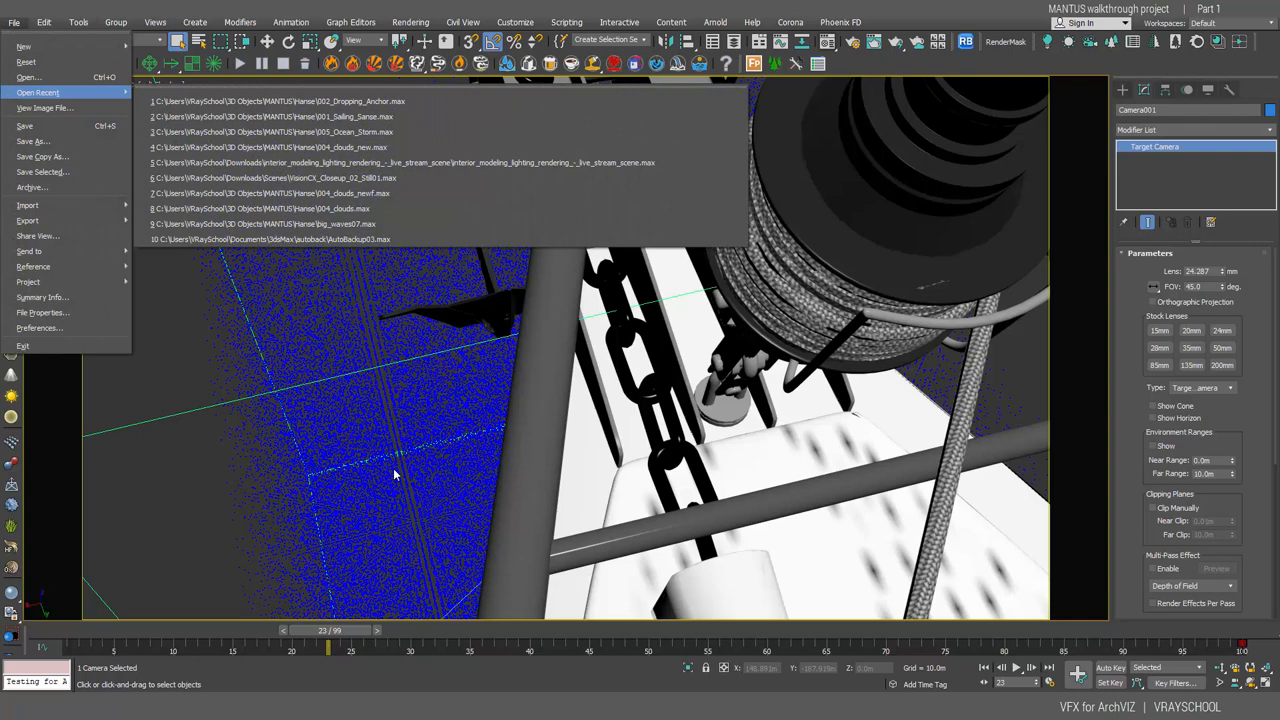
mouse_move(280, 101)
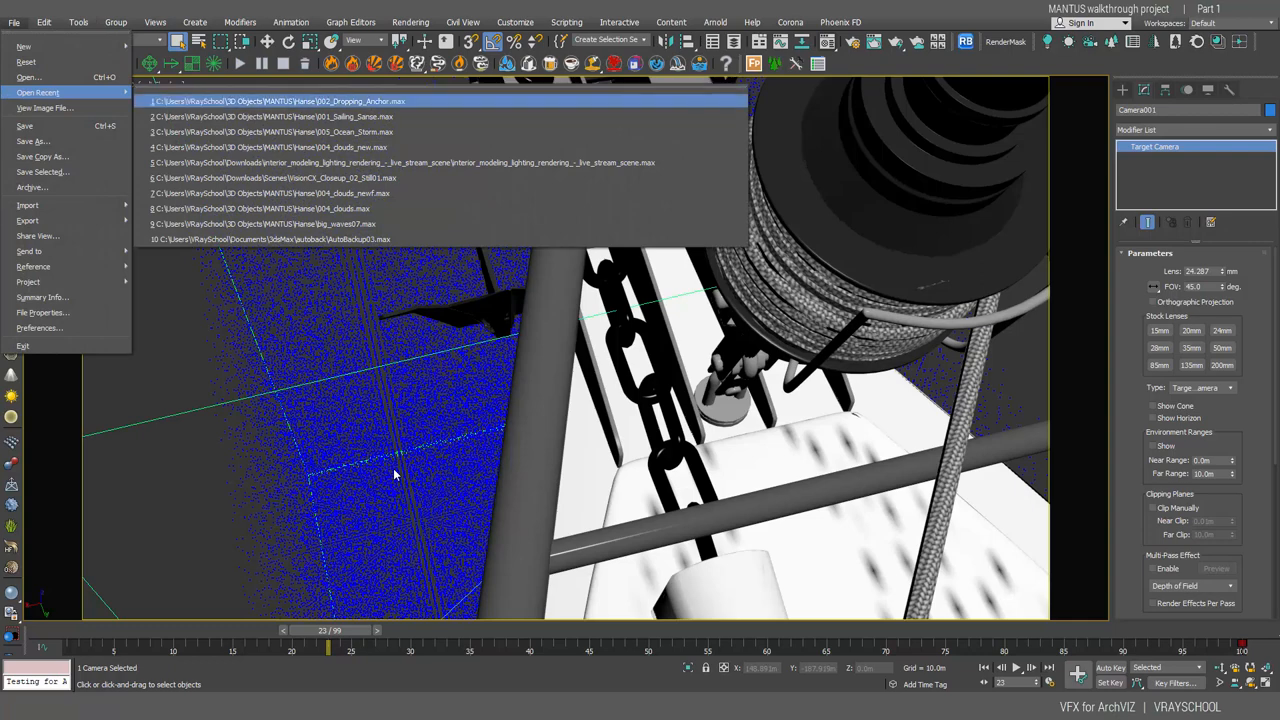
Step: Load 002_Dropping_Anchor.max from the recent files list
left_click(395, 474)
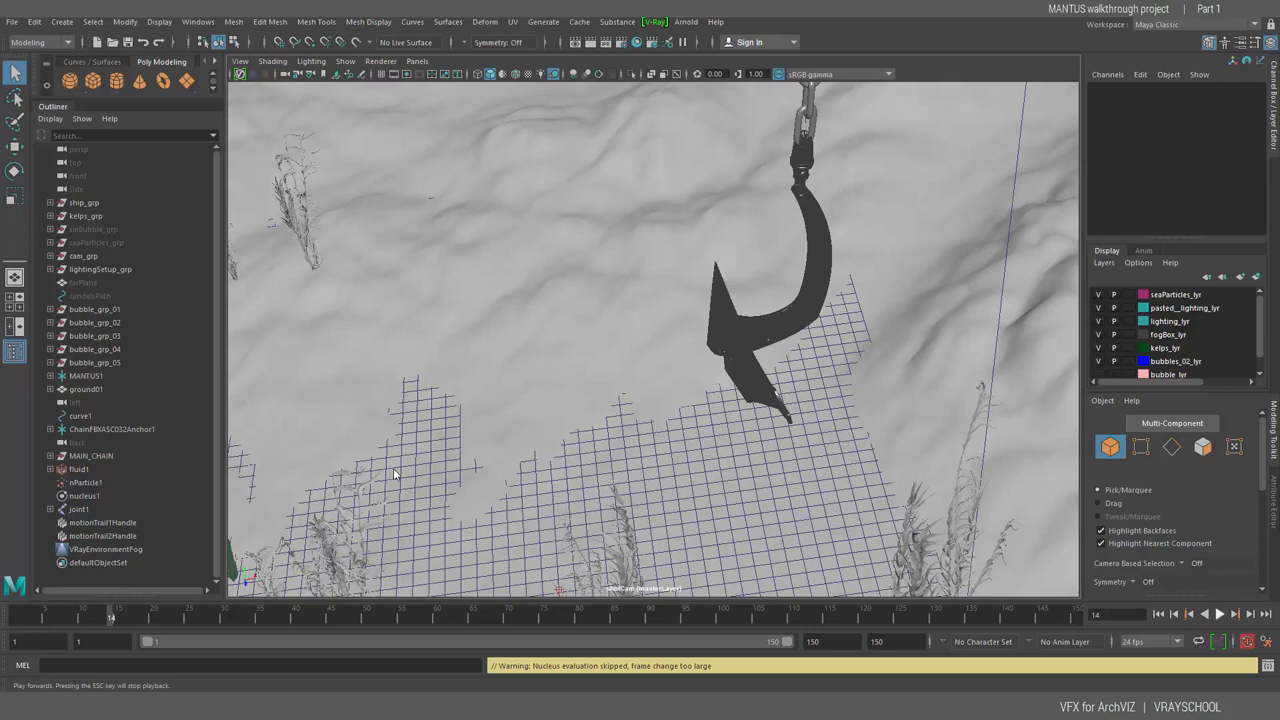
Step: Play the anchor drop forward until sand bursts from its tip at the seabed
left_click(1218, 614)
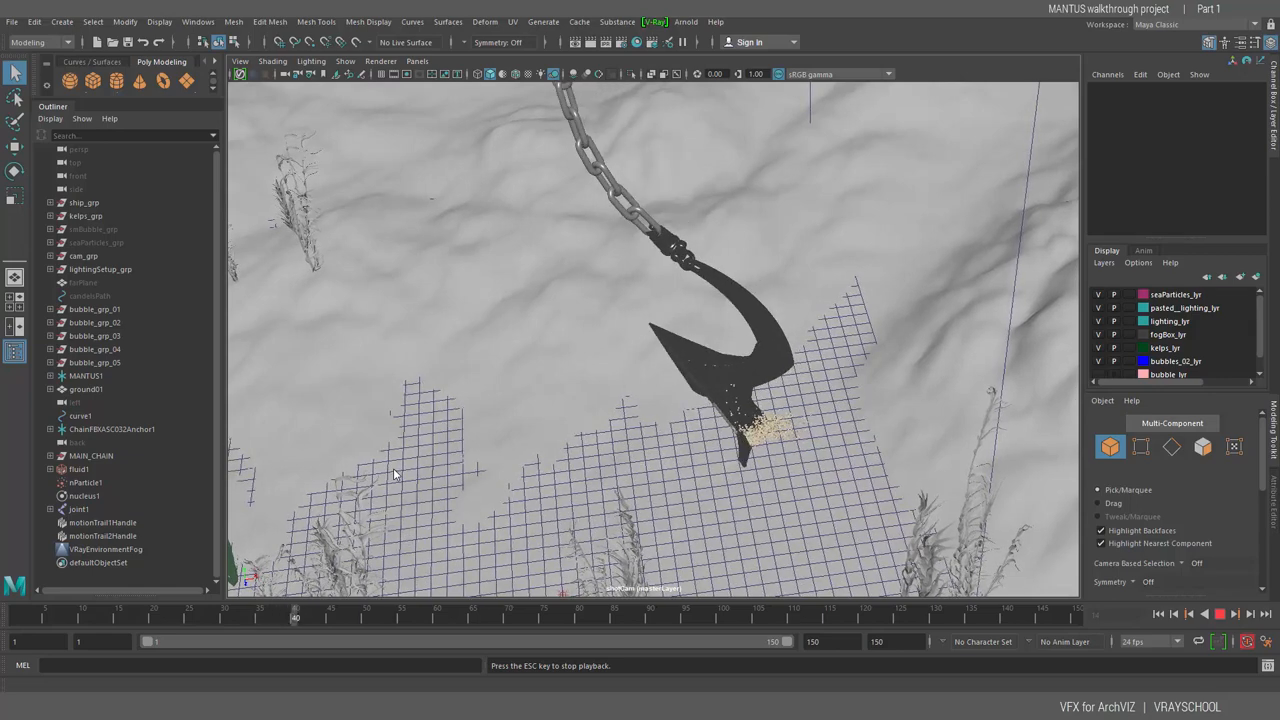
Step: Open and dismiss the viewport Renderer menu while playback runs to about frame 98
left_click(381, 61)
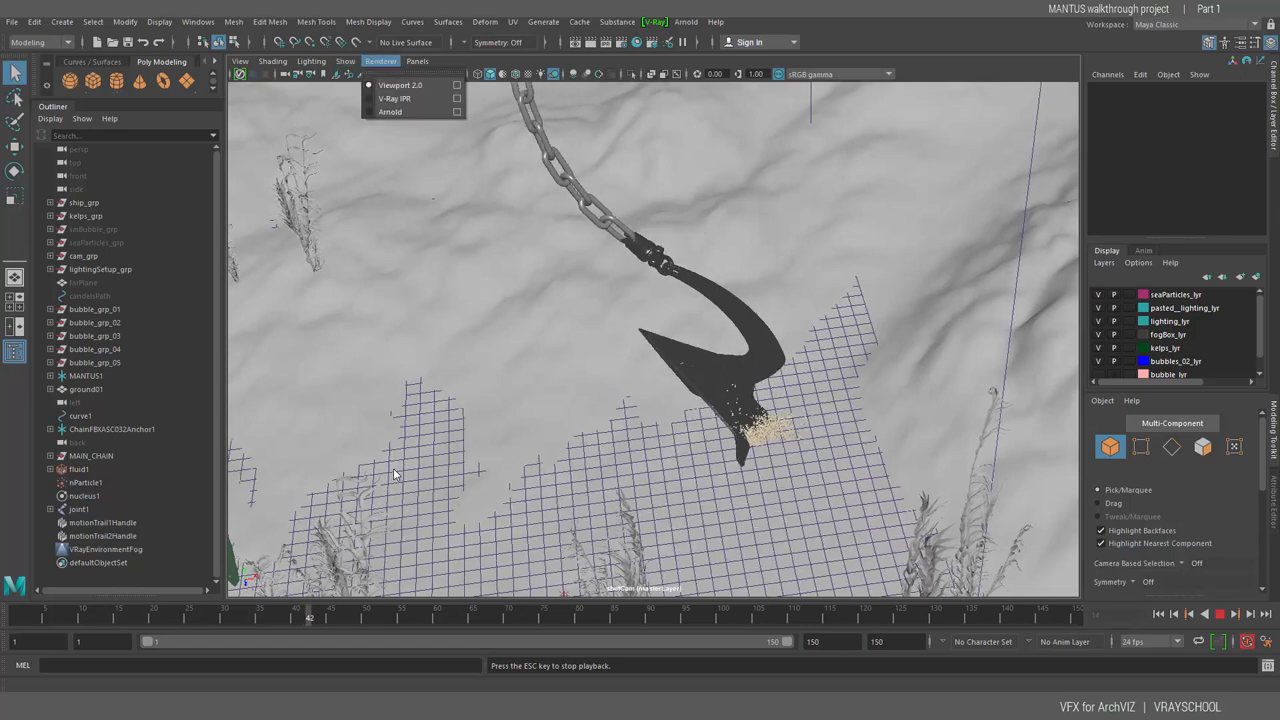
left_click(345, 61)
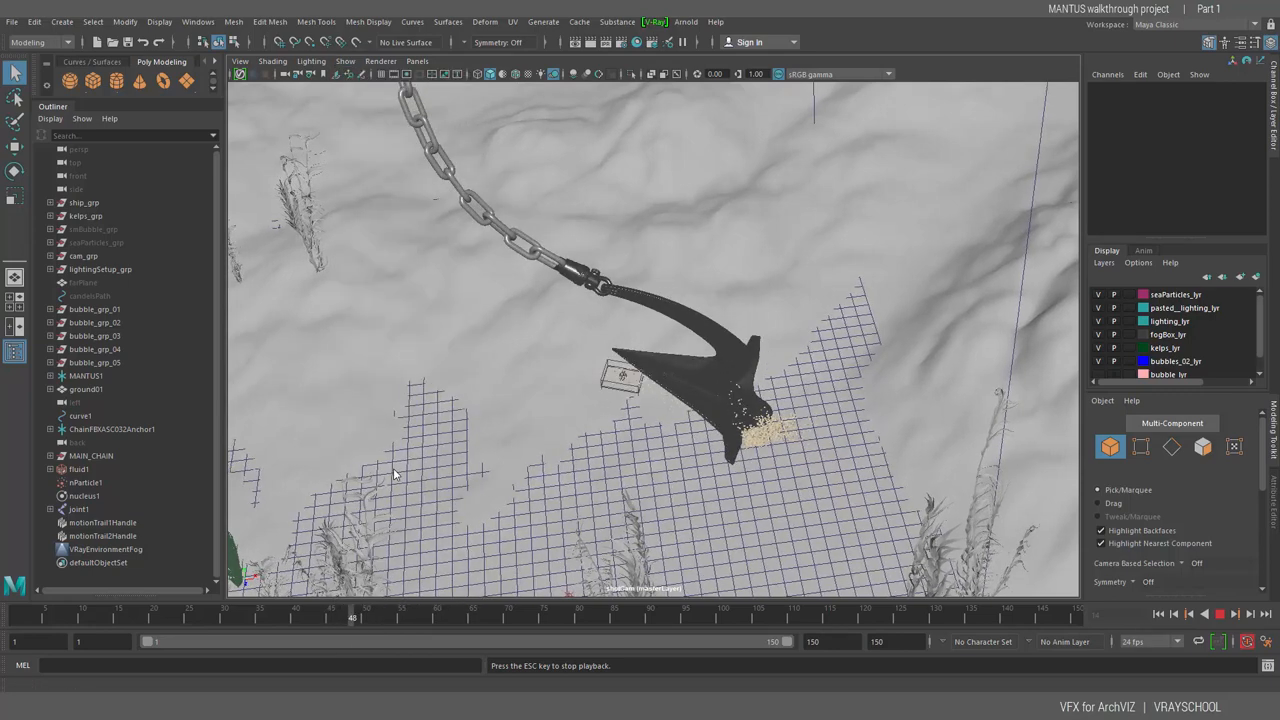
left_click(345, 61)
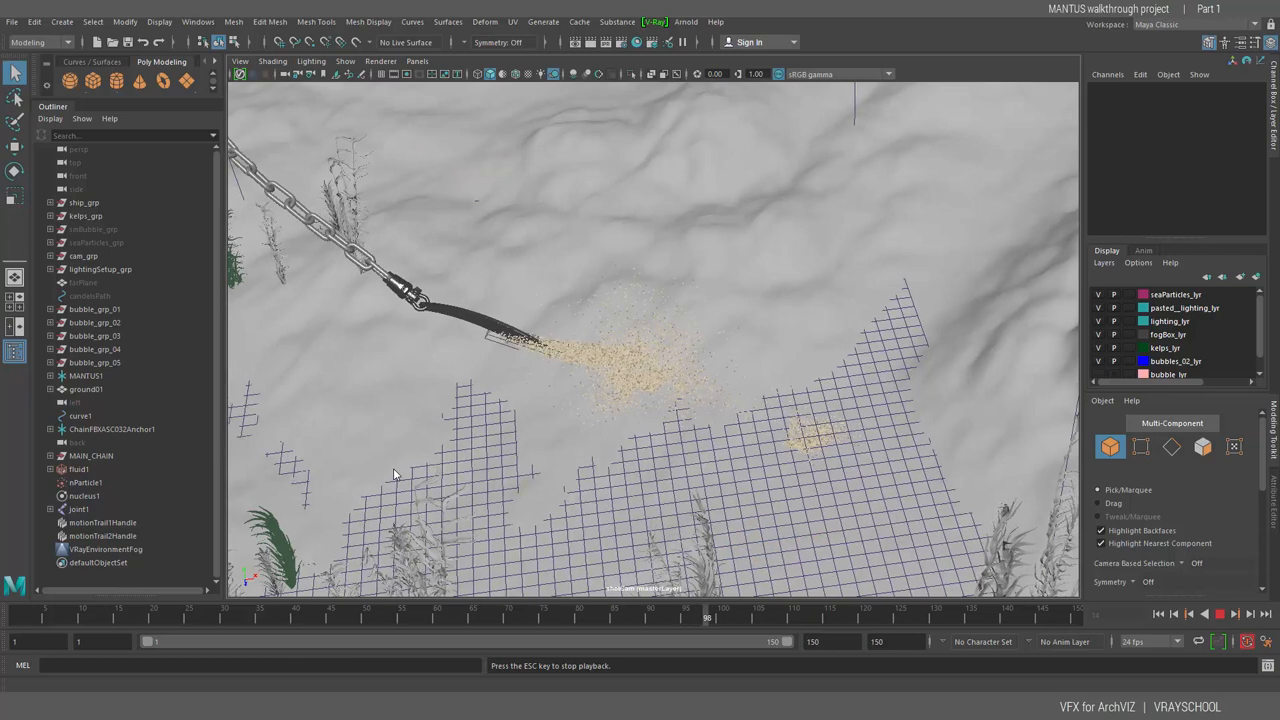
Step: Click the viewport Renderer menu while playback continues past frame 100
left_click(345, 61)
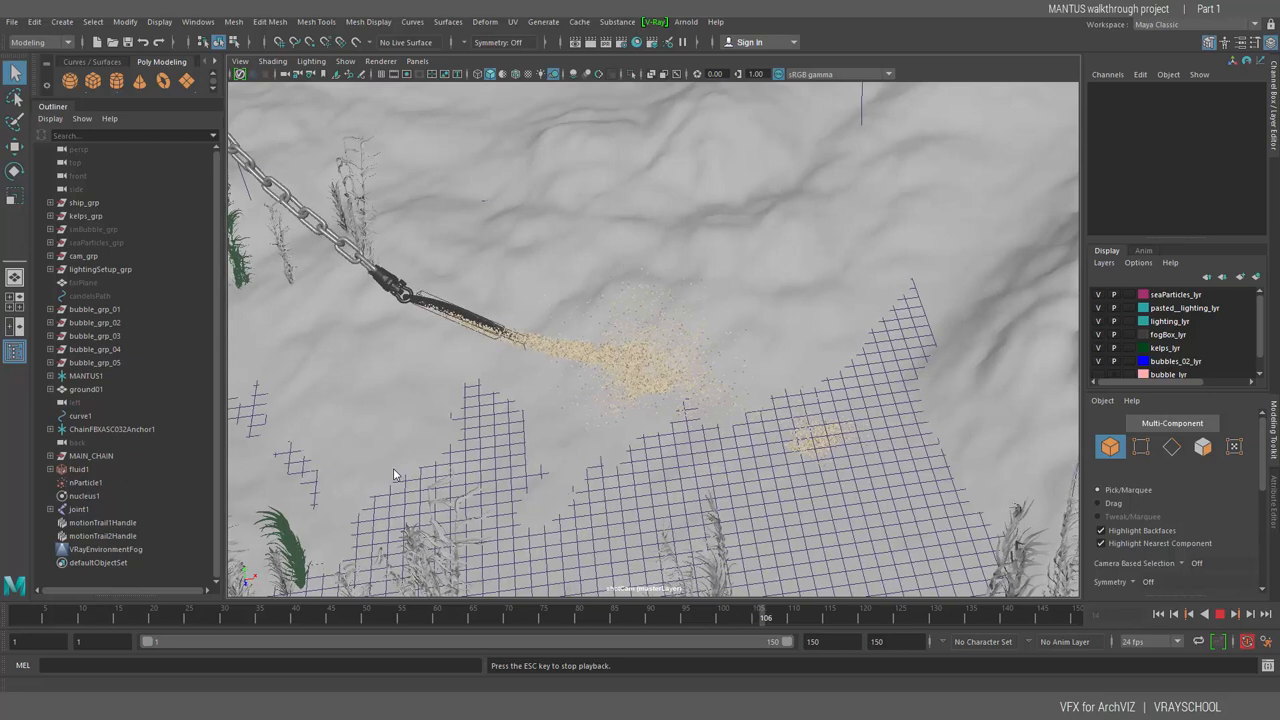
left_click(345, 61)
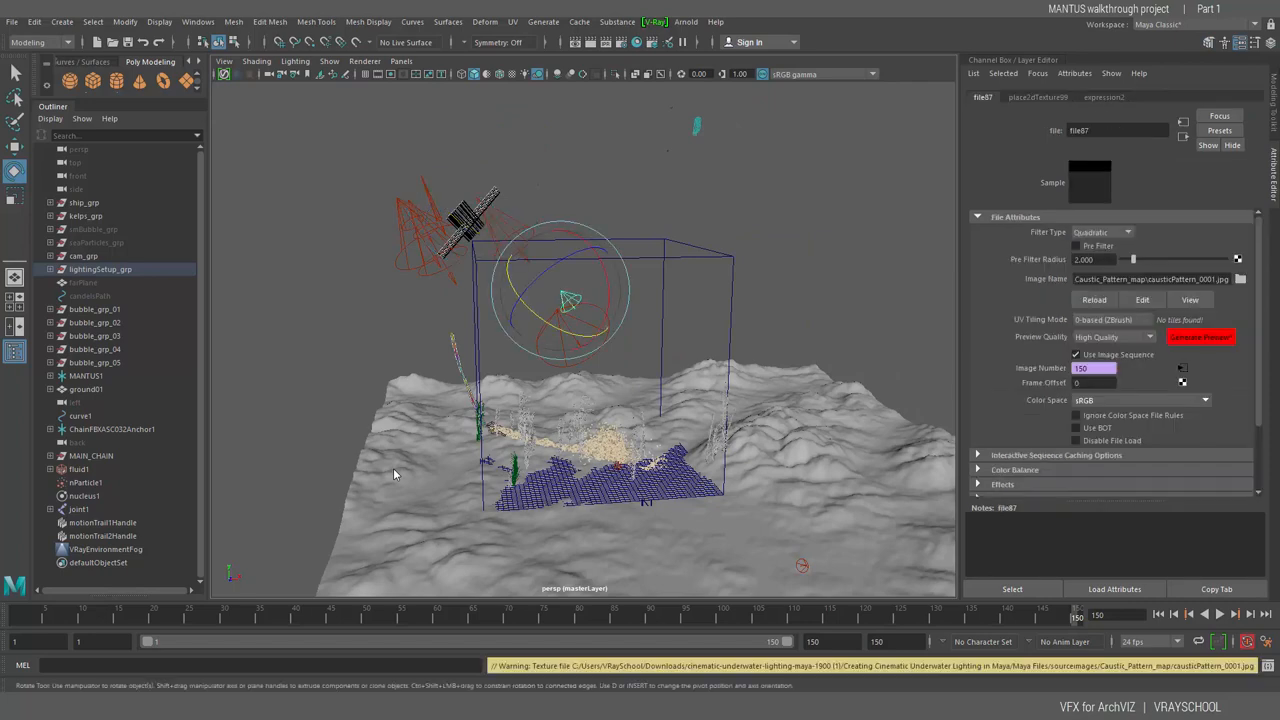
Step: Browse the Caustic_Pattern_map folder and preview causticPattern frames such as 0146
left_click(1240, 279)
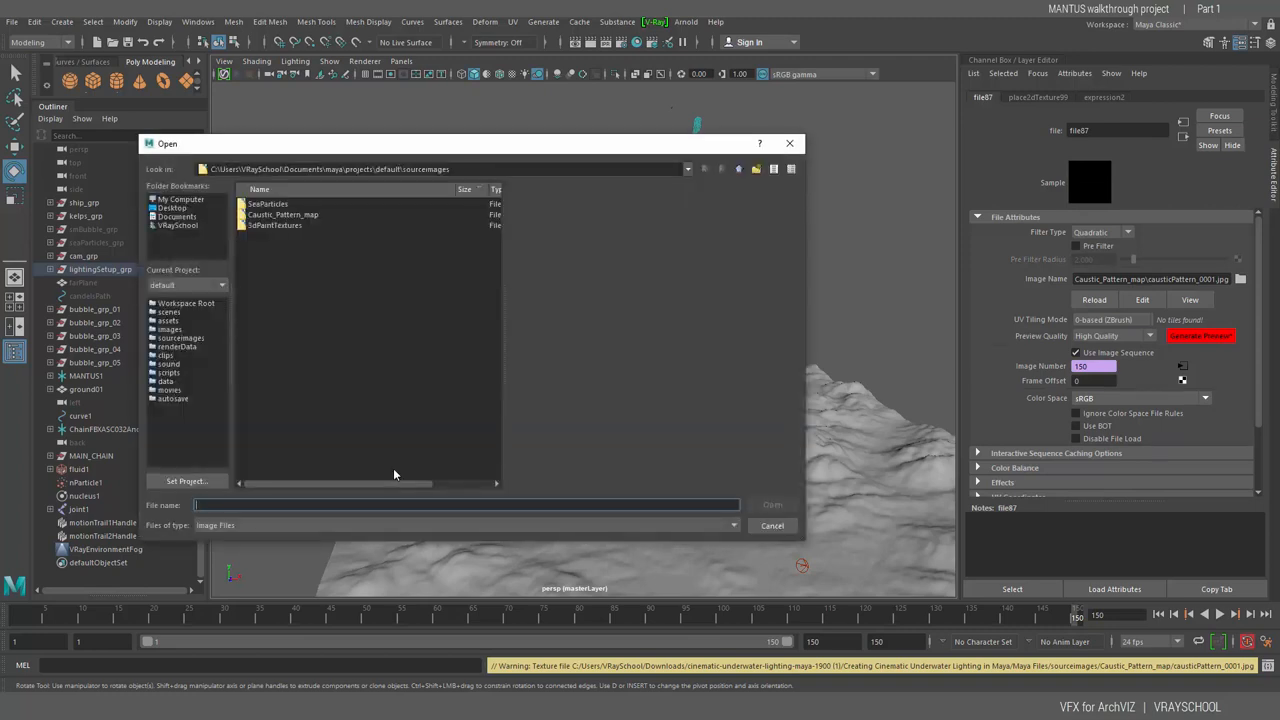
left_click(275, 225)
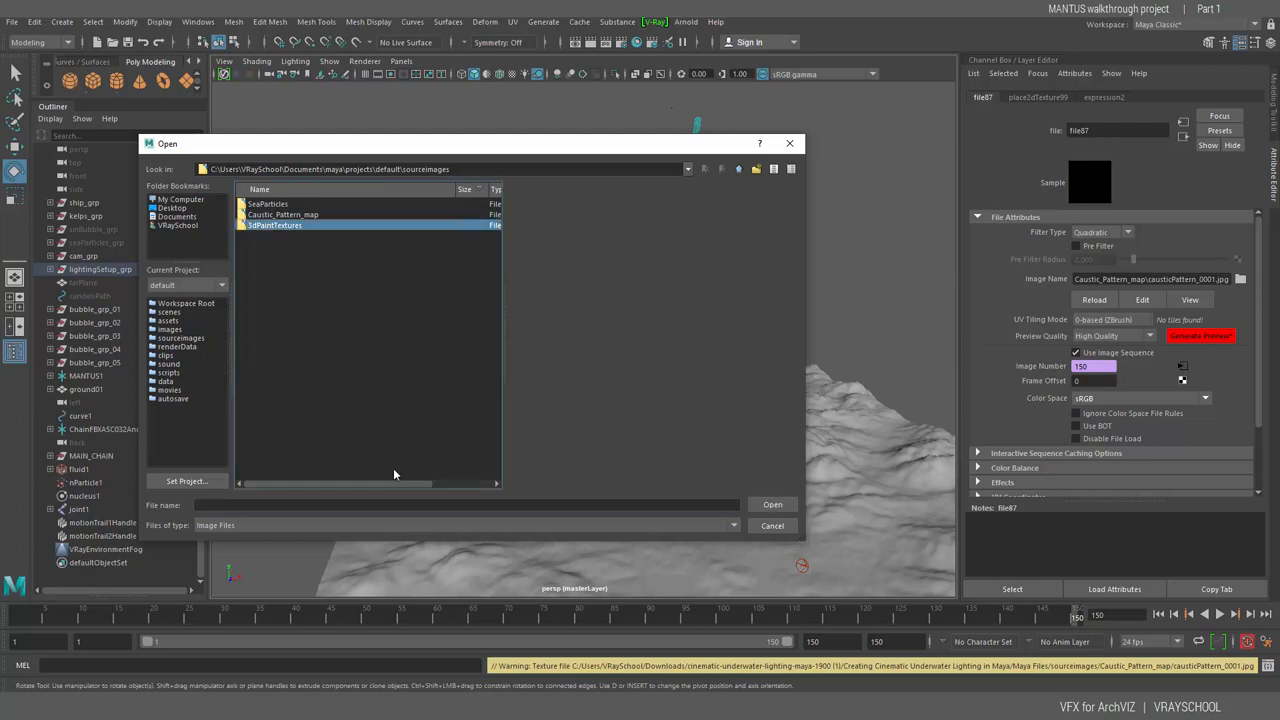
double_click(283, 214)
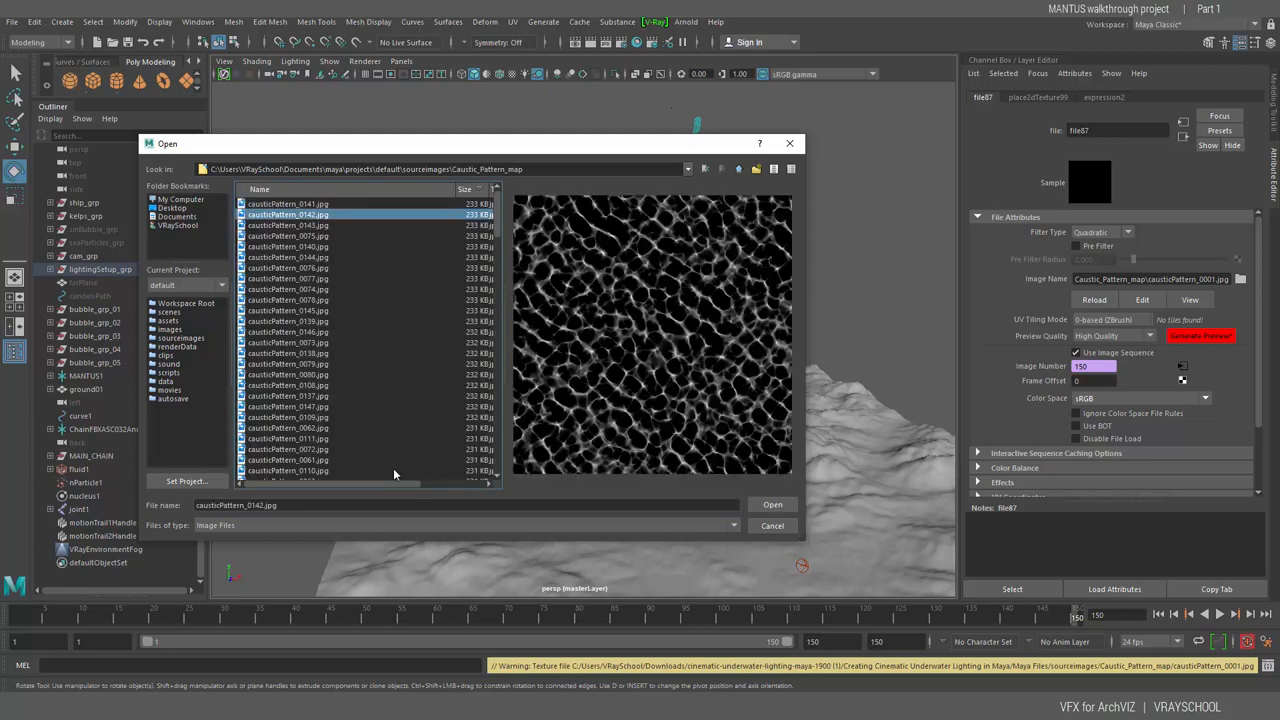
left_click(288, 331)
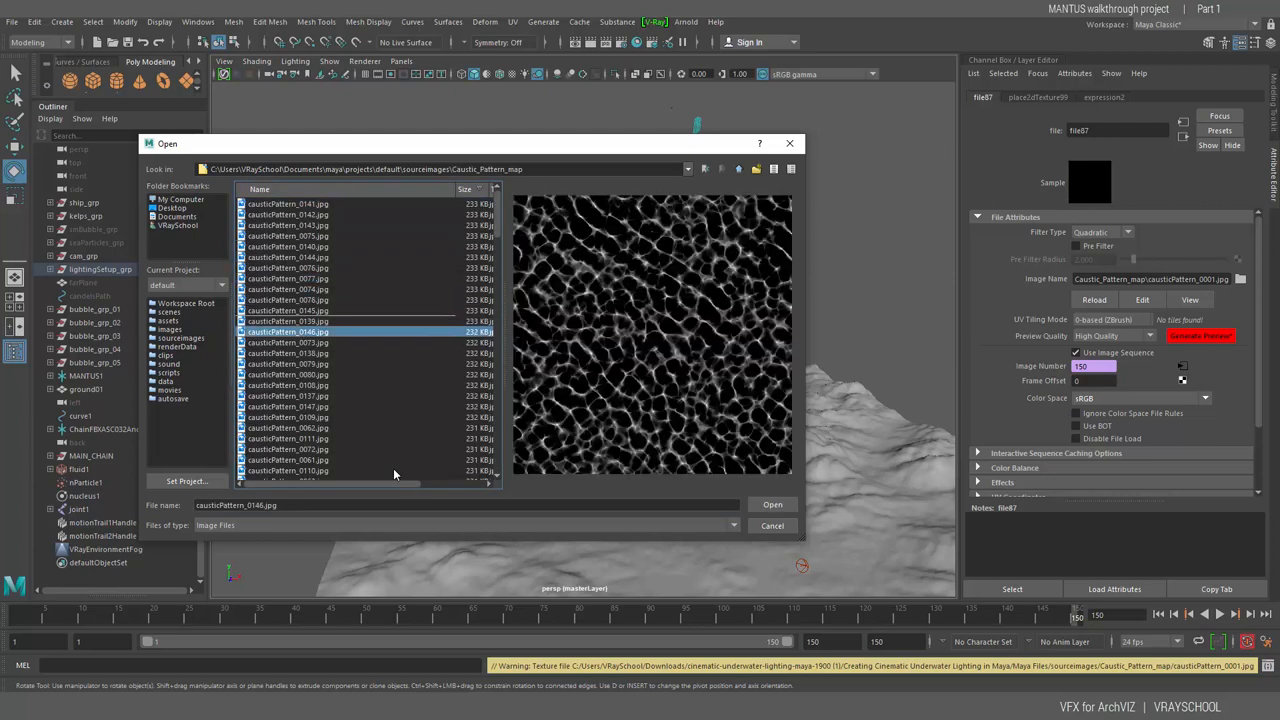
left_click(288, 225)
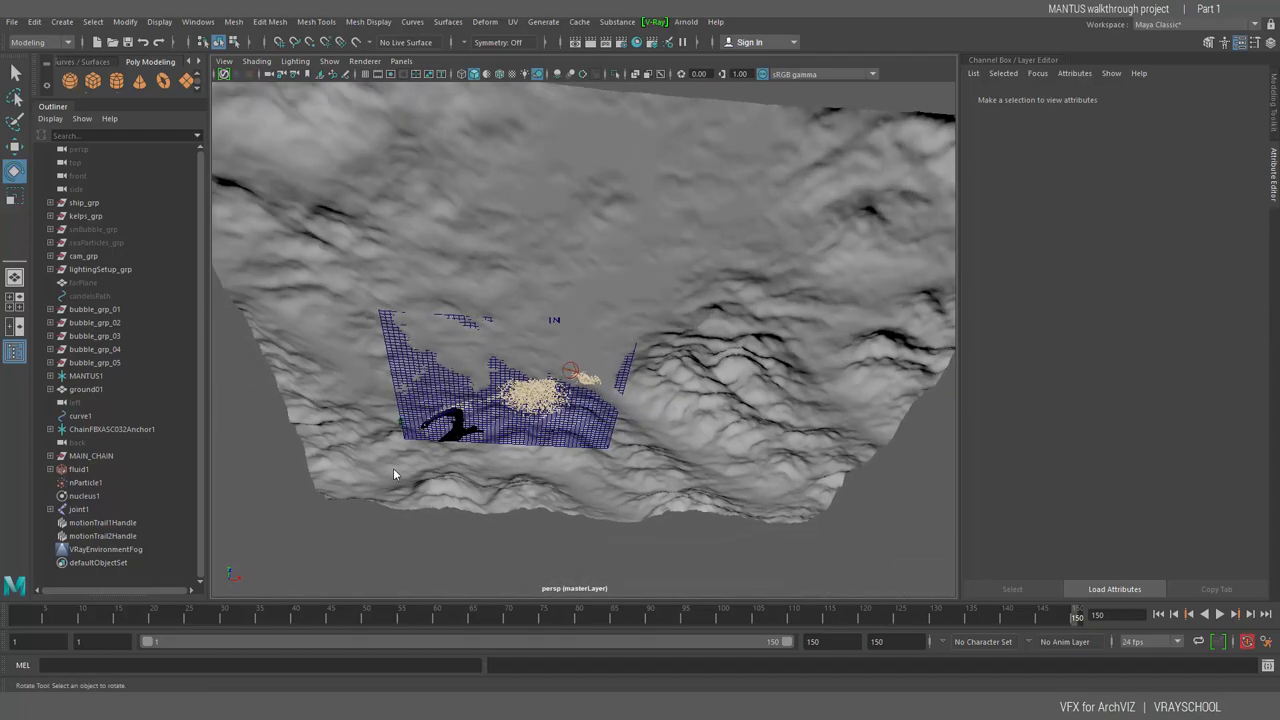
Step: Choose the 06_End_particles_cam_move scene file, triggering the Student Version warning
left_click(85, 482)
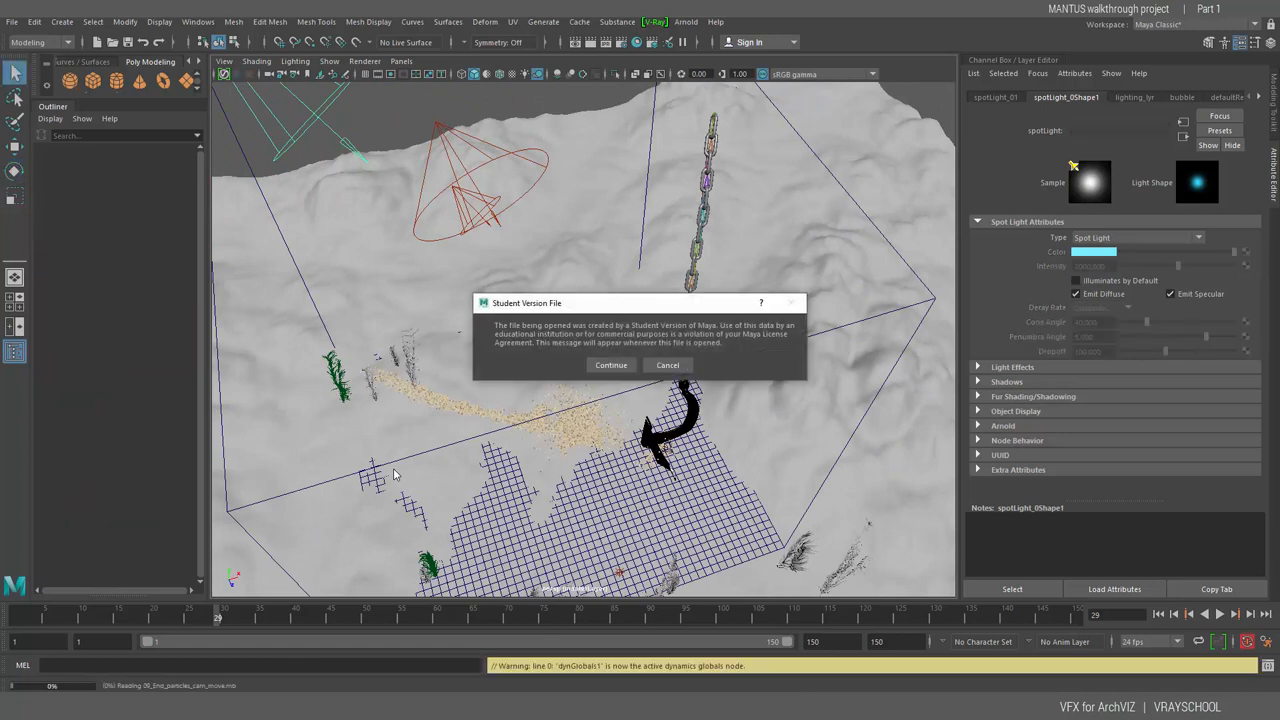
Step: Continue past the student warning and play the seaParticles_emitter volume particles
left_click(611, 364)
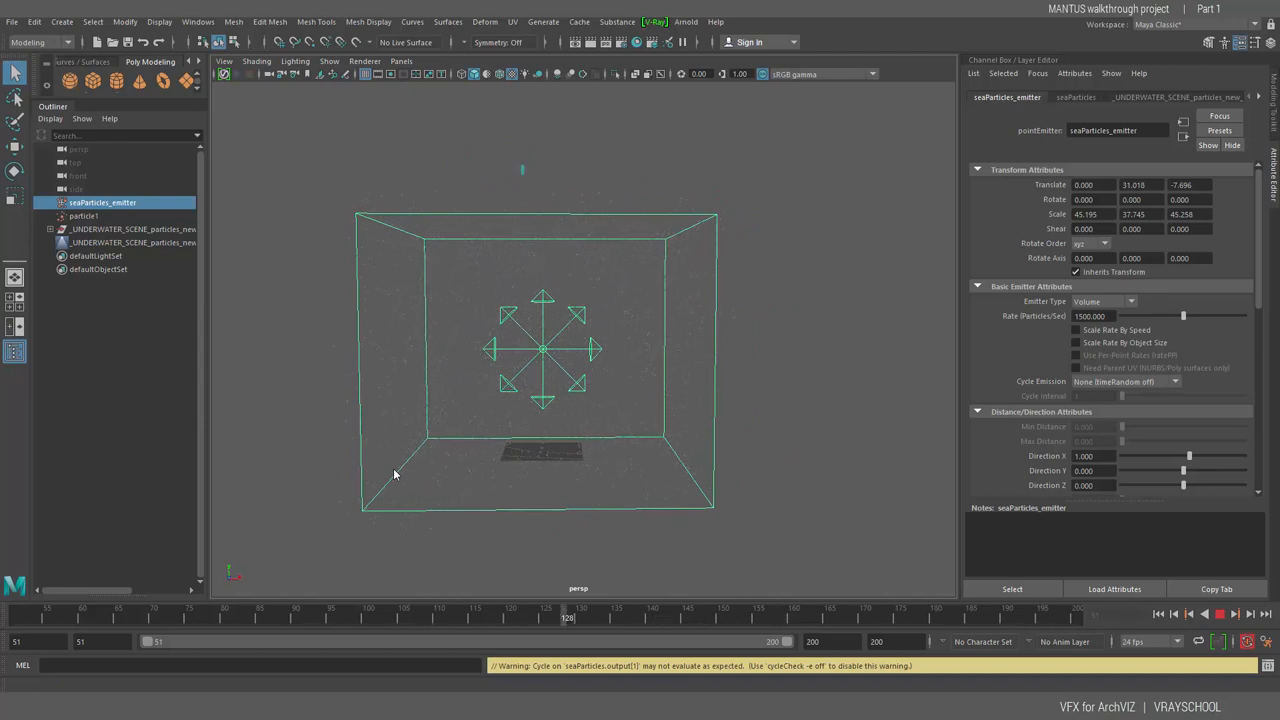
left_click(1217, 614)
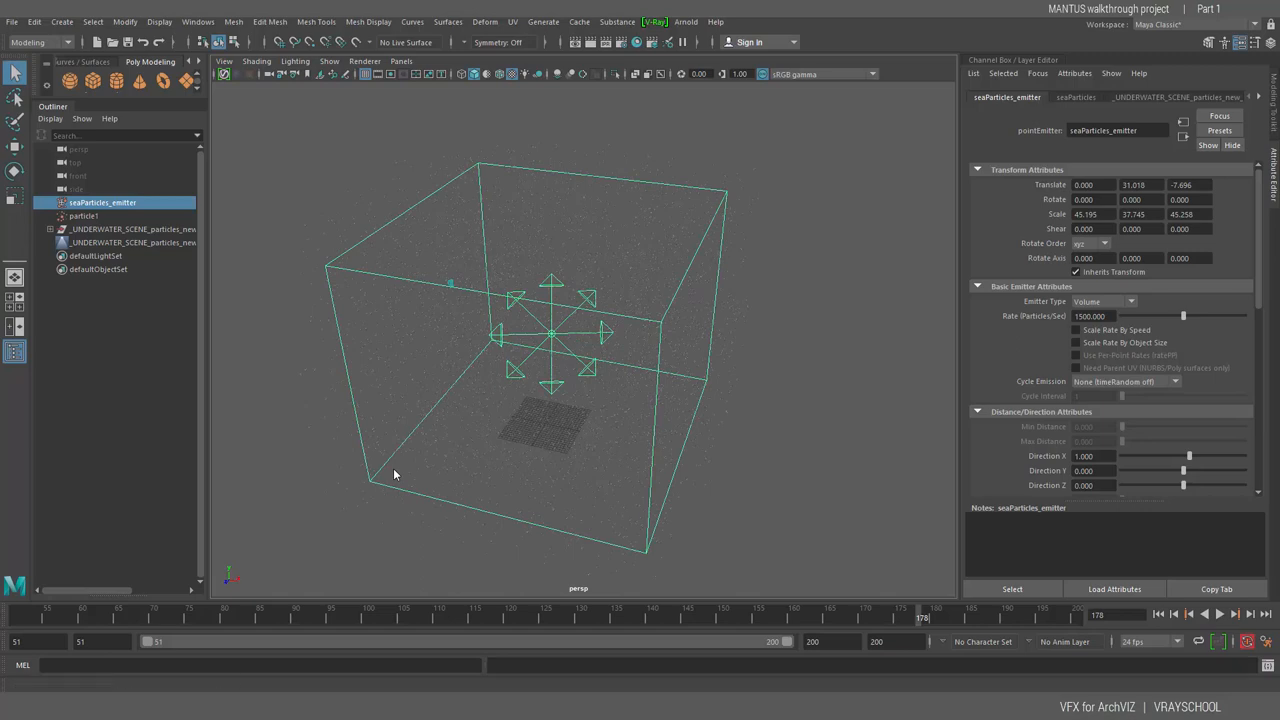
left_click(11, 21)
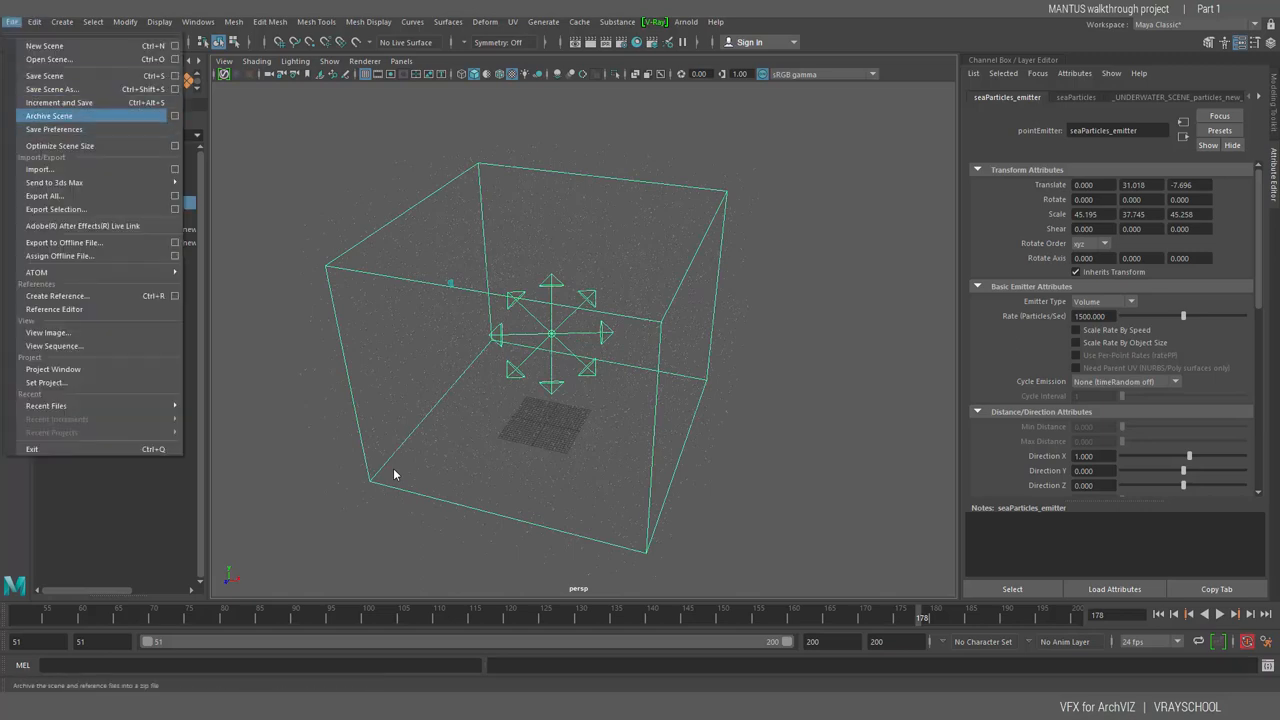
mouse_move(36, 272)
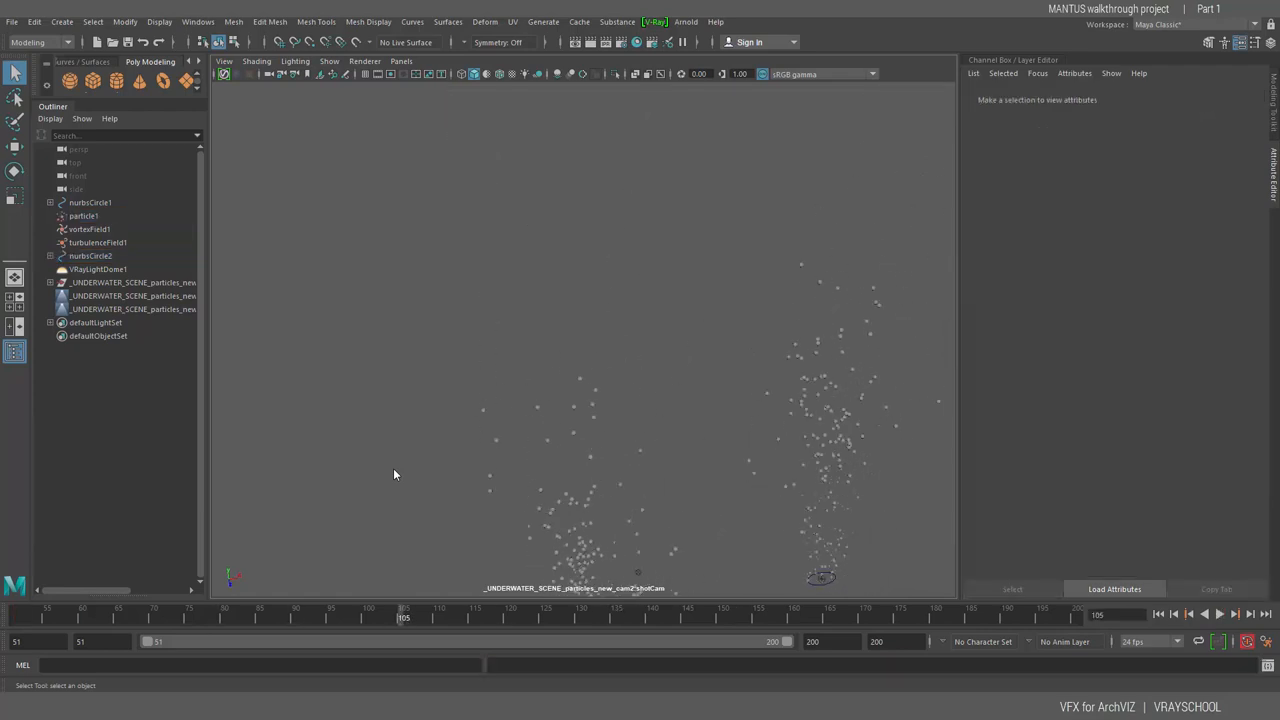
Step: Select particle1 in the Outliner of the underwater bubbles scene
left_click(84, 215)
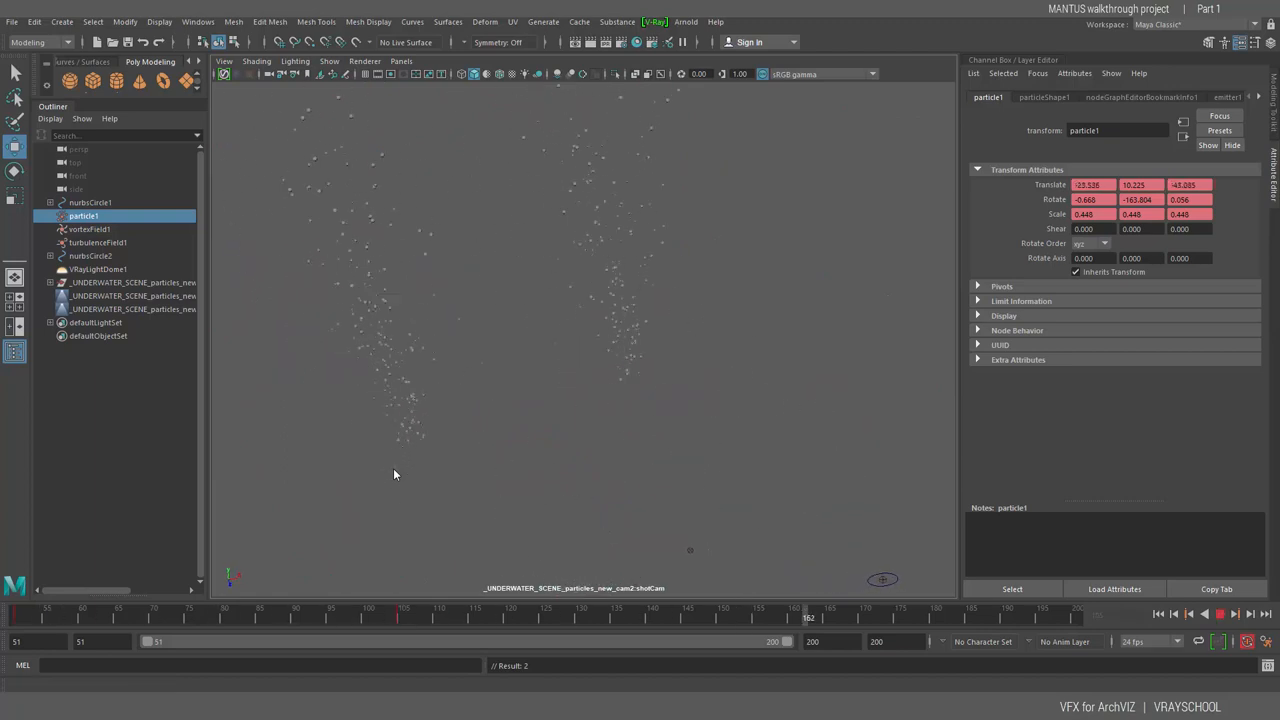
Step: Activate the Move Tool on particle1 and bring up Maya's File menu
left_click(1204, 614)
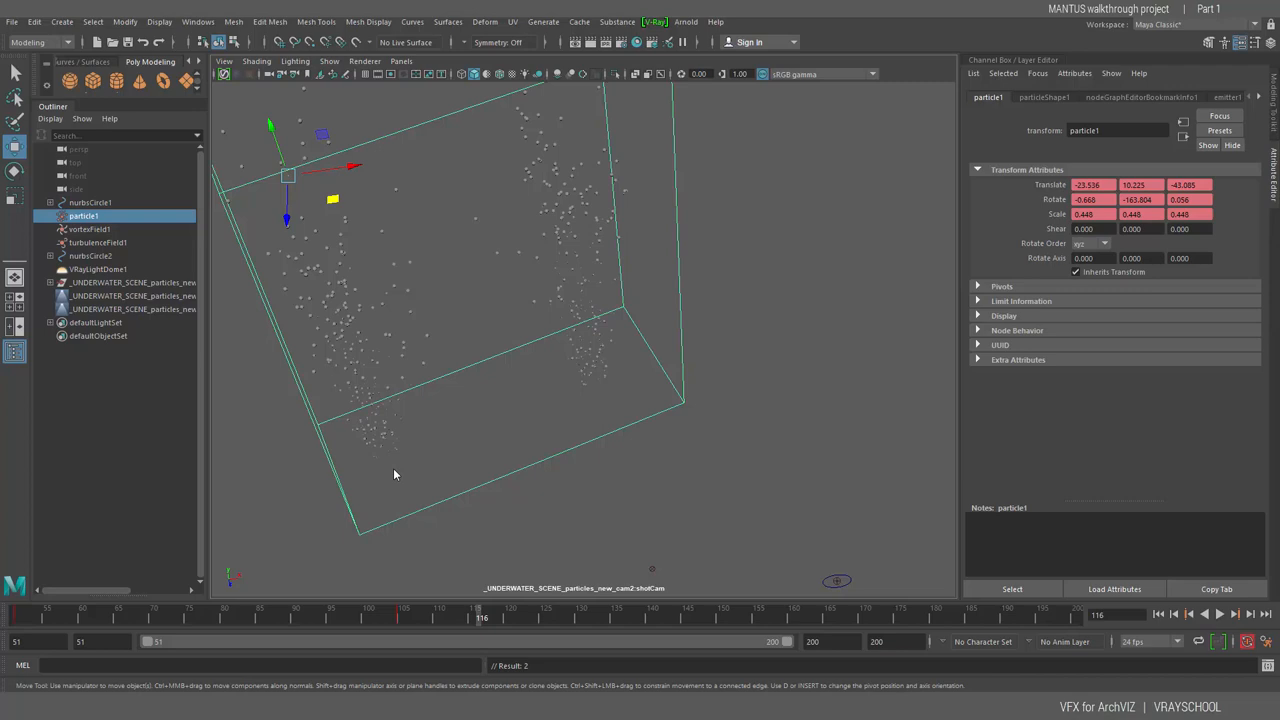
left_click(11, 21)
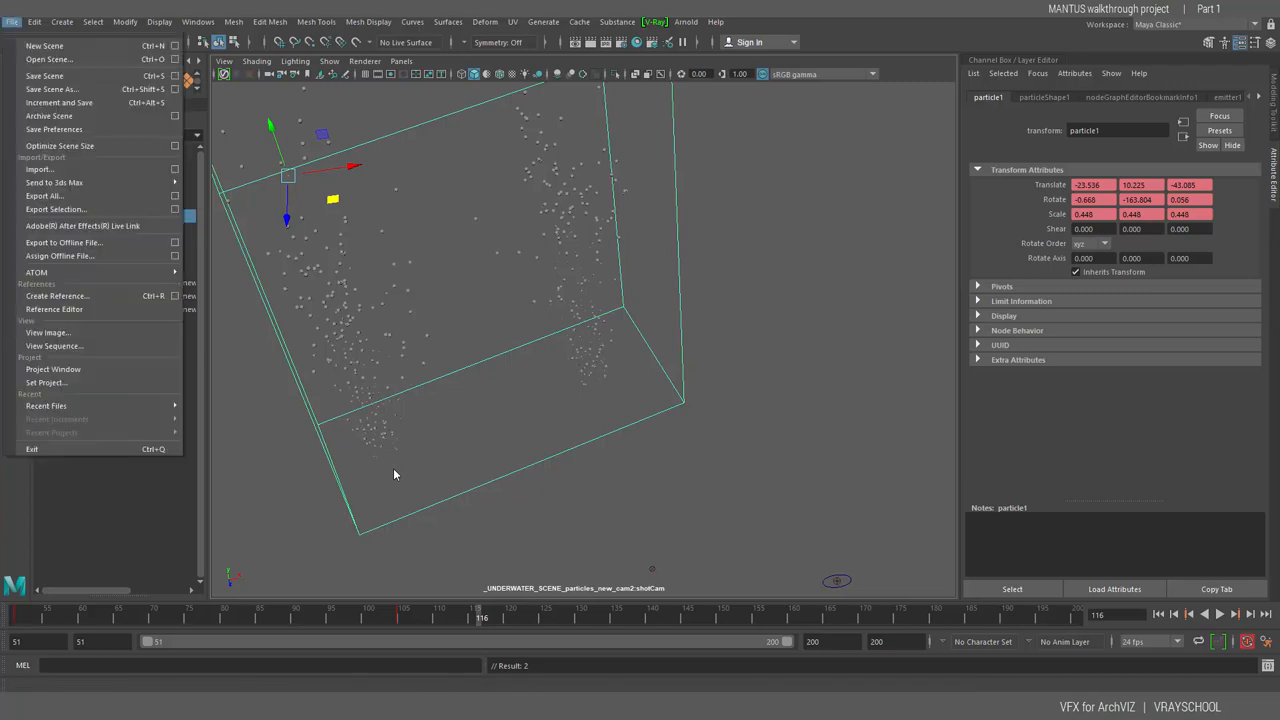
Step: Open the chain scene and scrub the anchor chain animation forward and back
left_click(543, 21)
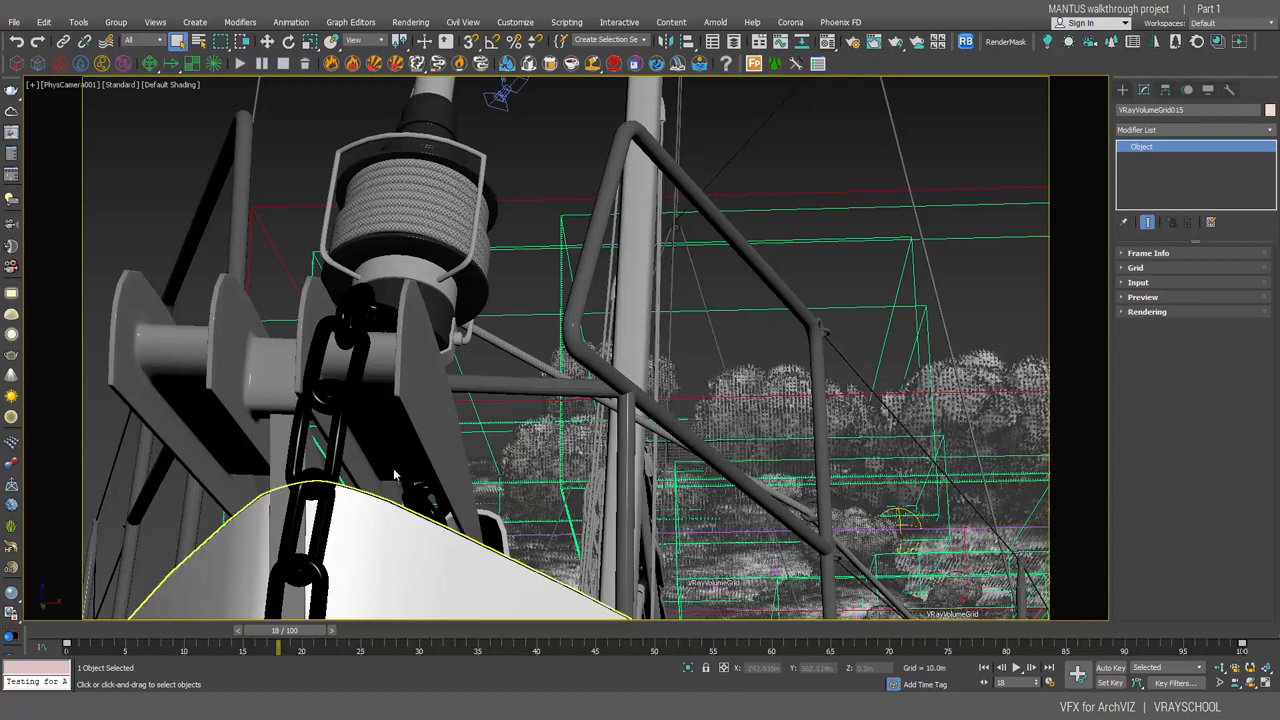
left_click_drag(278, 648, 537, 648)
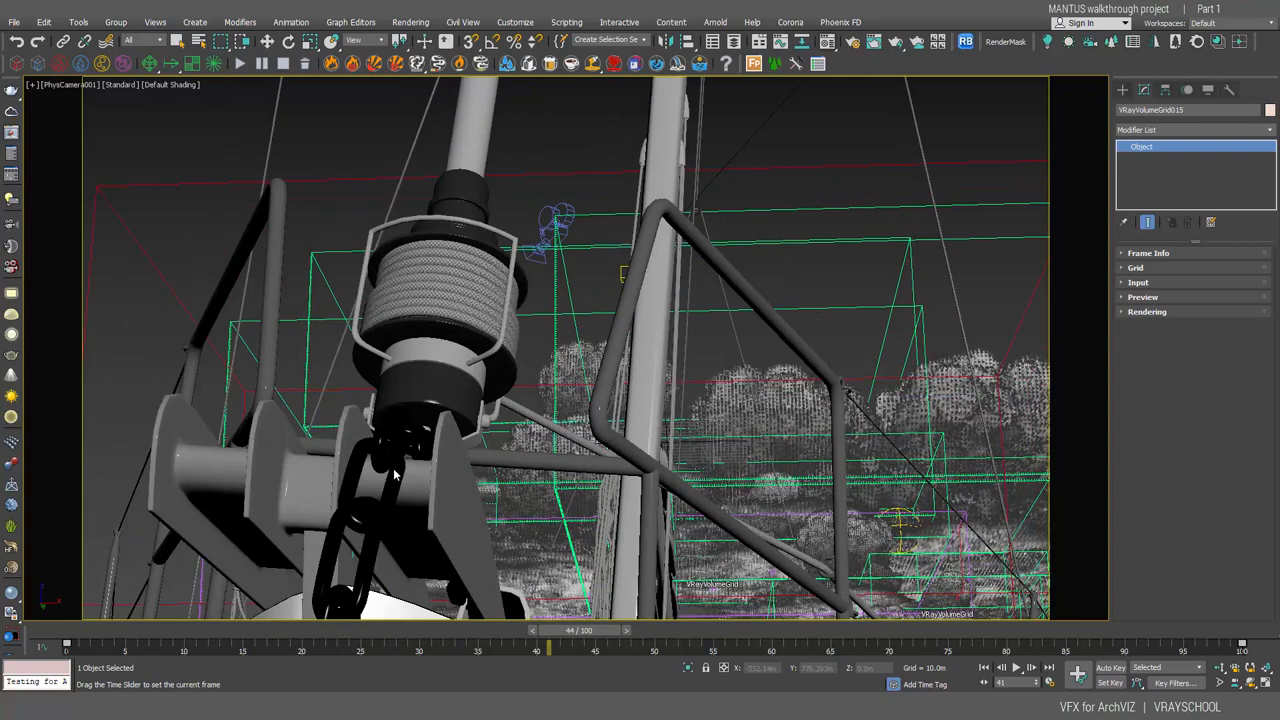
left_click_drag(537, 642, 915, 642)
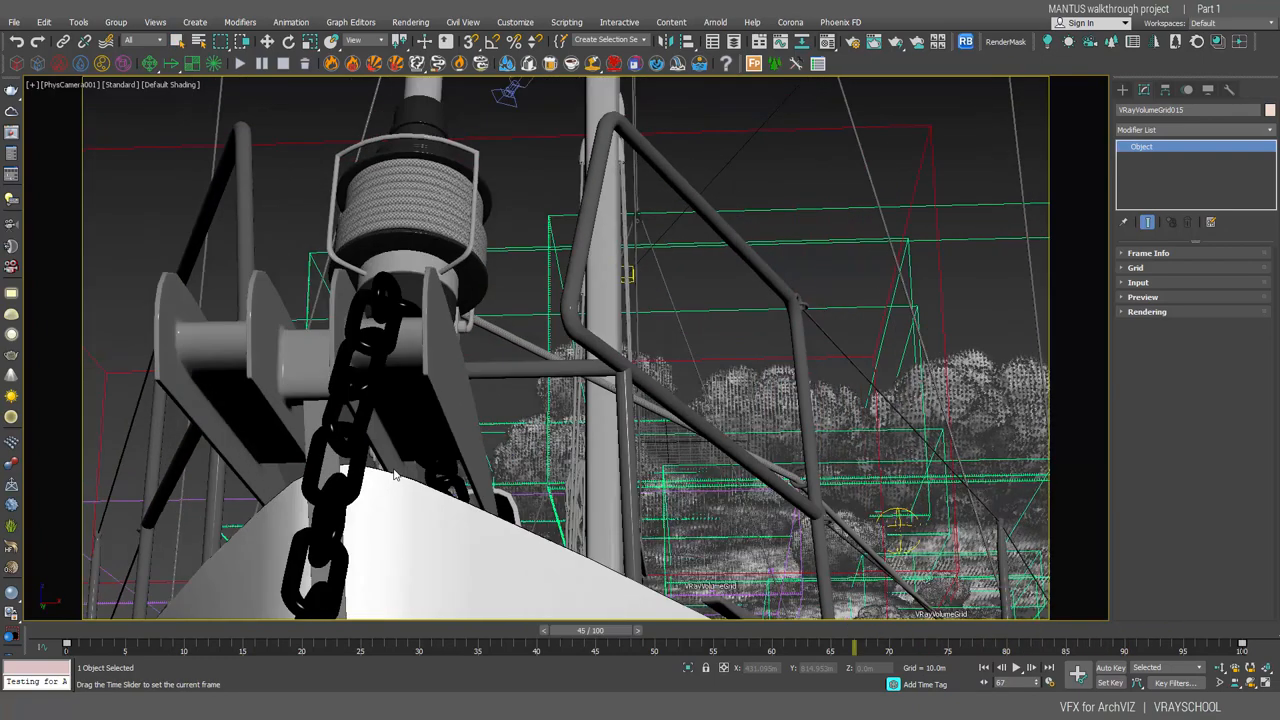
left_click_drag(585, 630, 760, 630)
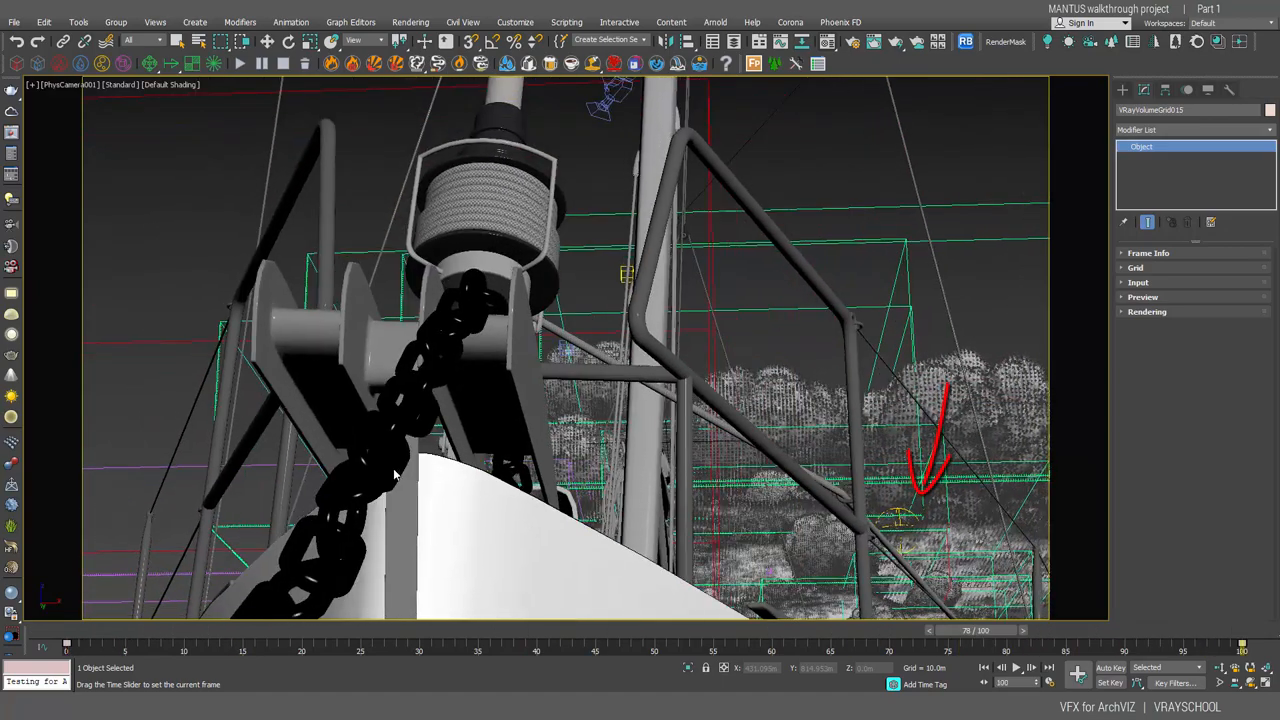
left_click_drag(960, 630, 445, 630)
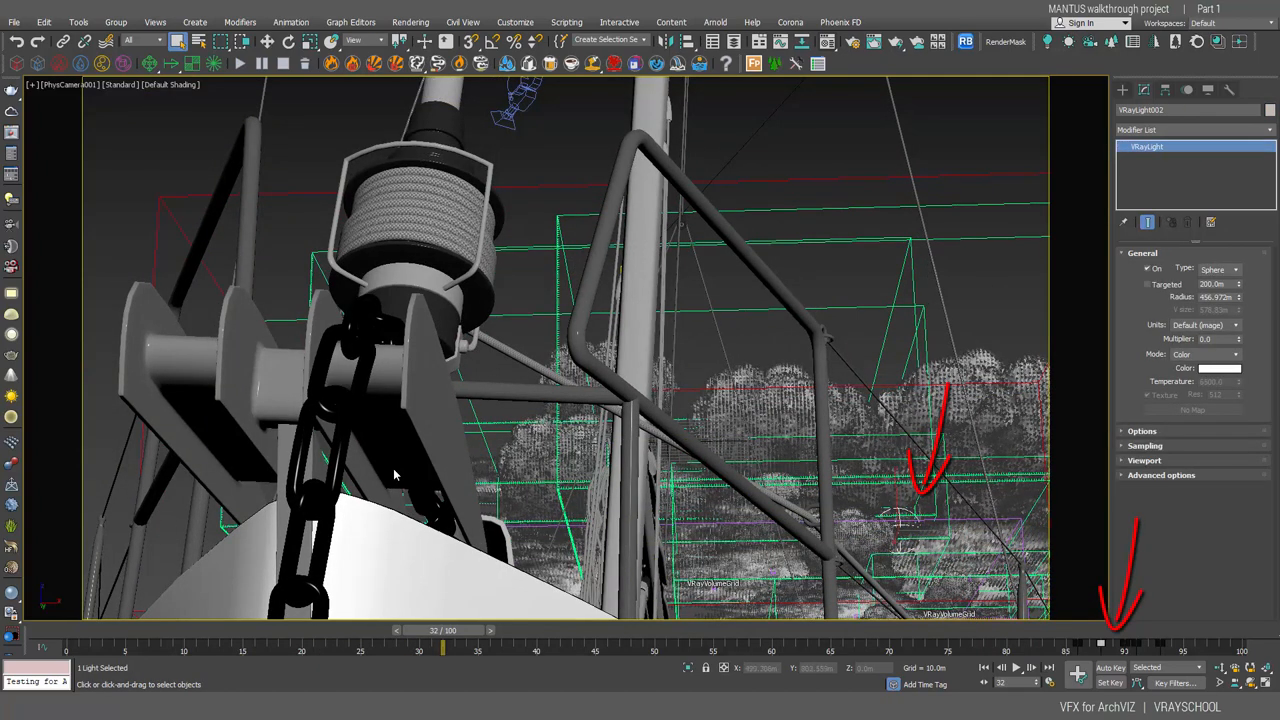
left_click_drag(443, 630, 1085, 630)
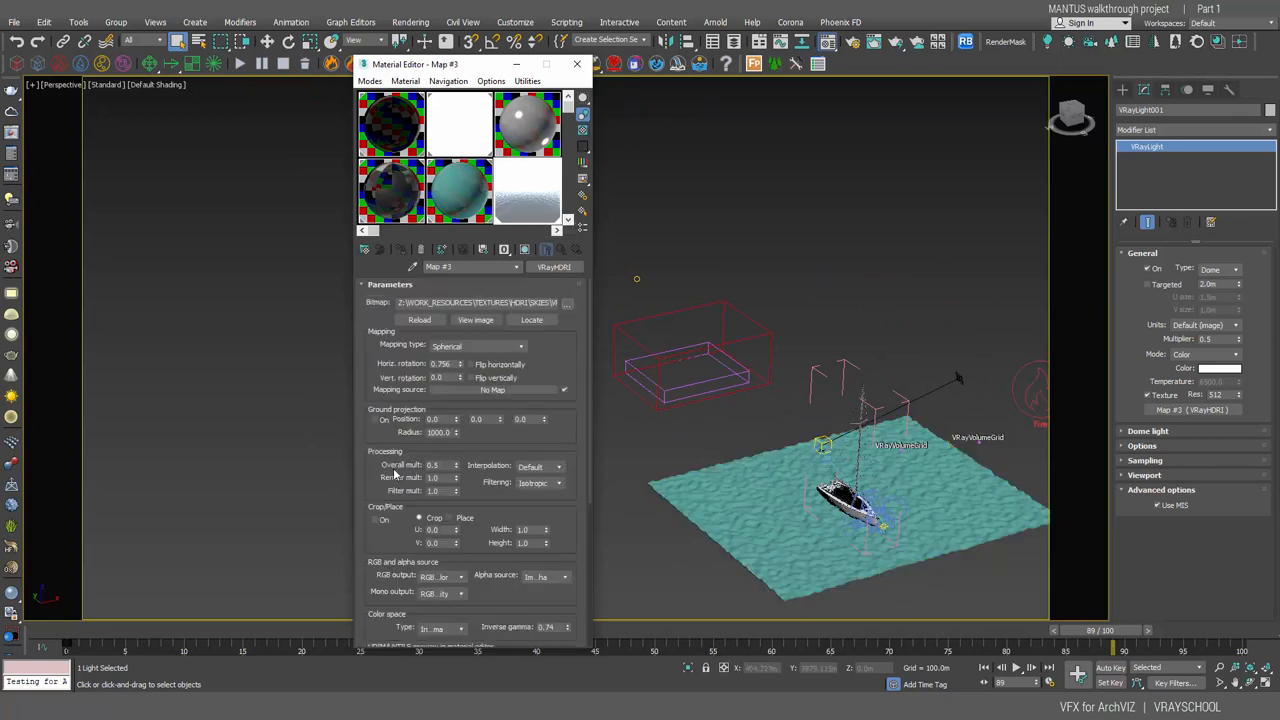
Step: Review the VRayHDRI Map #3 parameters, then switch to Photoshop's home screen
left_click(476, 319)
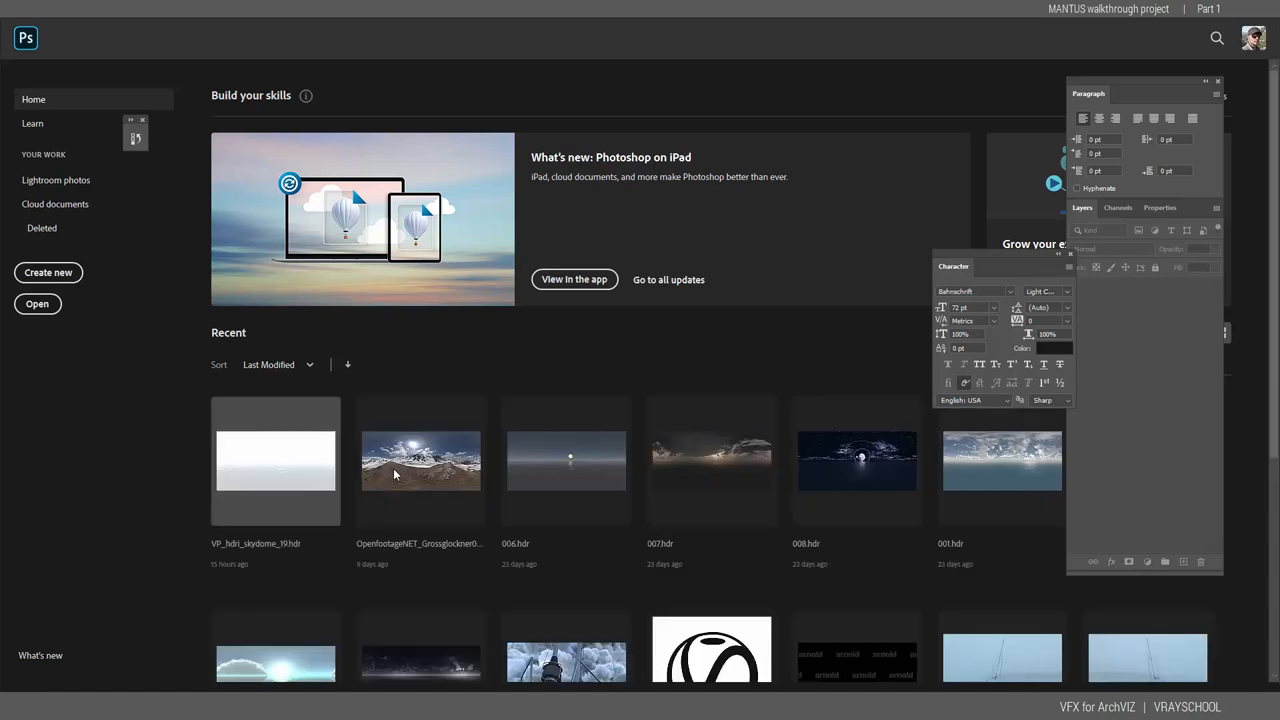
Step: Open VP_hdri_skydome_19.hdr and add an Exposure adjustment layer
double_click(275, 461)
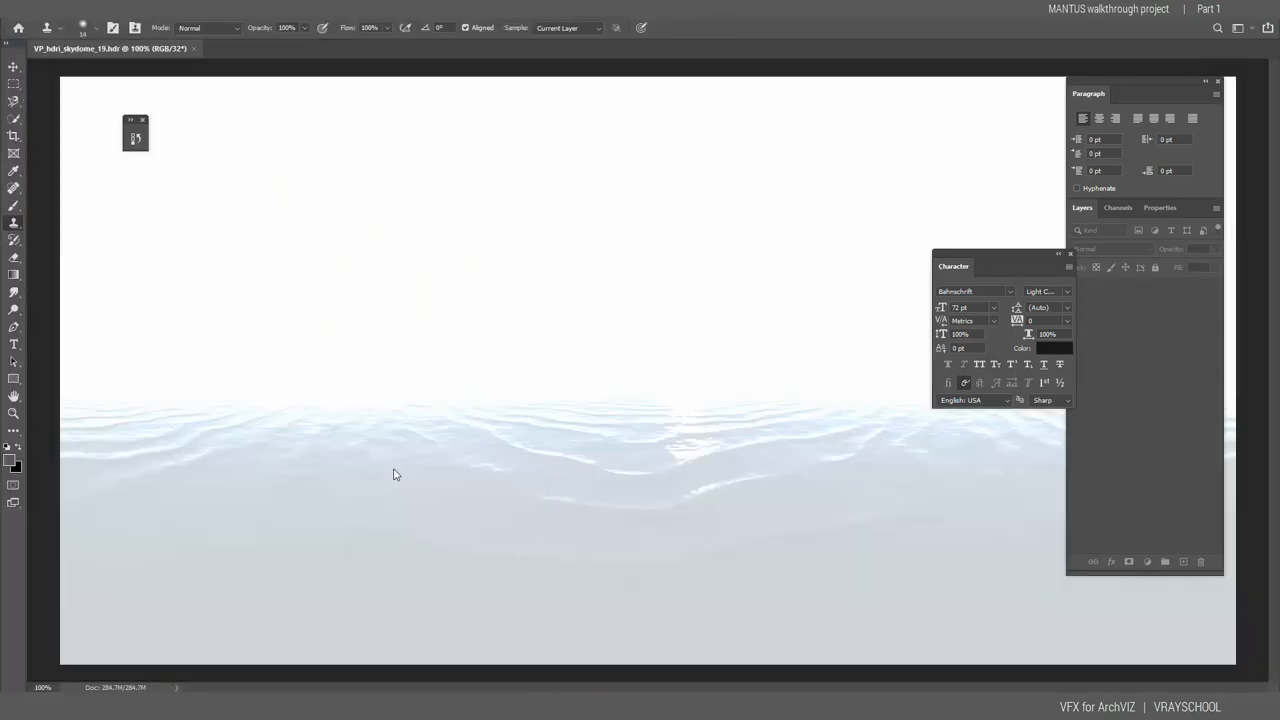
left_click(1146, 561)
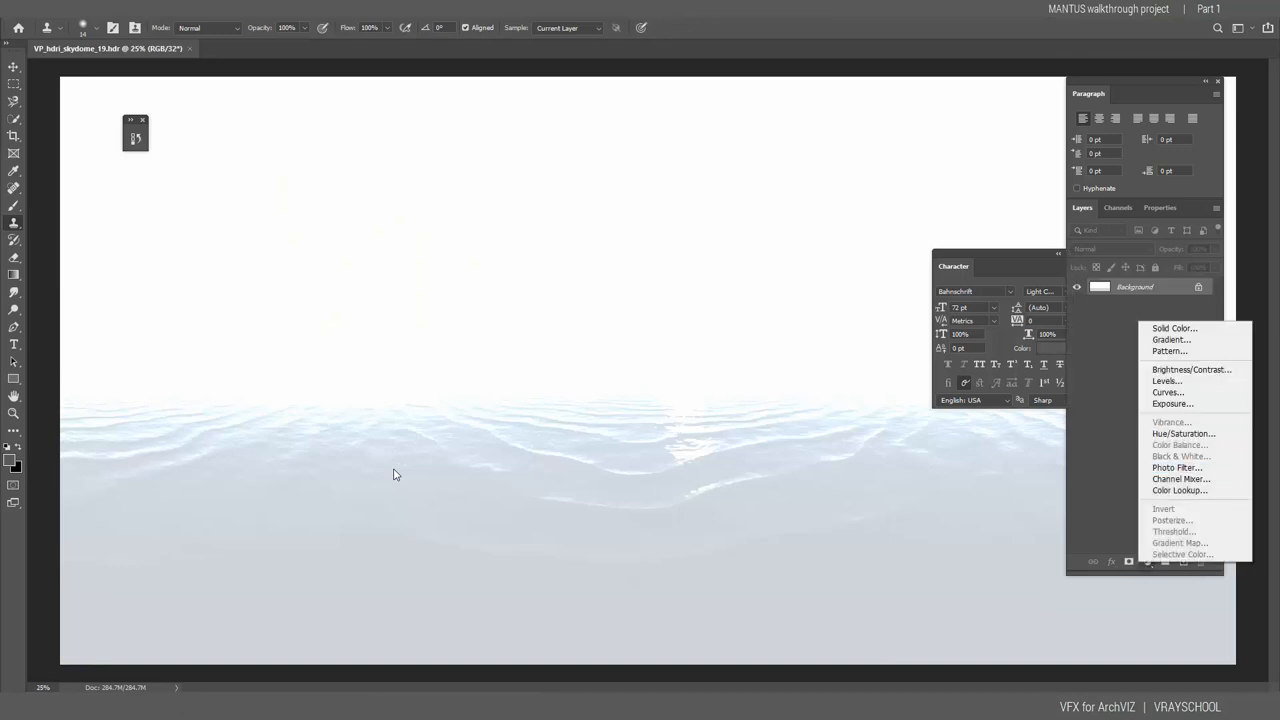
mouse_move(1167, 392)
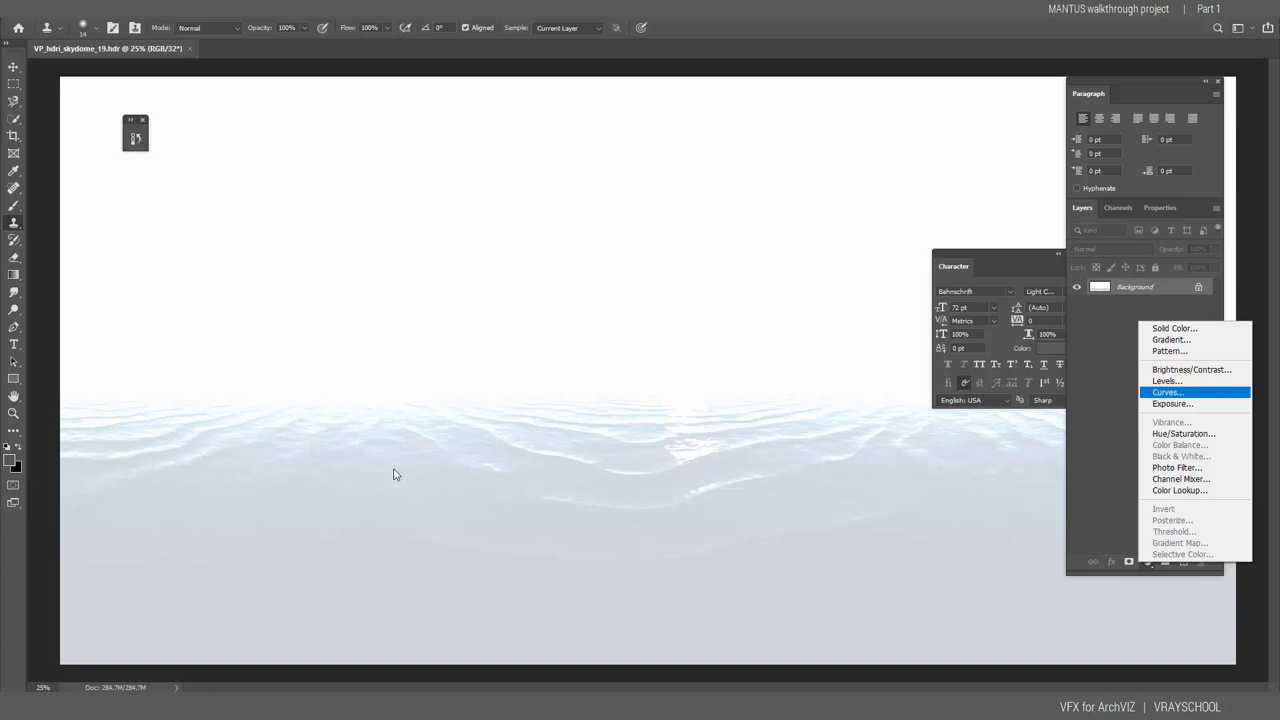
left_click(1171, 404)
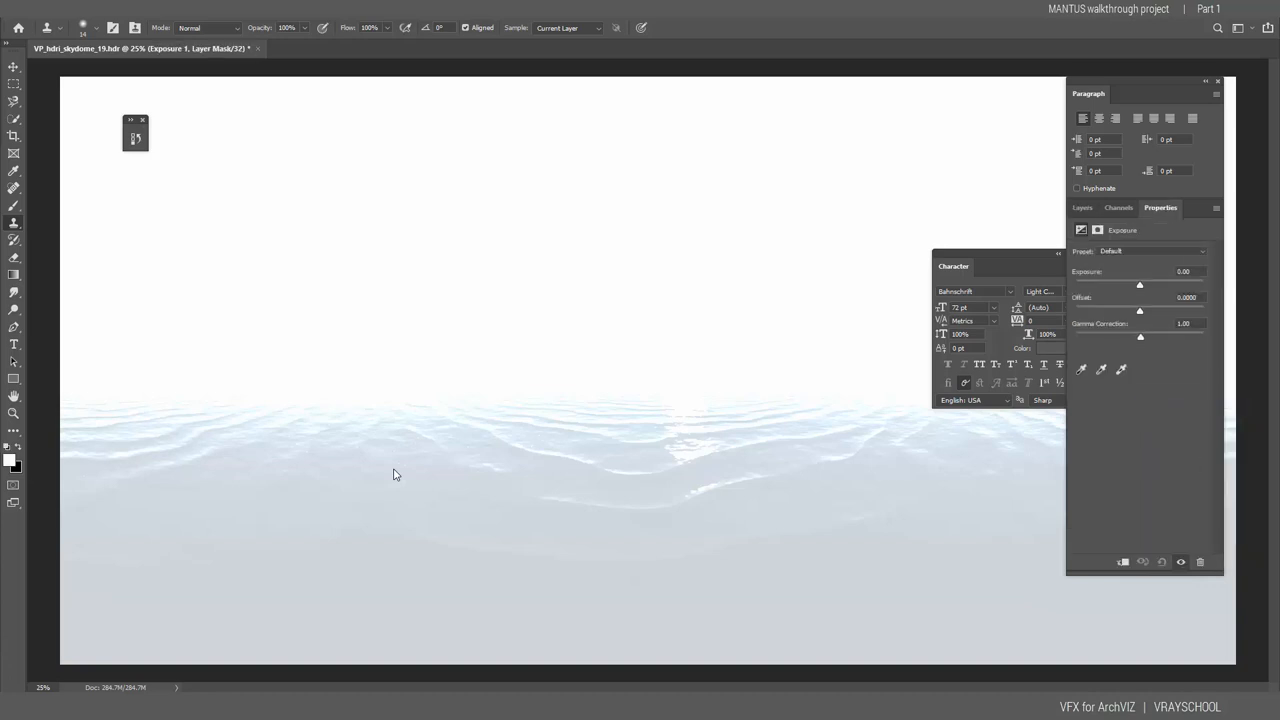
Step: Lower the layer's Exposure to about -4.92 so clouds and ocean appear
left_click(1083, 207)
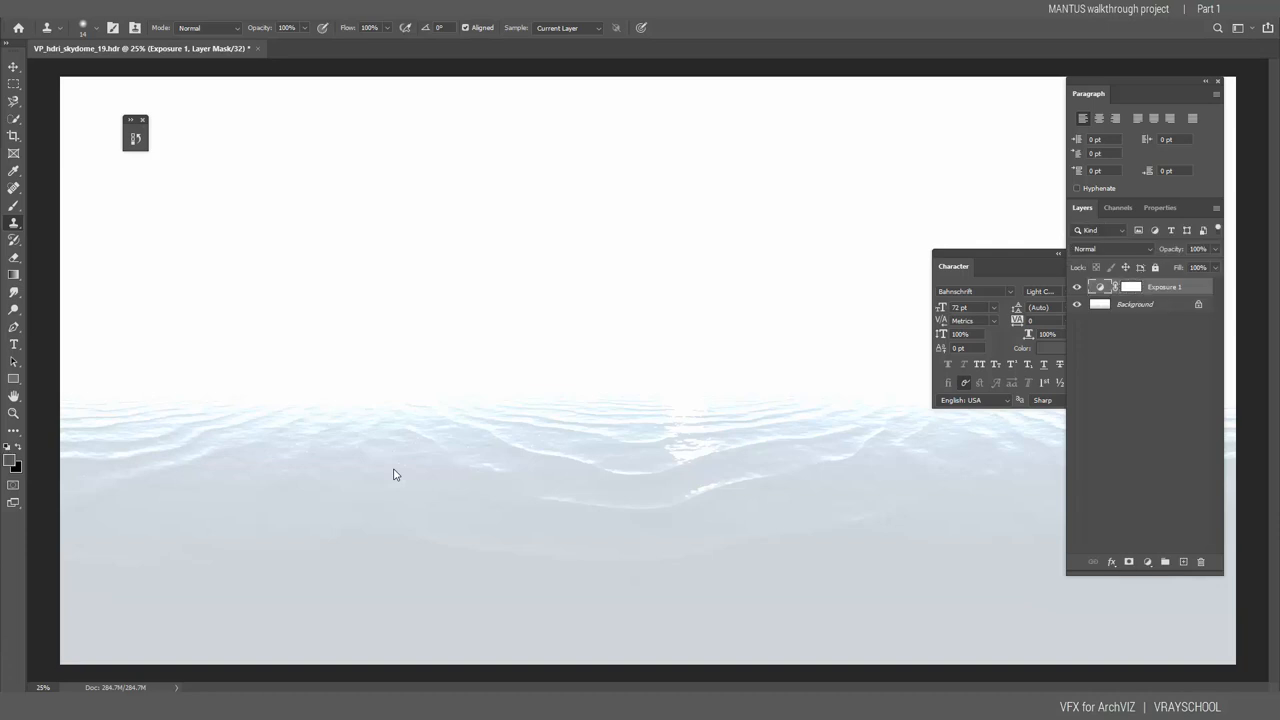
left_click(1160, 207)
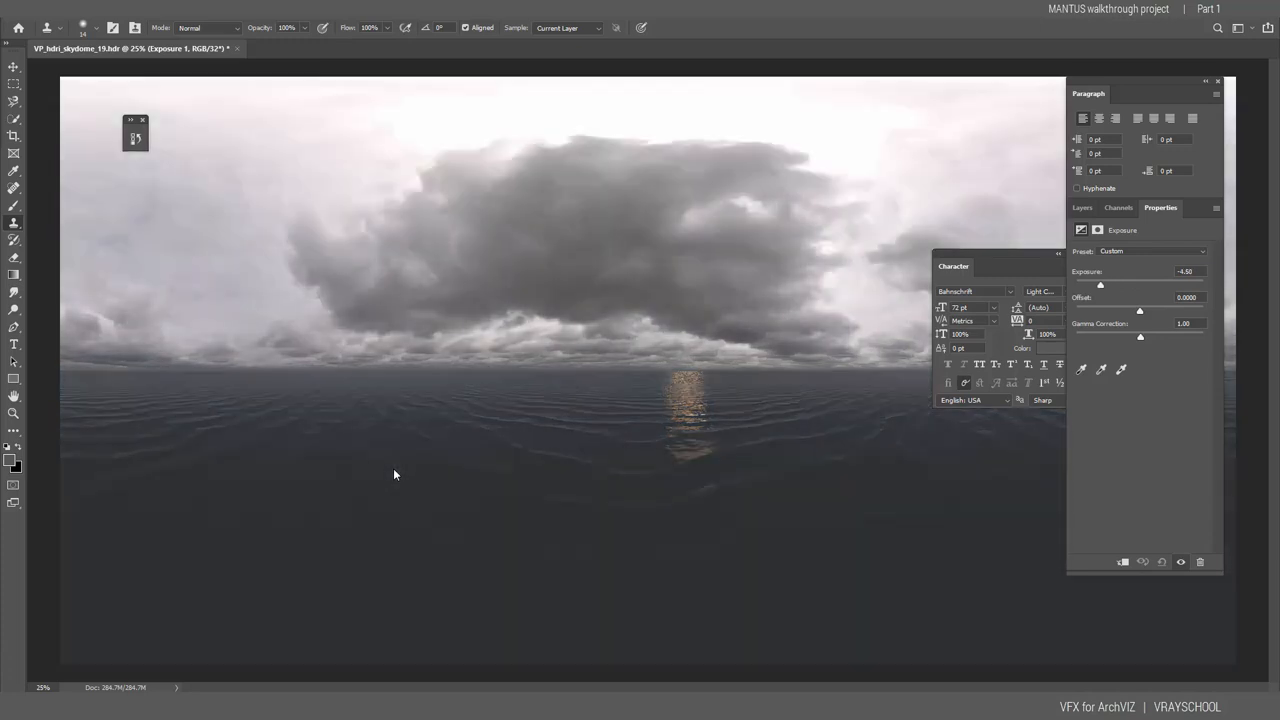
left_click_drag(1100, 285, 1105, 285)
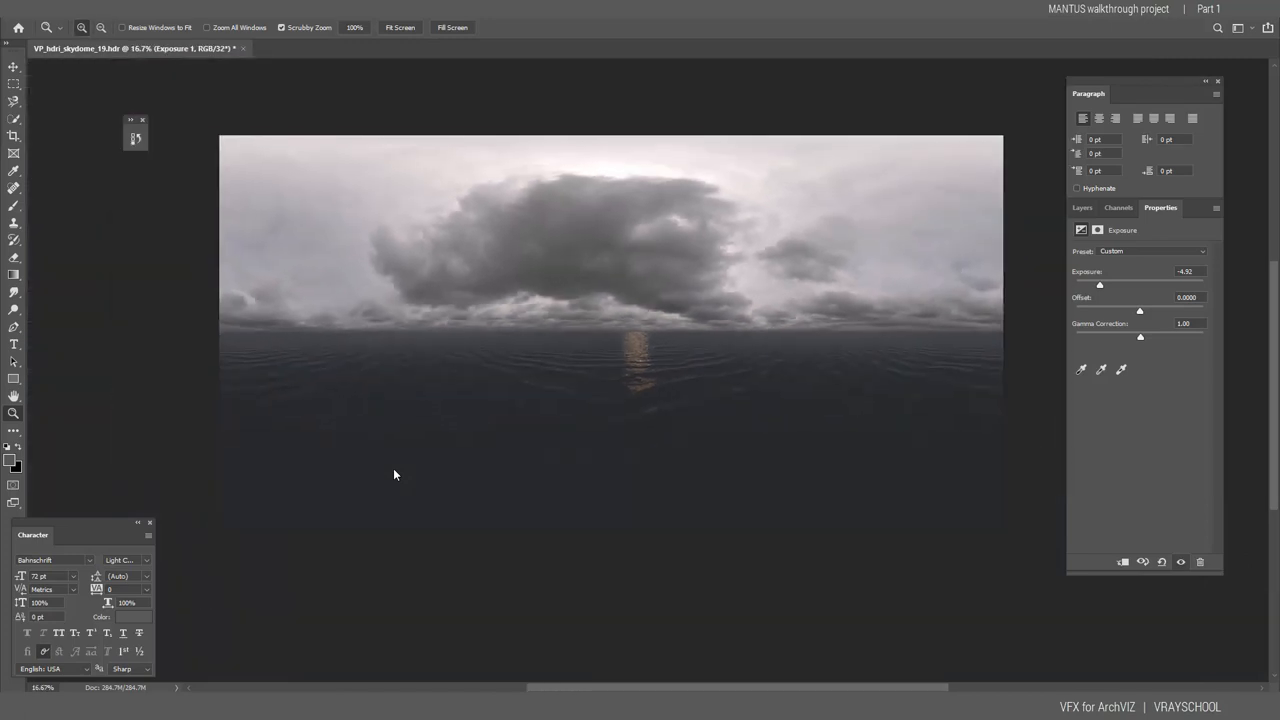
left_click(1082, 207)
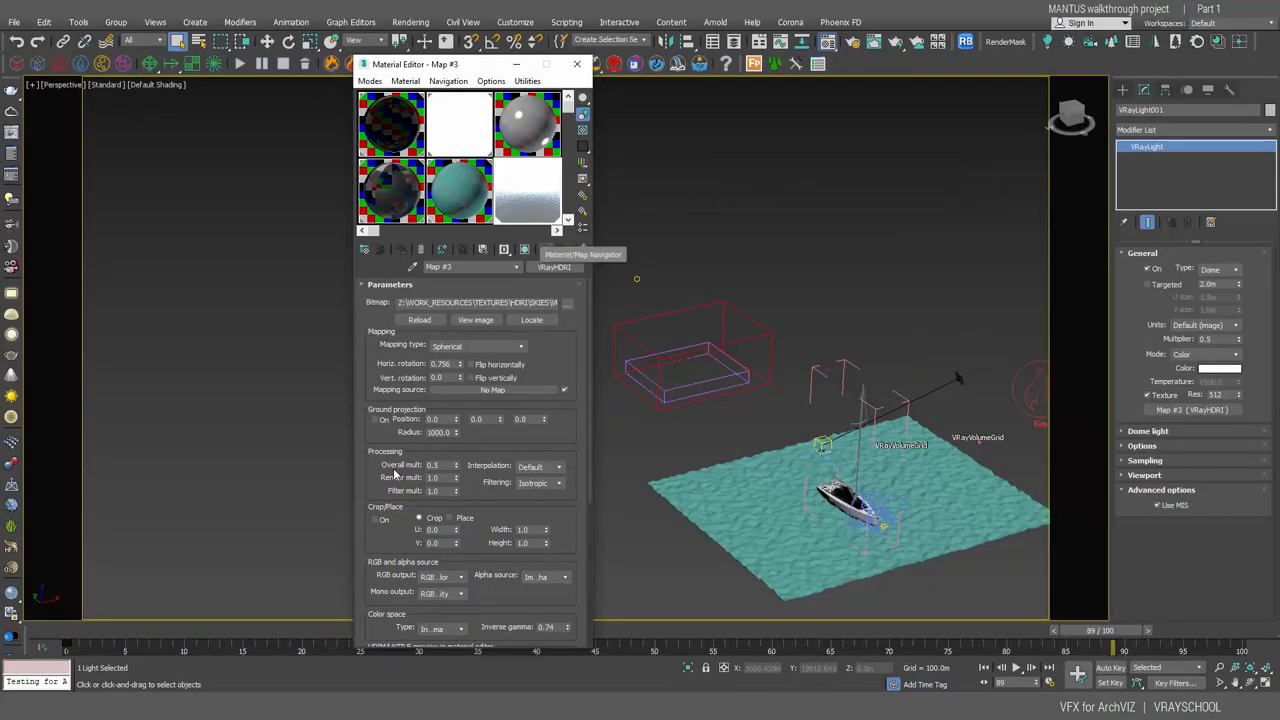
Step: Close the Material Editor and open Render Setup on the Common tab
left_click(577, 64)
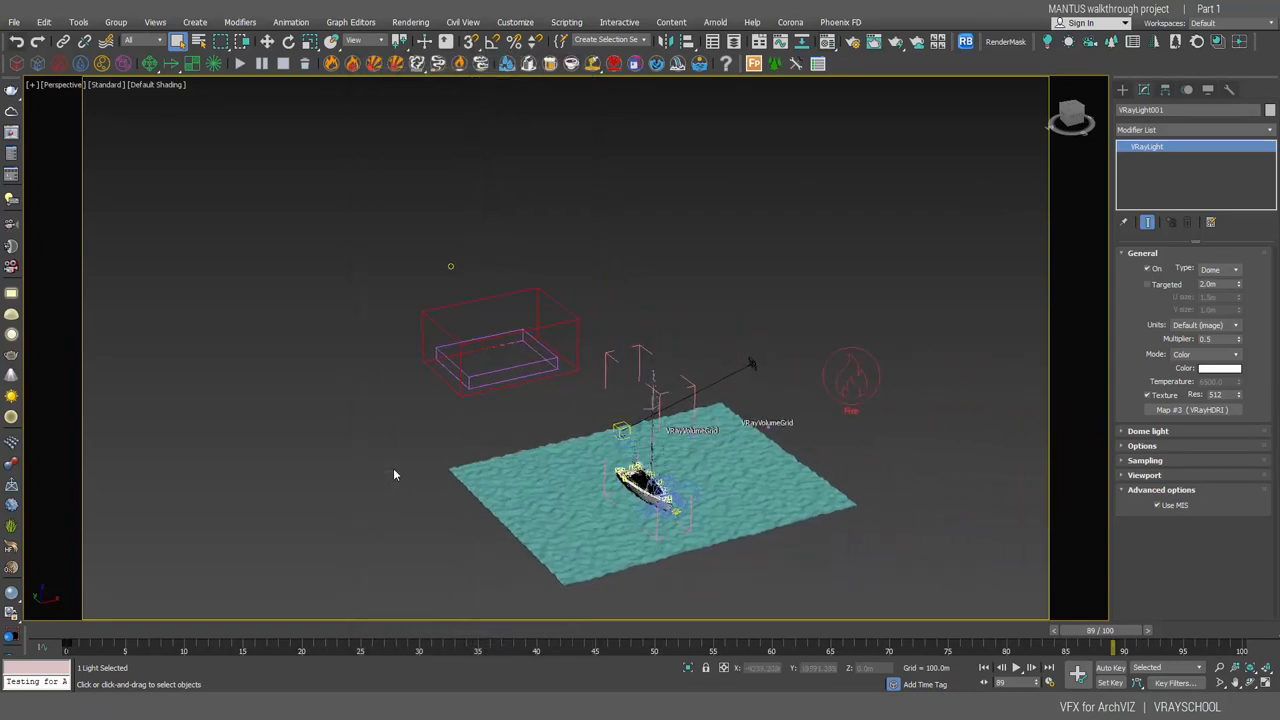
left_click(14, 22)
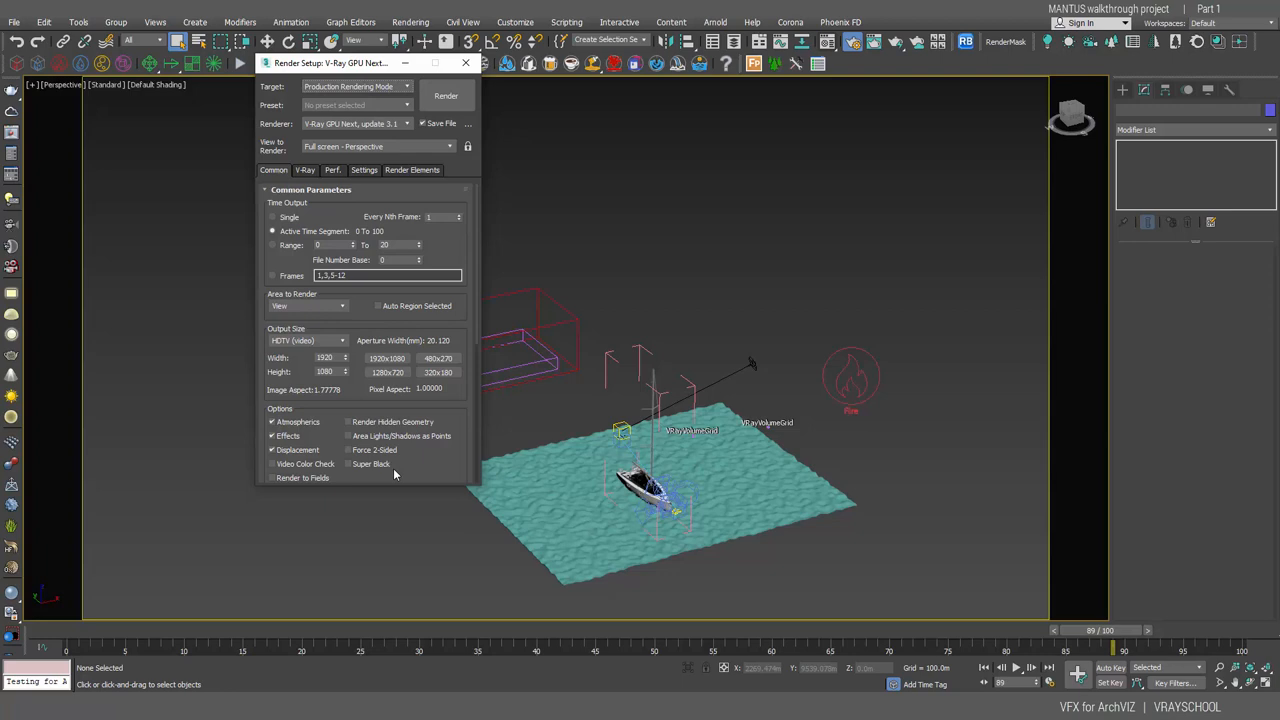
Step: Set the V-Ray GPU time limit to 8.0, check Render Elements, and close Render Setup
left_click(305, 169)
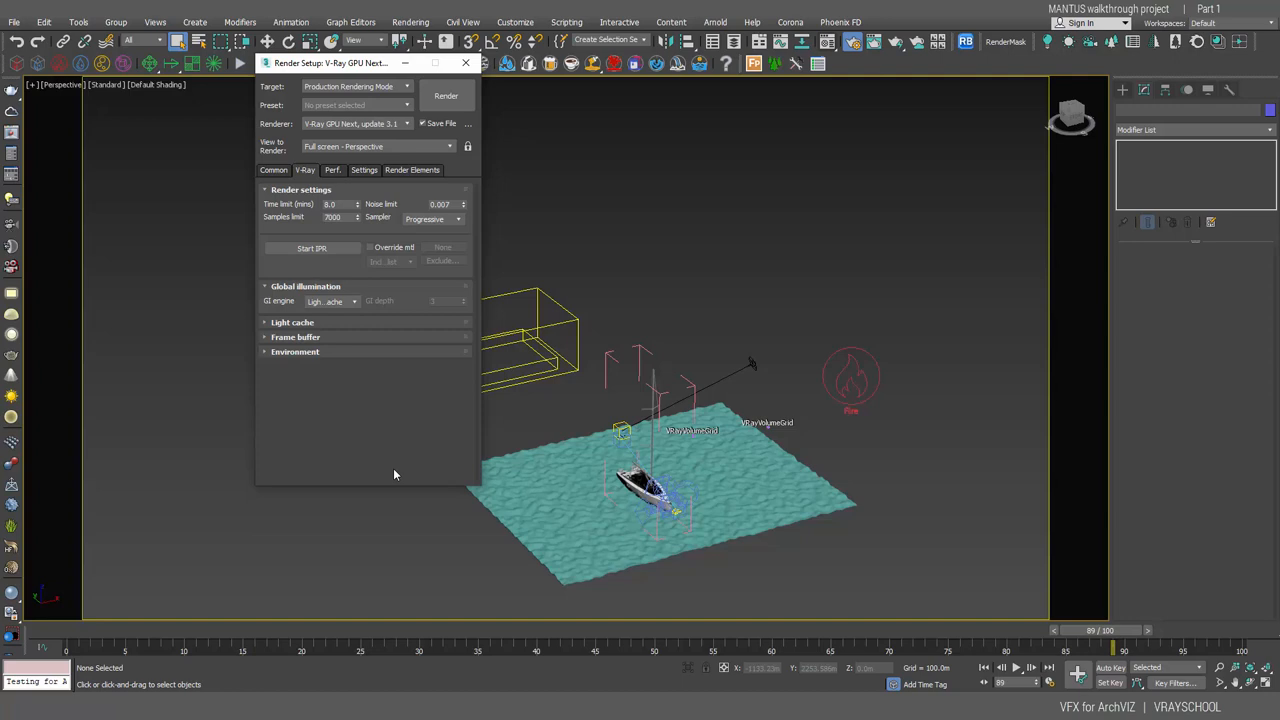
left_click(292, 322)
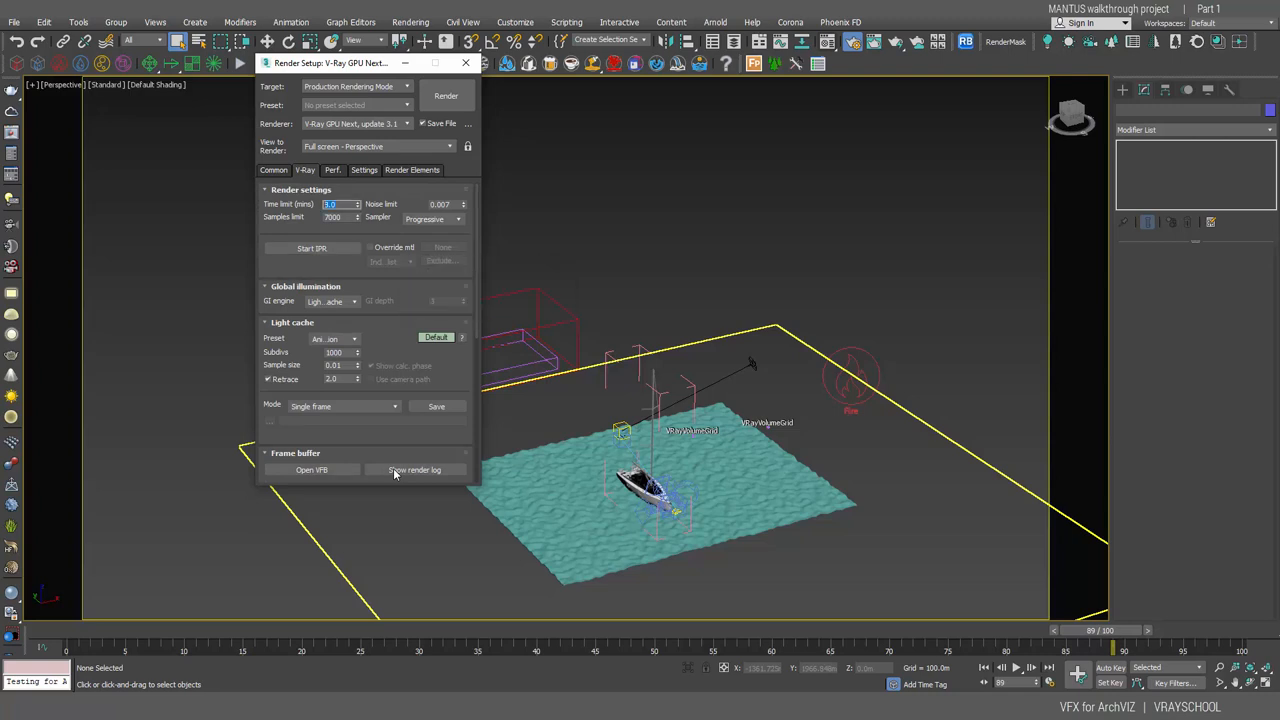
type("8.0")
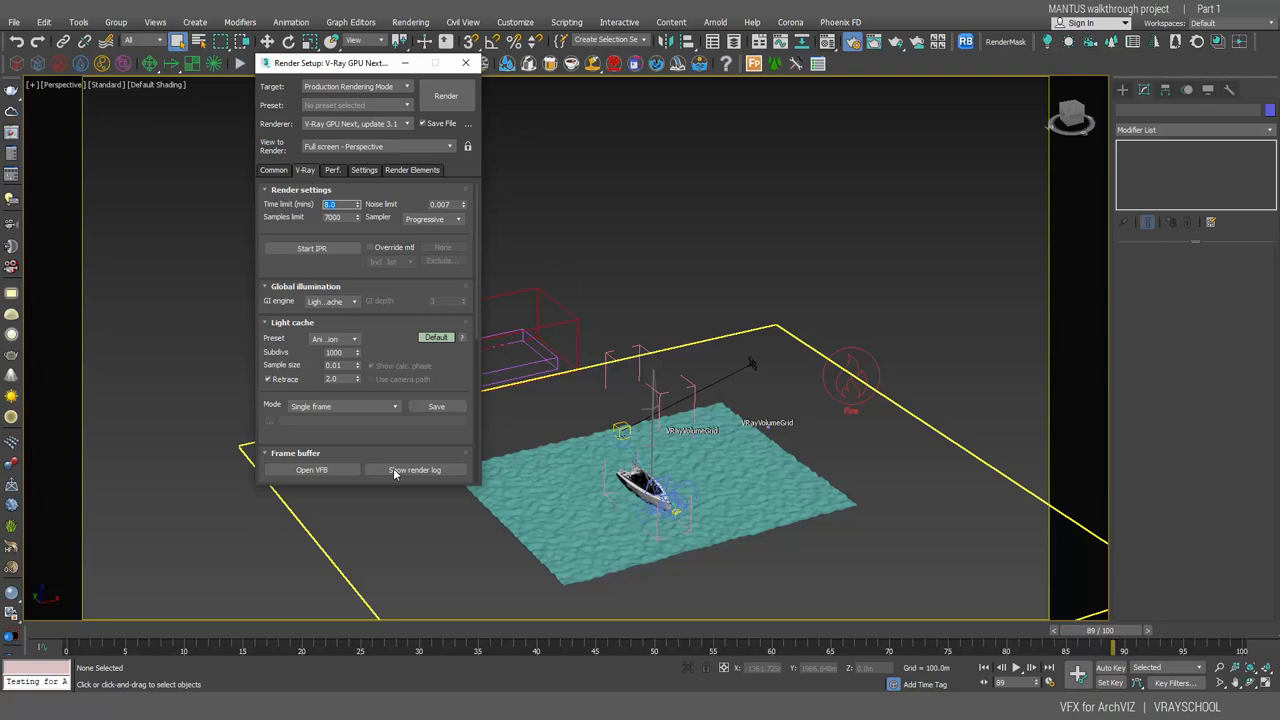
left_click(412, 169)
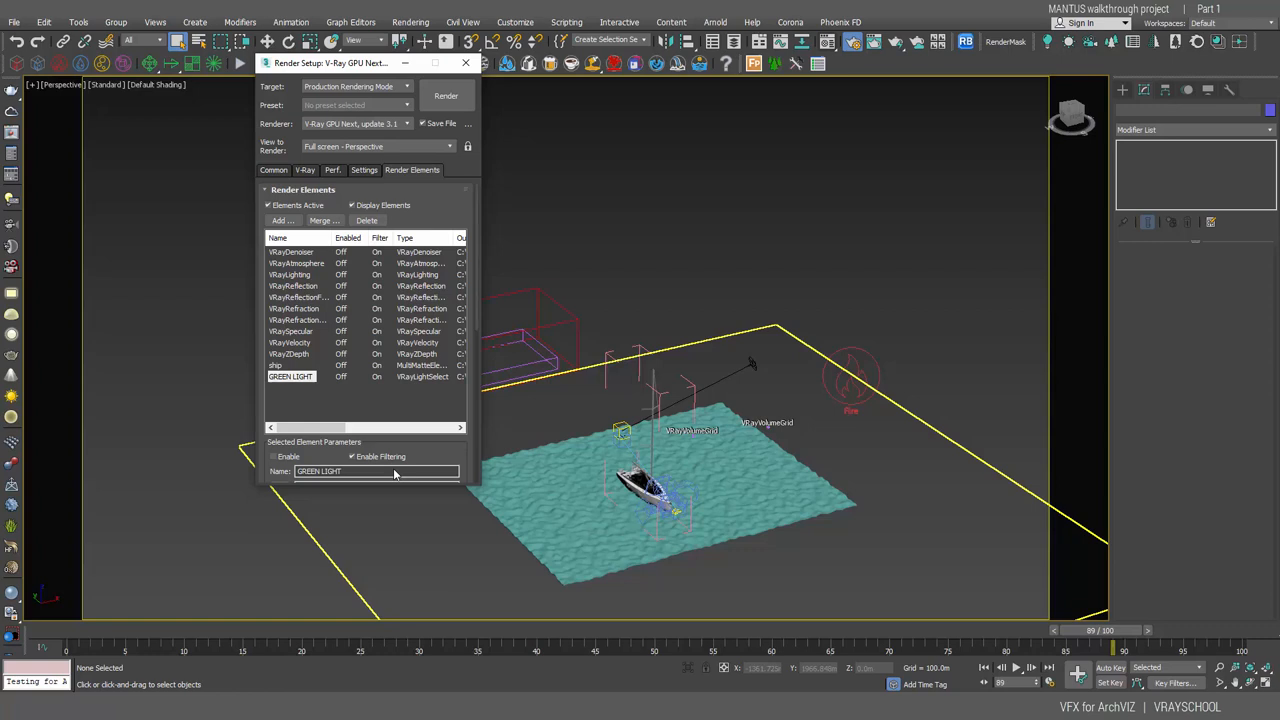
left_click(290, 251)
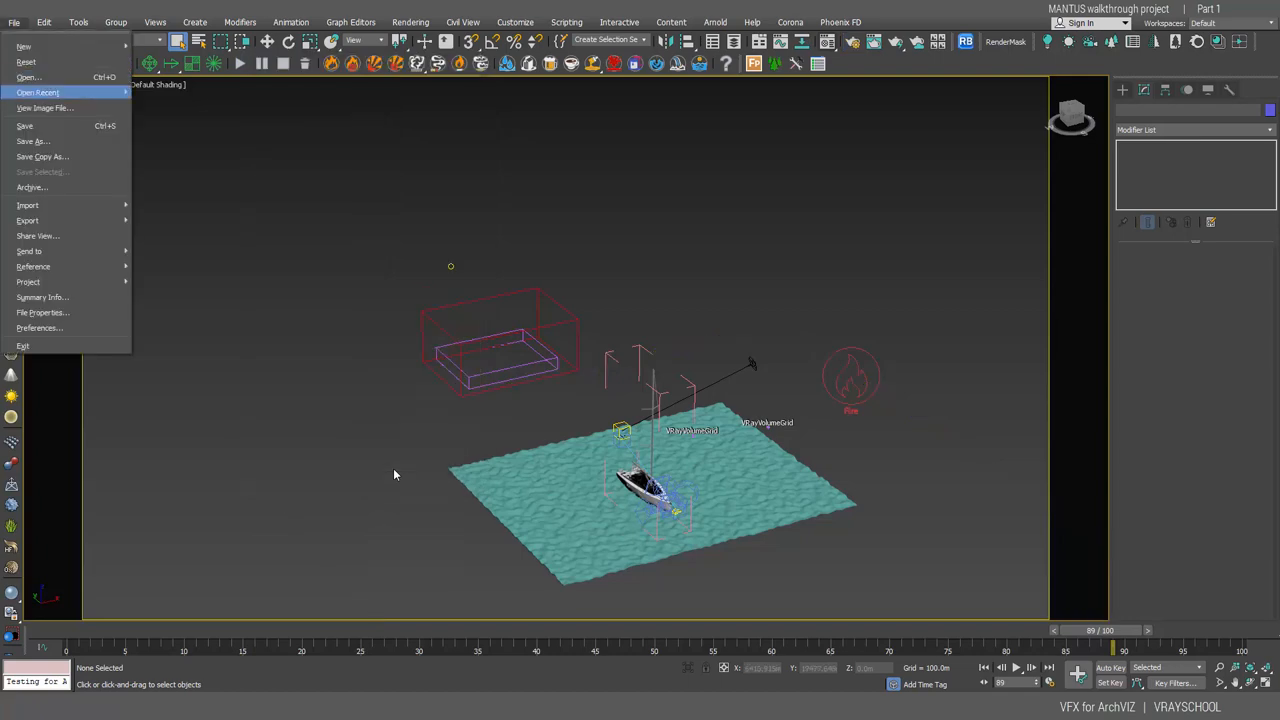
Step: Open the boat ocean scene, advance playback, and select hull Box041's TurboSmooth modifier
left_click(38, 92)
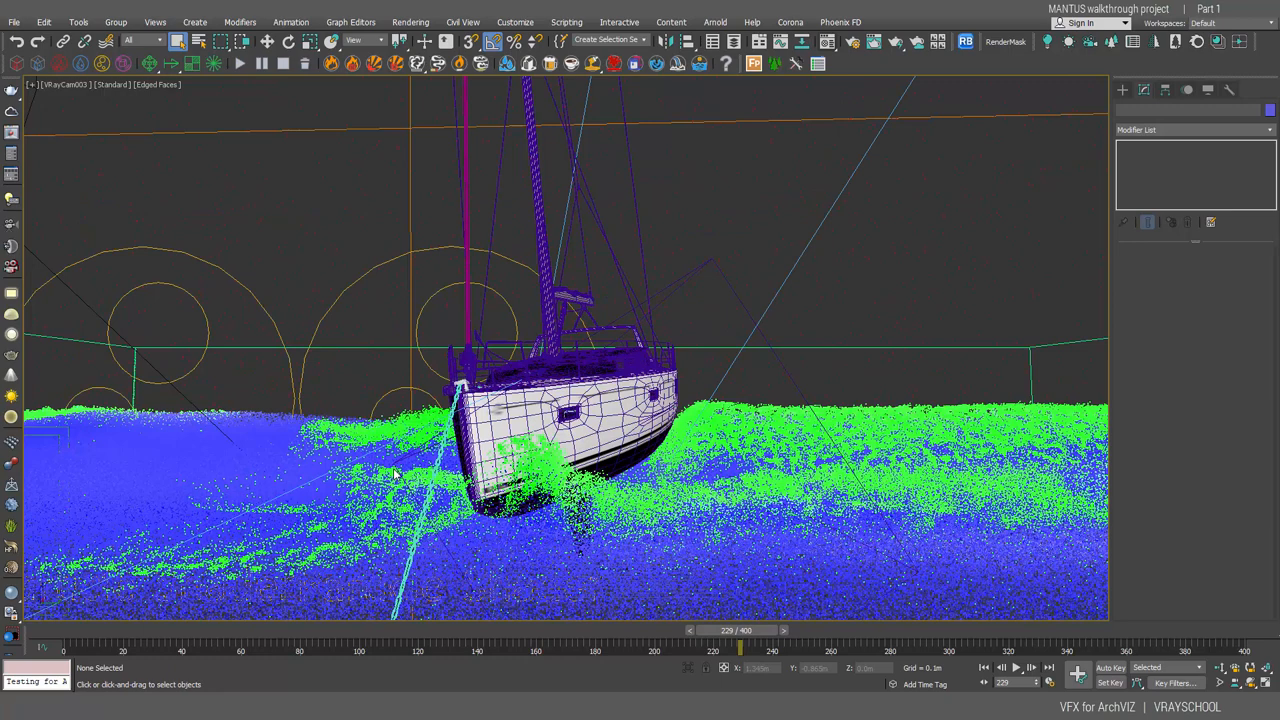
left_click_drag(740, 630, 768, 630)
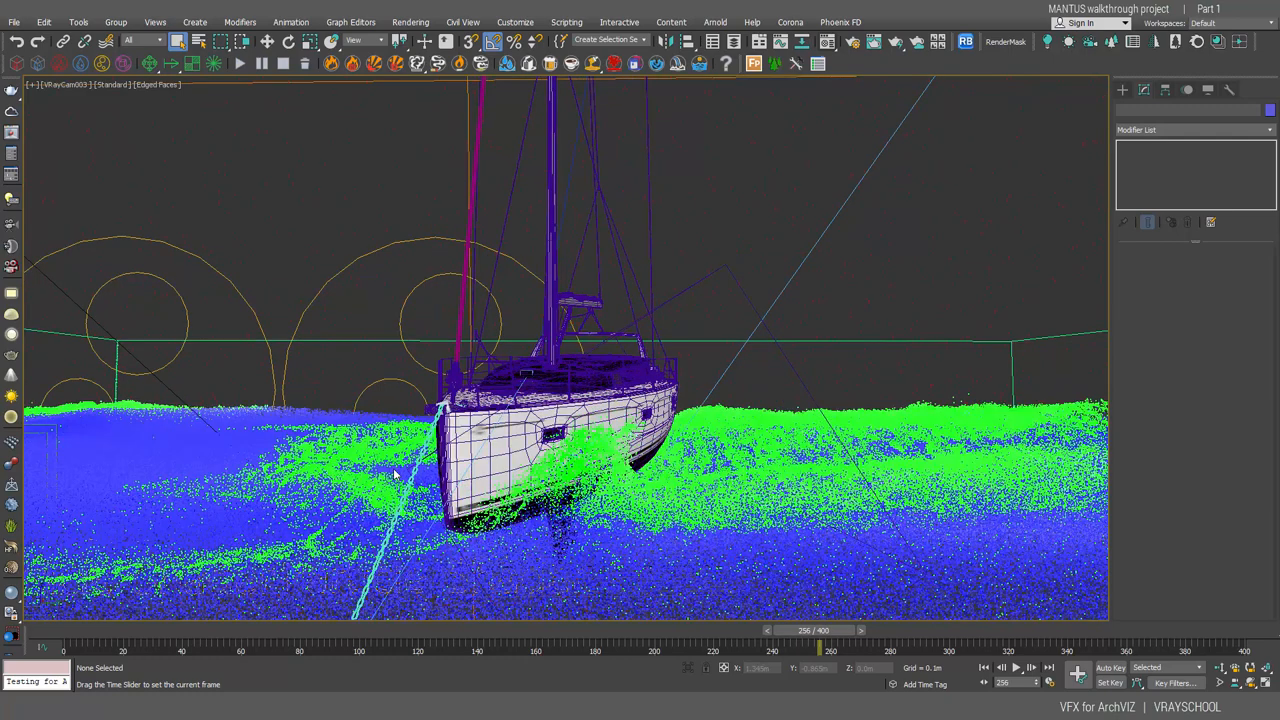
left_click(78, 22)
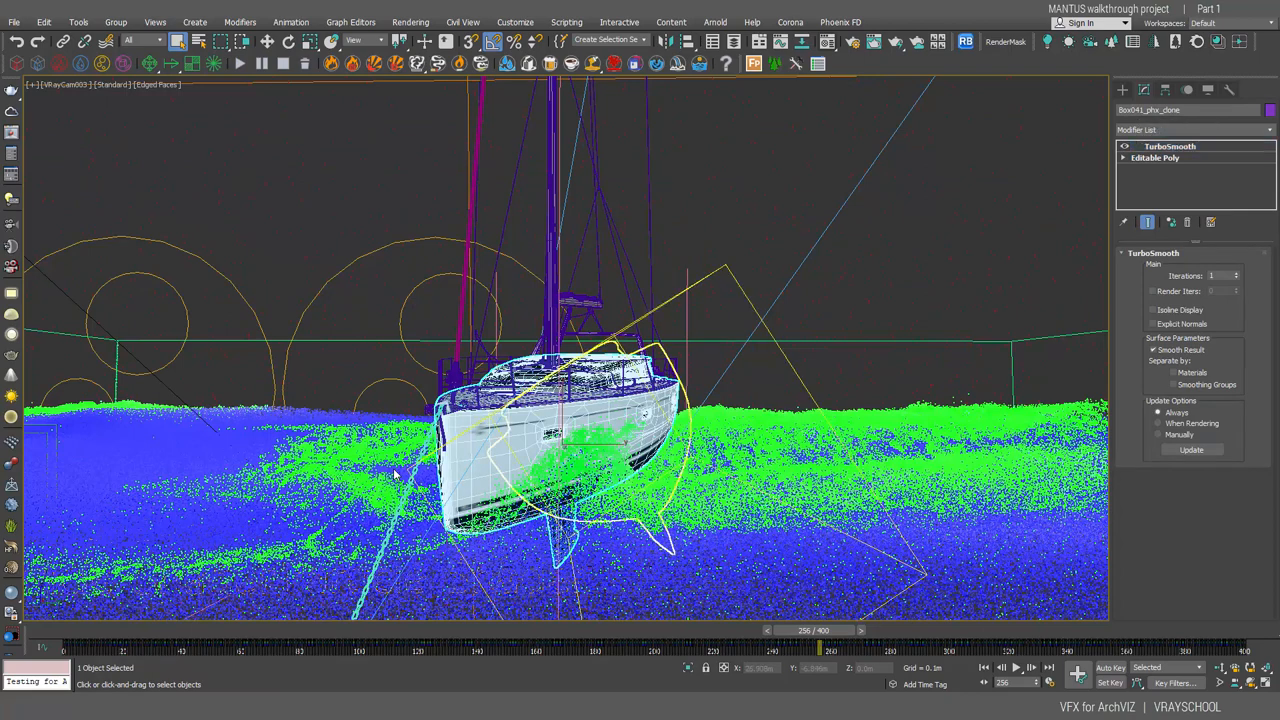
left_click(1170, 146)
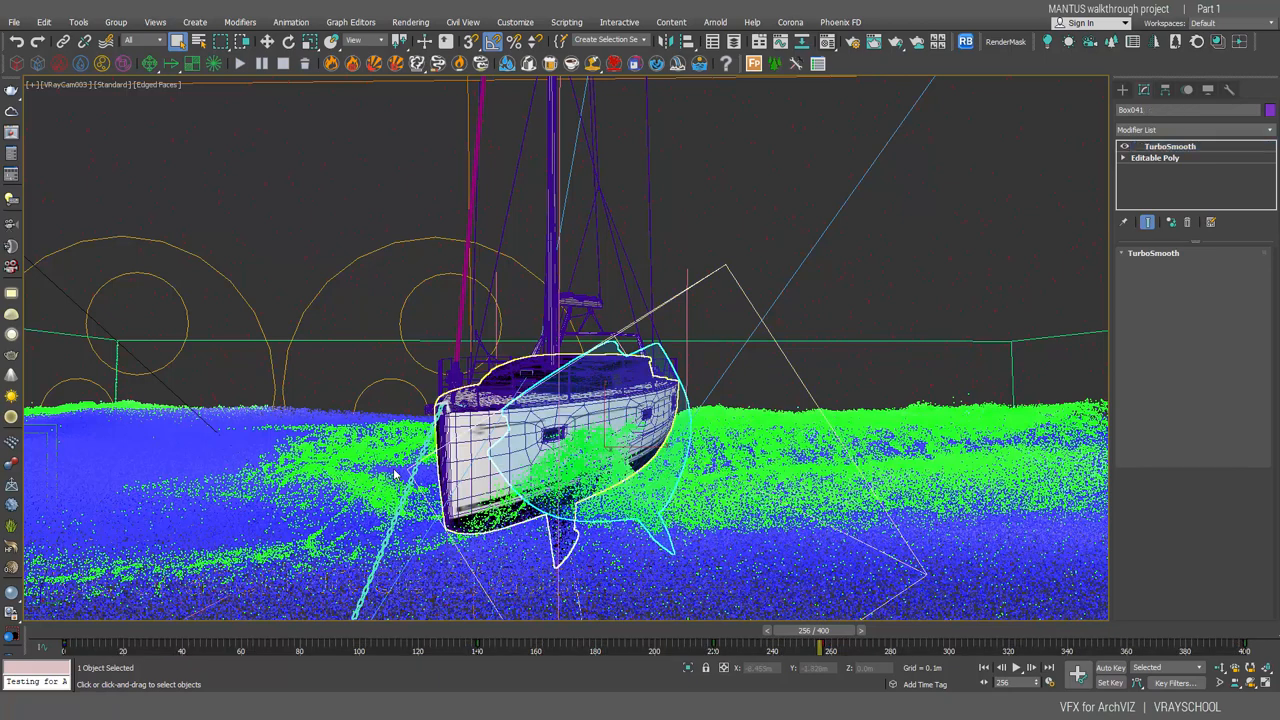
left_click(1169, 146)
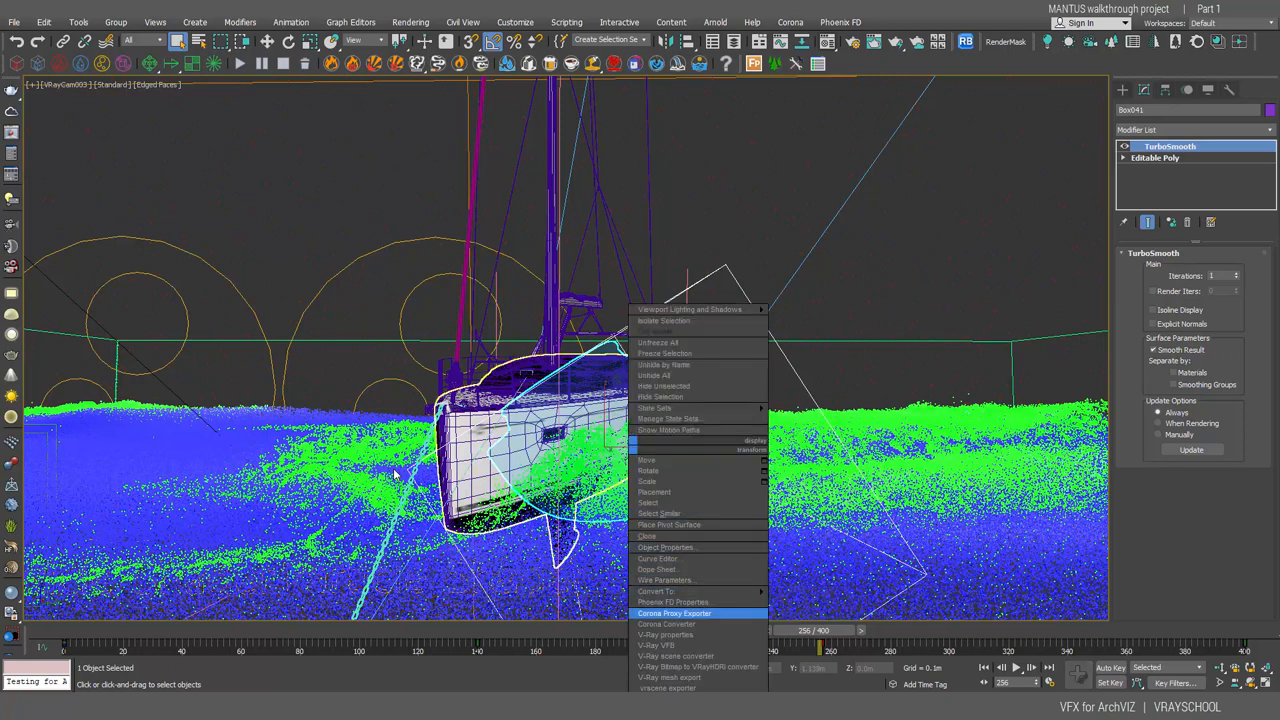
Step: Inspect the hull's Phoenix FD properties and density presets, then close the dialog
left_click(674, 601)
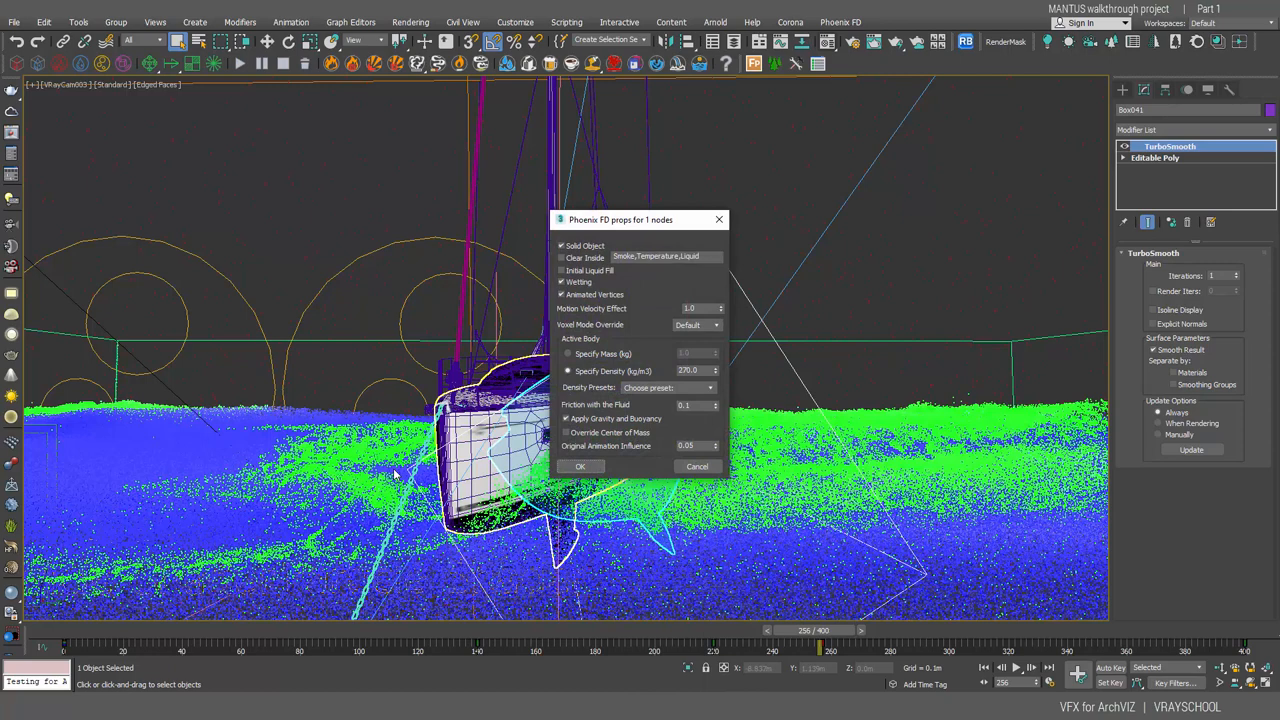
left_click_drag(620, 219, 488, 194)
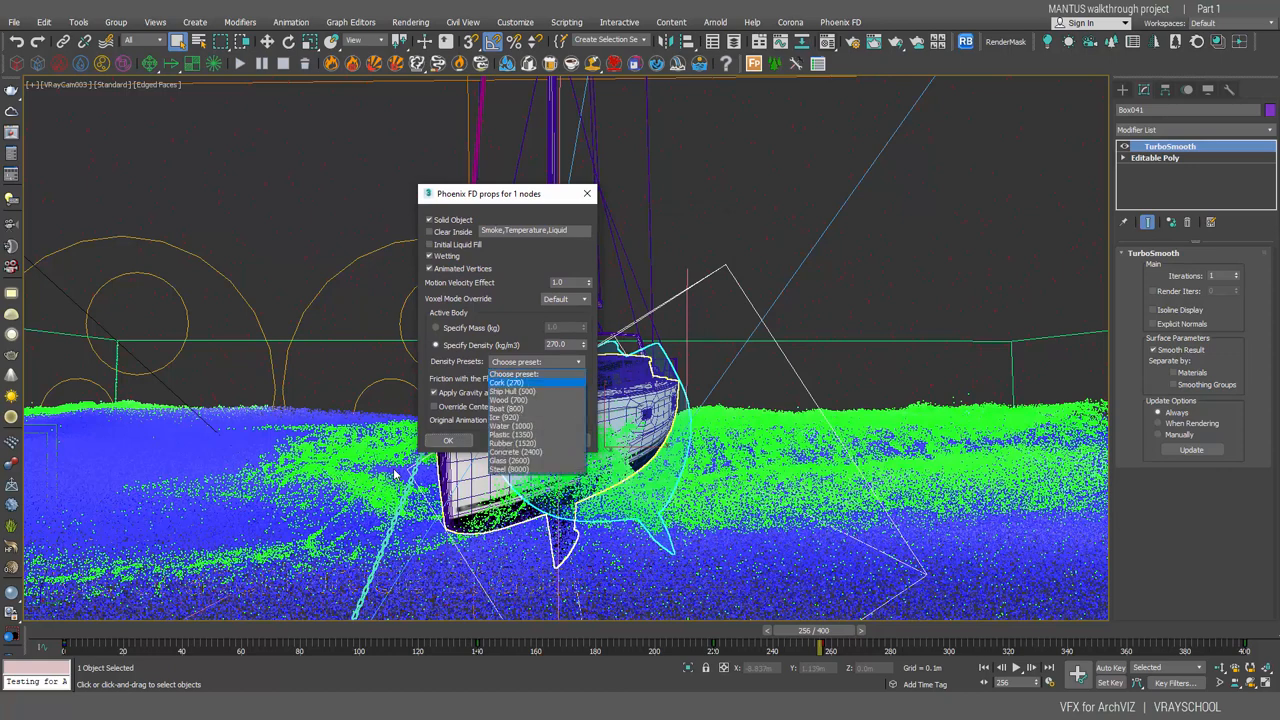
mouse_move(508, 399)
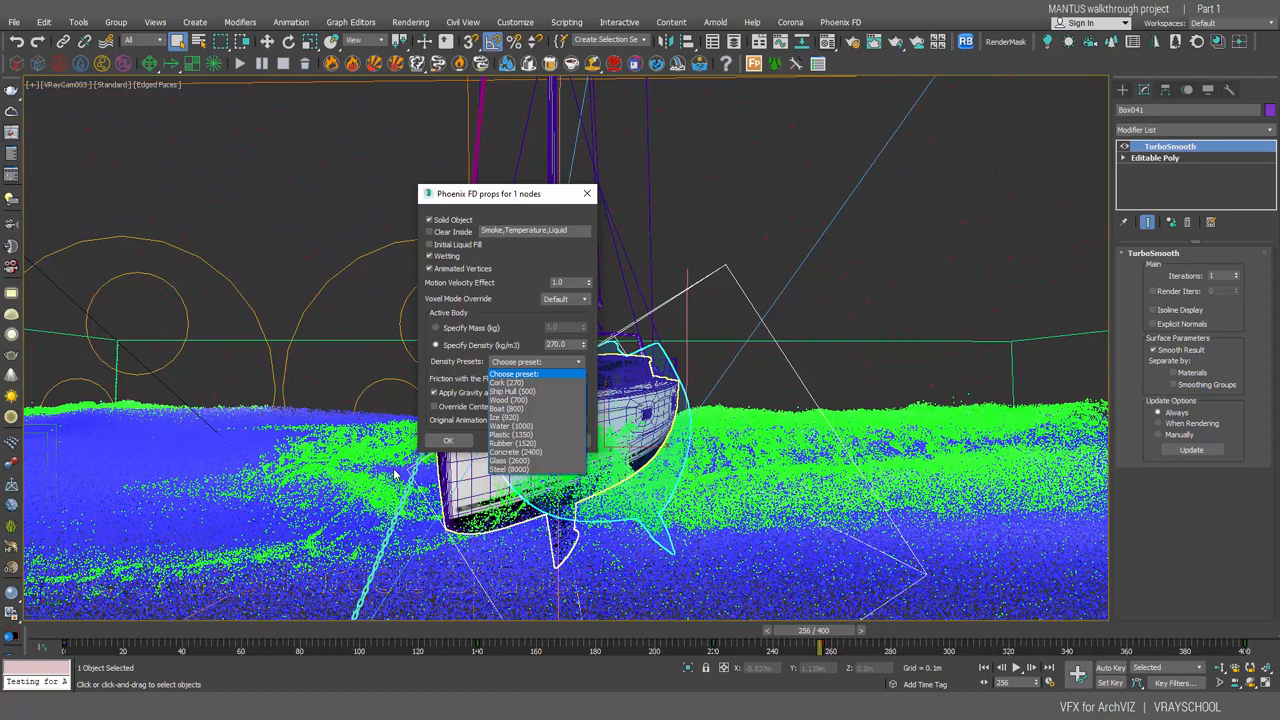
left_click(512, 373)
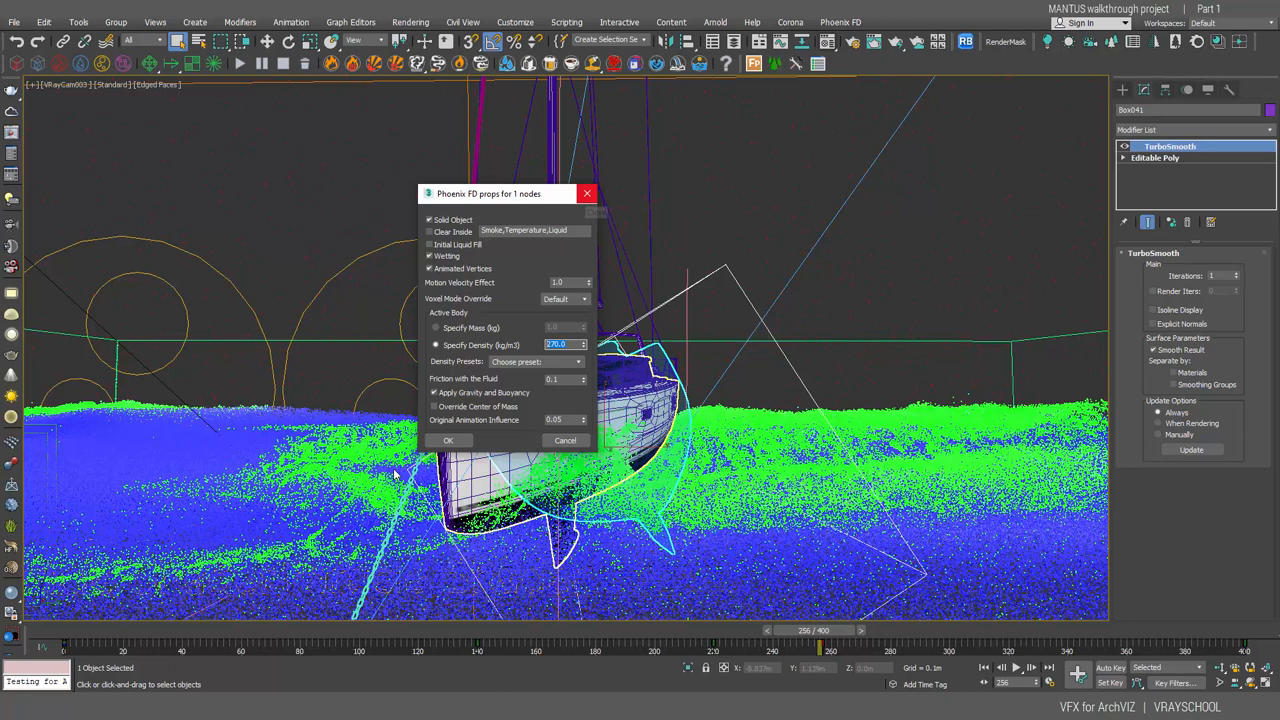
left_click_drag(508, 193, 320, 159)
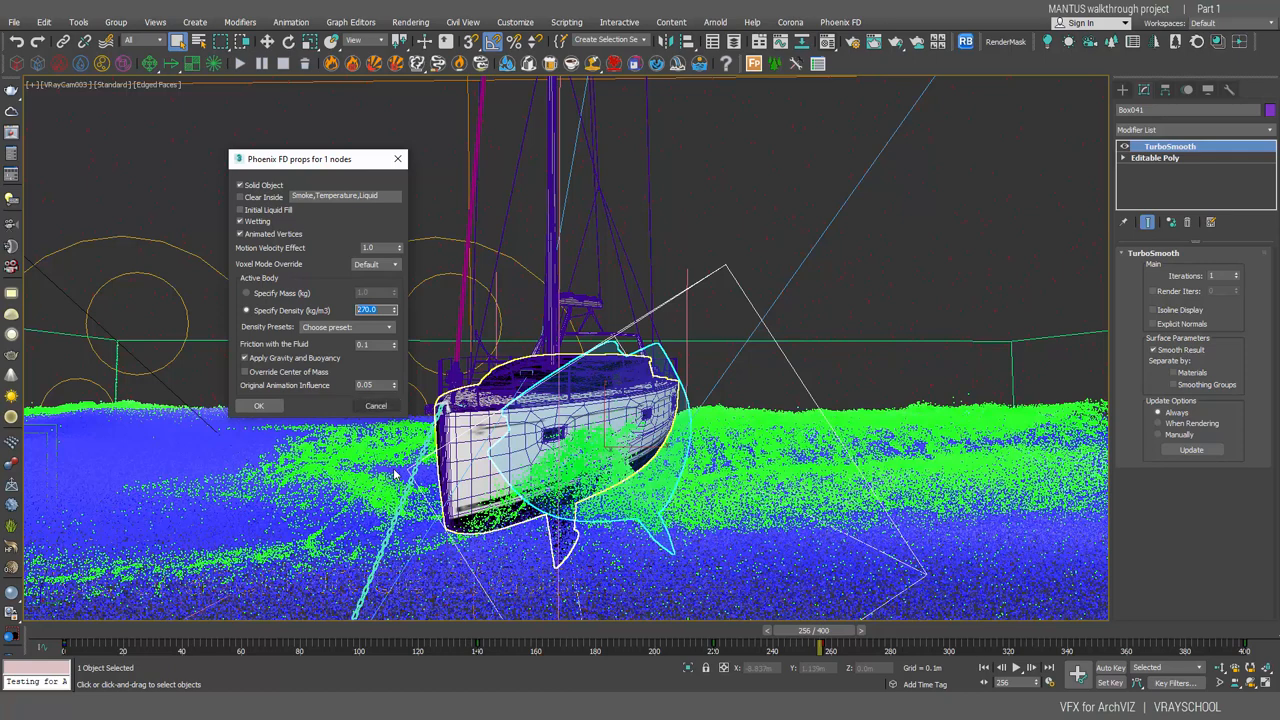
left_click(258, 405)
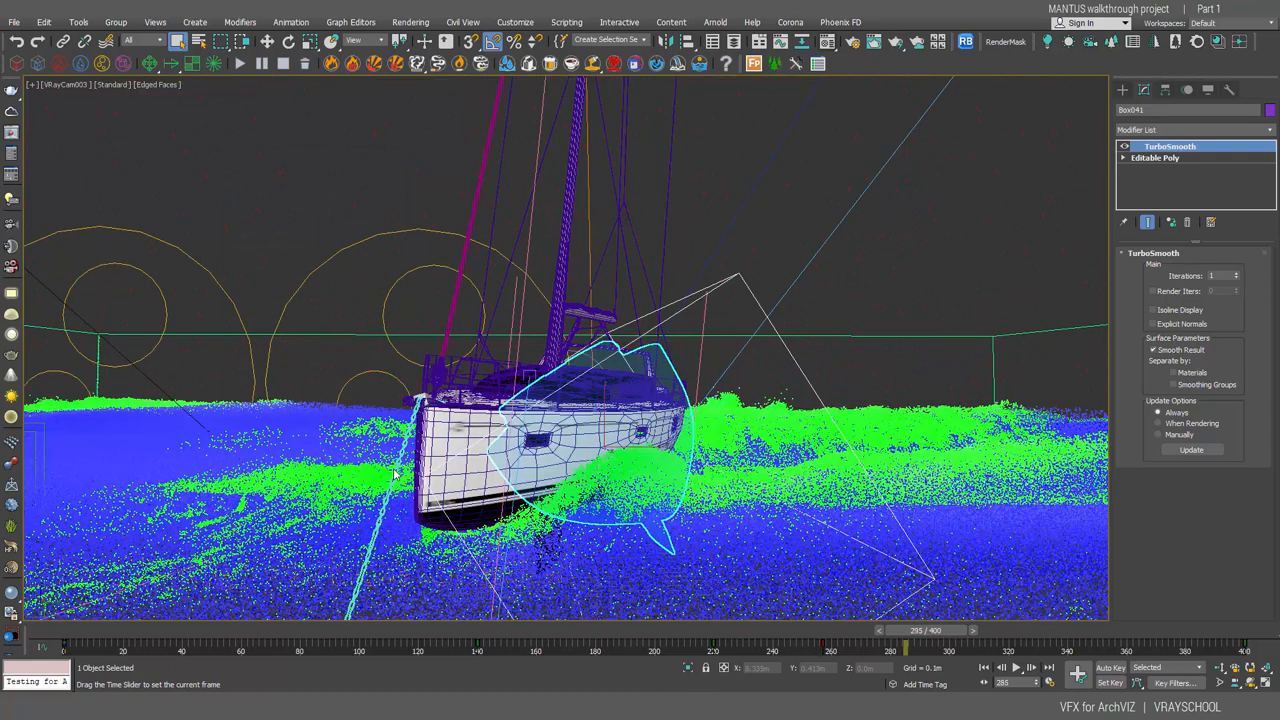
Step: Advance the boat simulation, review the V-Ray and Settings tabs, and close Render Setup
left_click_drag(905, 630, 1200, 630)
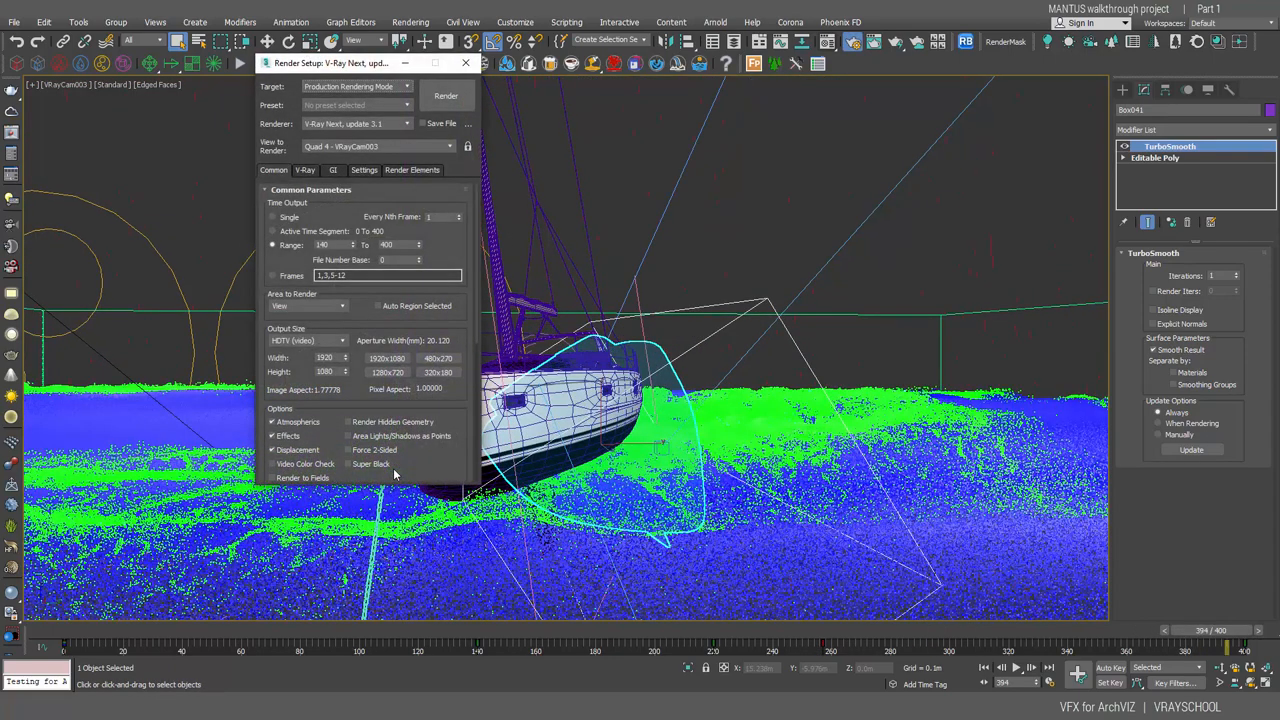
left_click(305, 169)
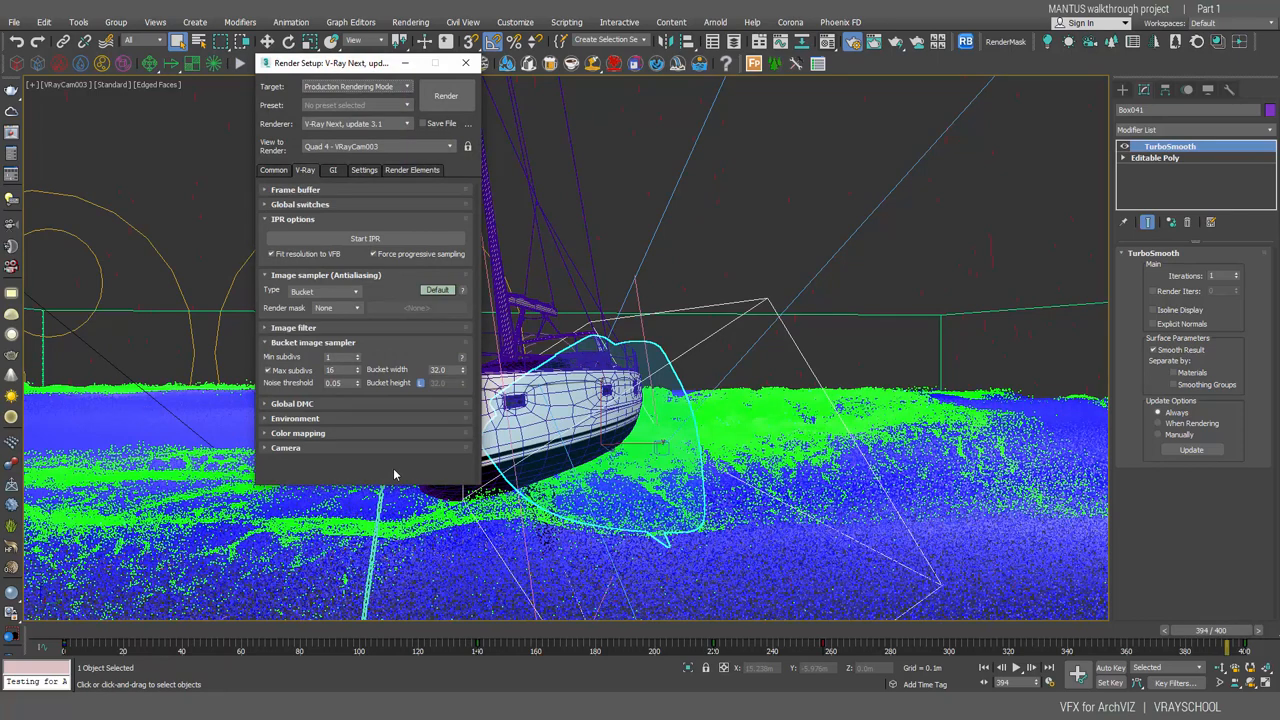
left_click(332, 169)
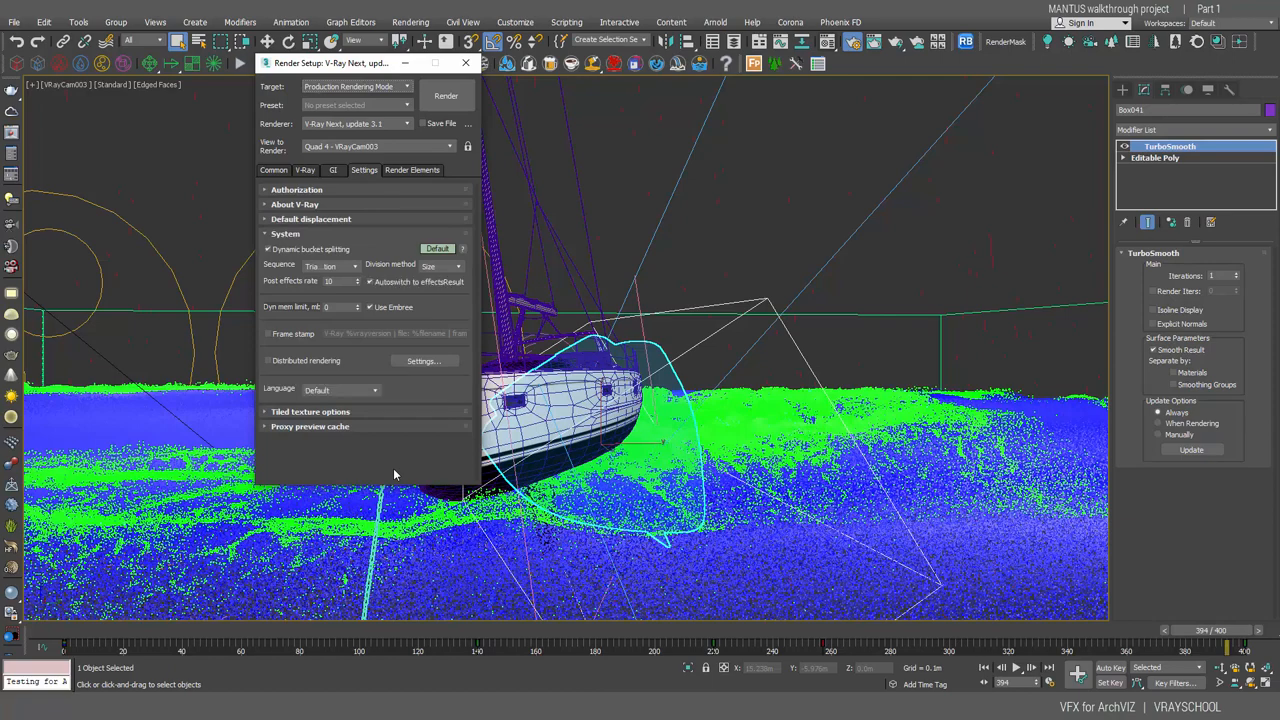
left_click(465, 62)
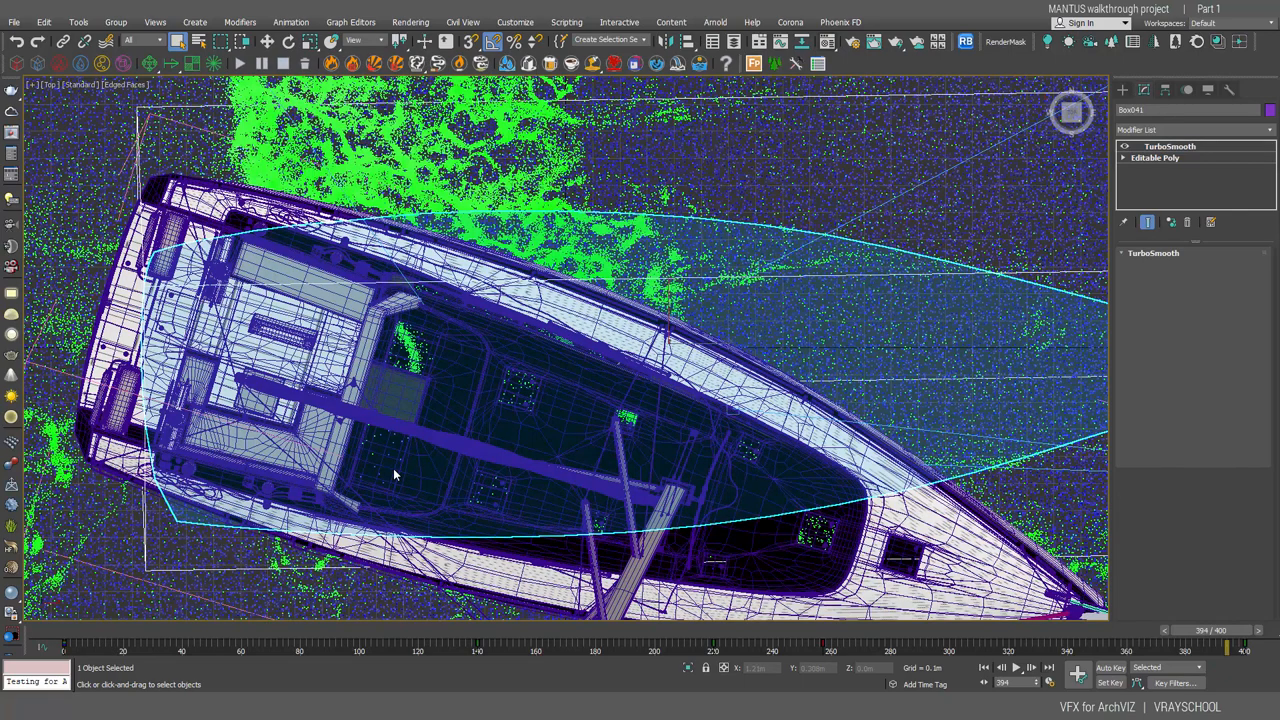
Step: Switch to the VRayCam003 view and scrub the chain shot to frame 400 and back
left_click(1169, 146)
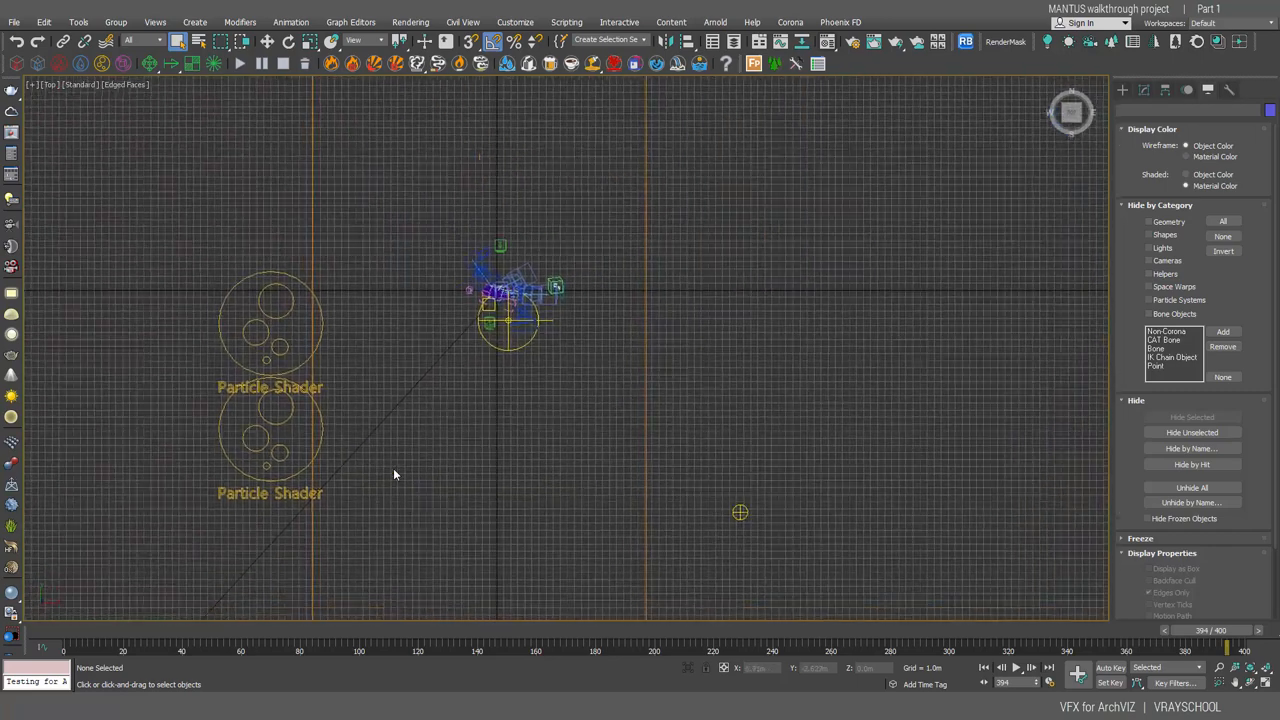
left_click(740, 512)
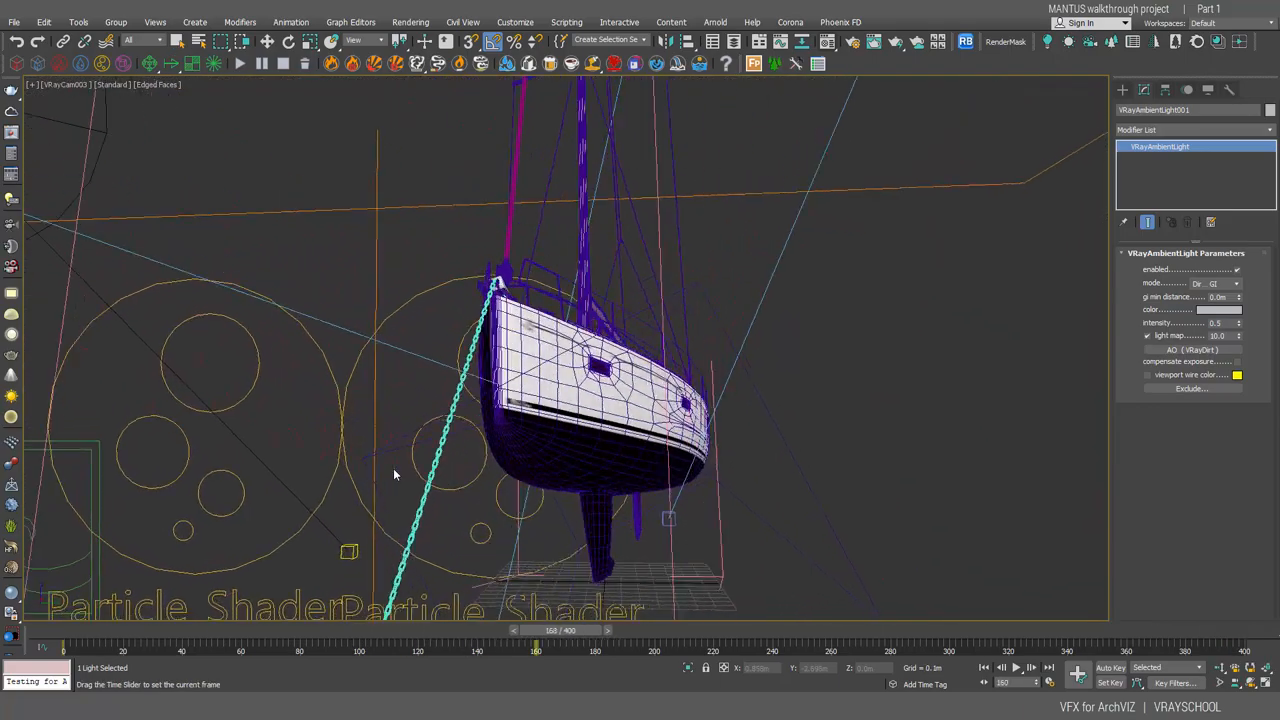
left_click_drag(555, 630, 180, 630)
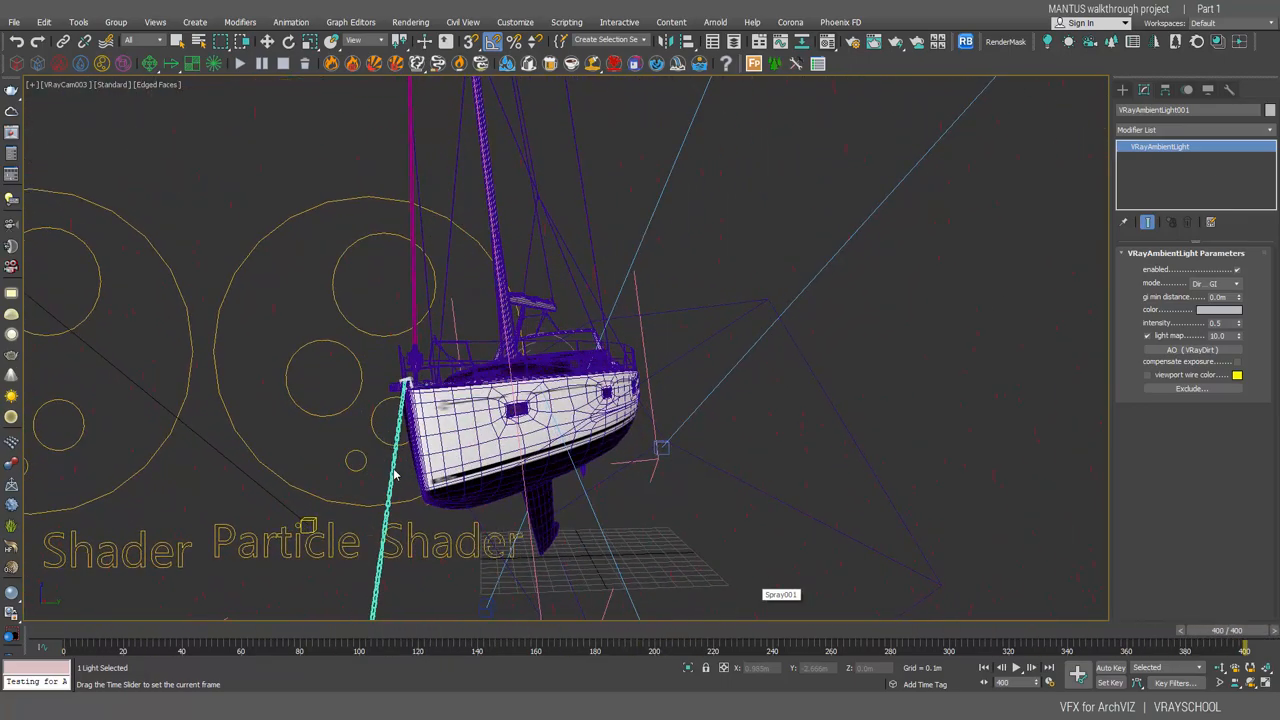
left_click_drag(1245, 650, 450, 650)
type("nu")
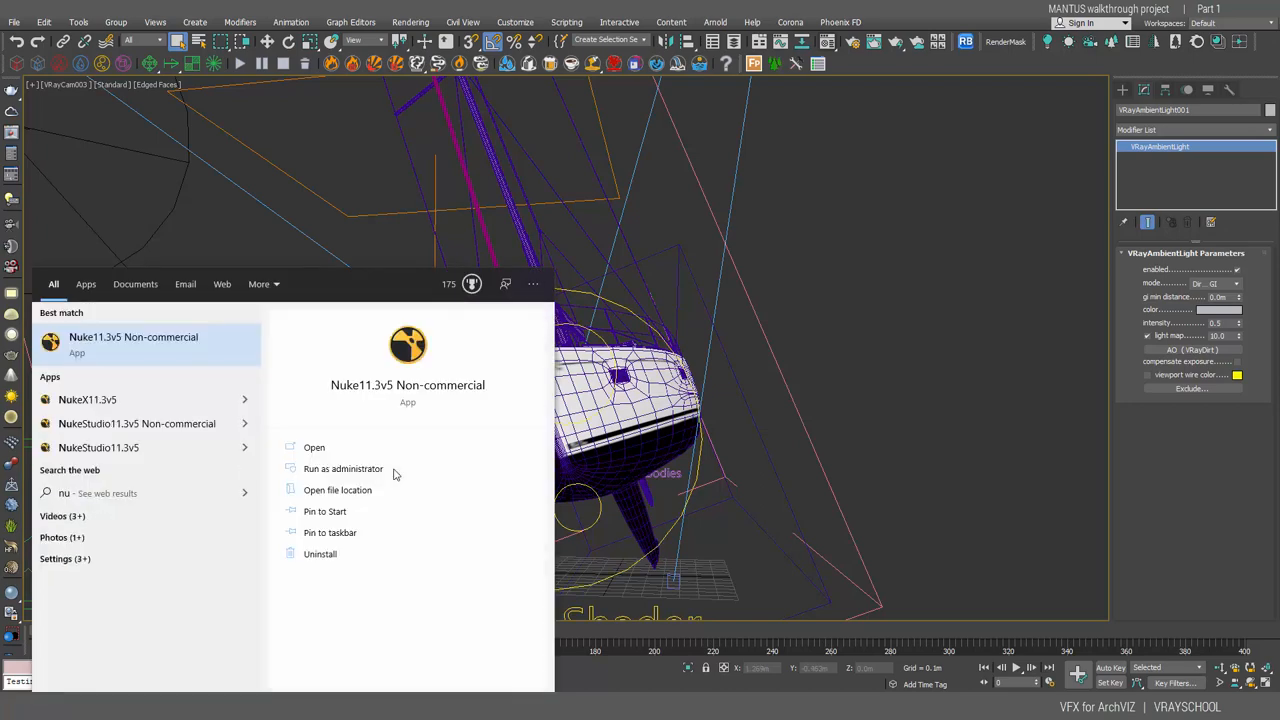
Step: Launch Nuke 11.3v5 Non-commercial, then return to the 3ds Max scene isolating the anchor CHAIN group
left_click(314, 447)
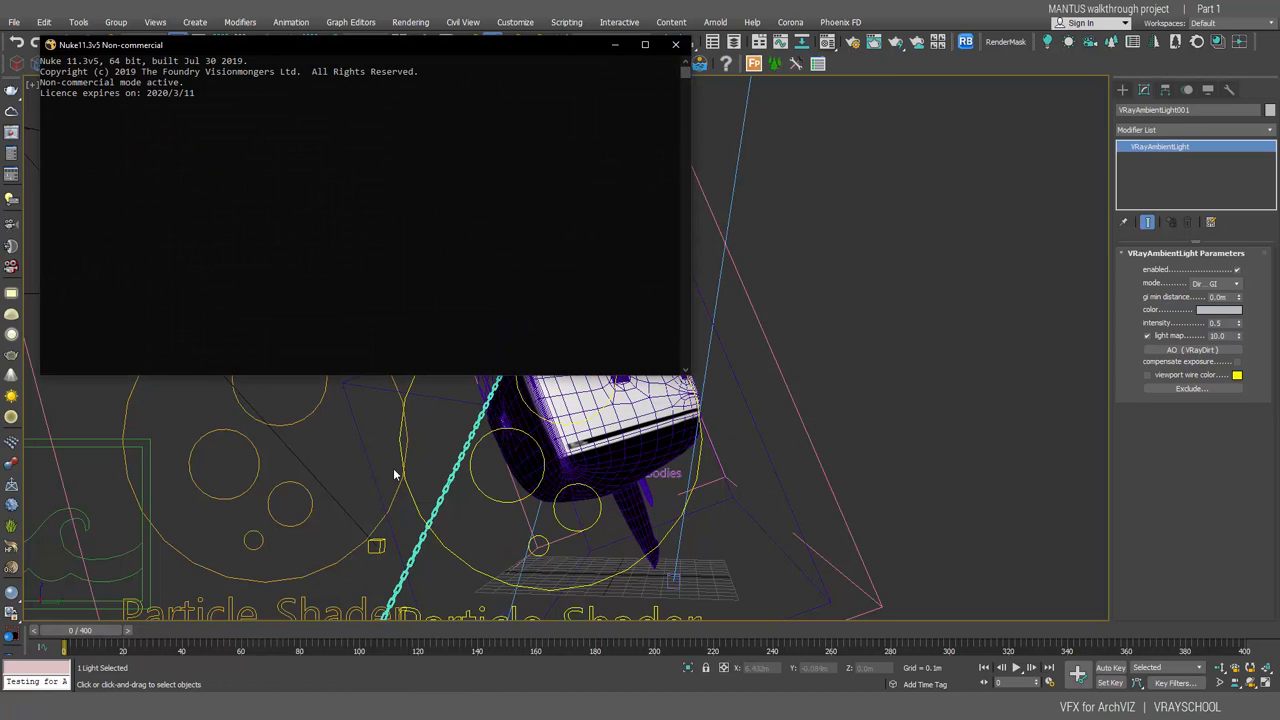
left_click(675, 44)
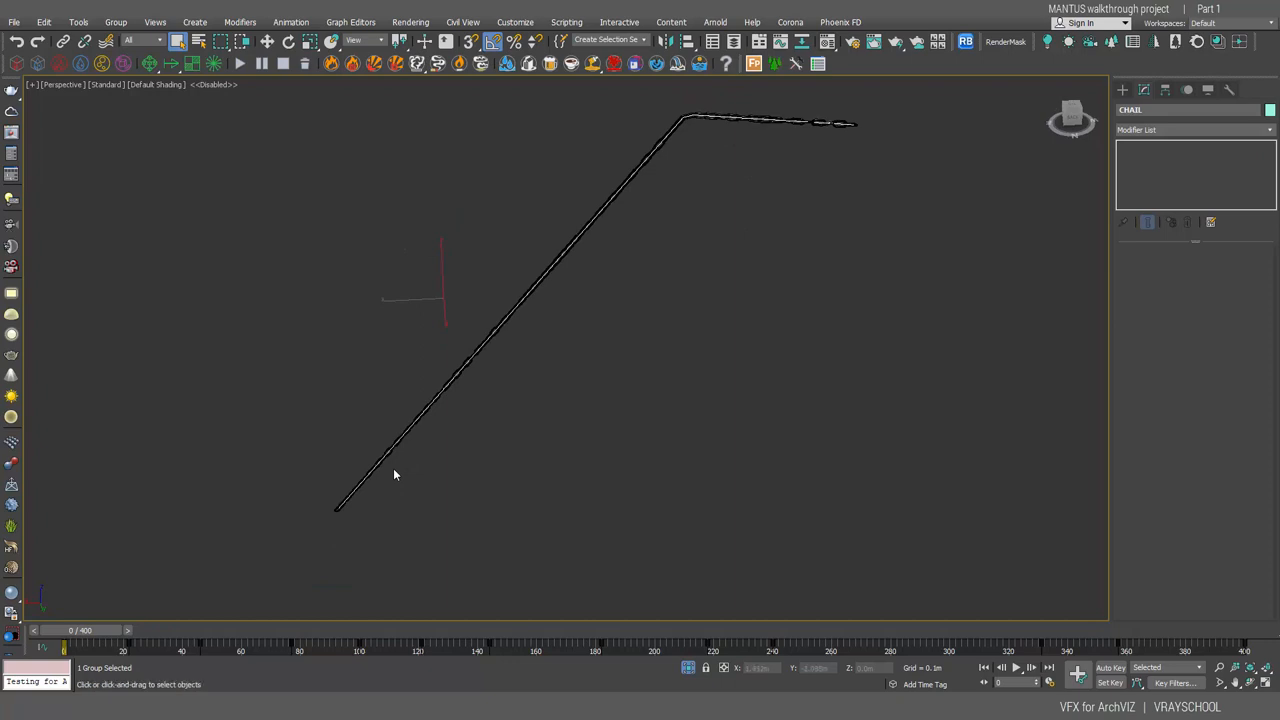
Step: Drag a vertex of spline Line072 to reshape the chain path, then switch to the untitled Nuke script
left_click(115, 22)
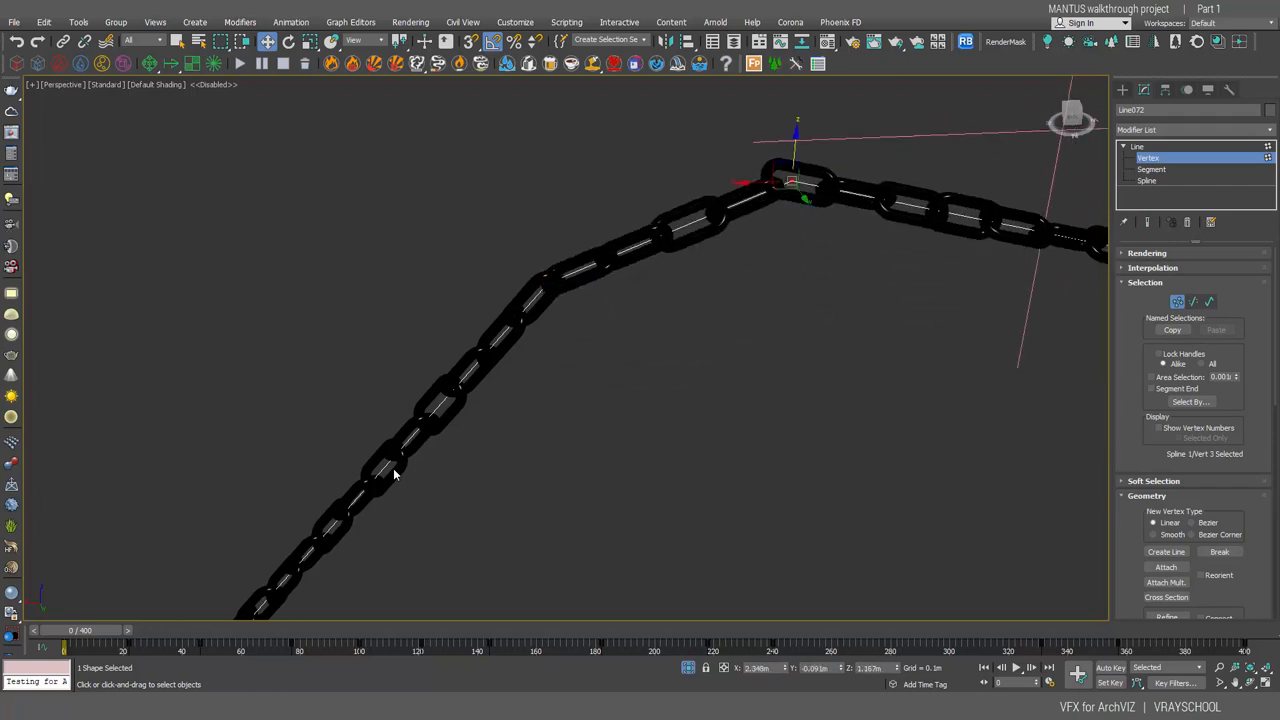
left_click(547, 285)
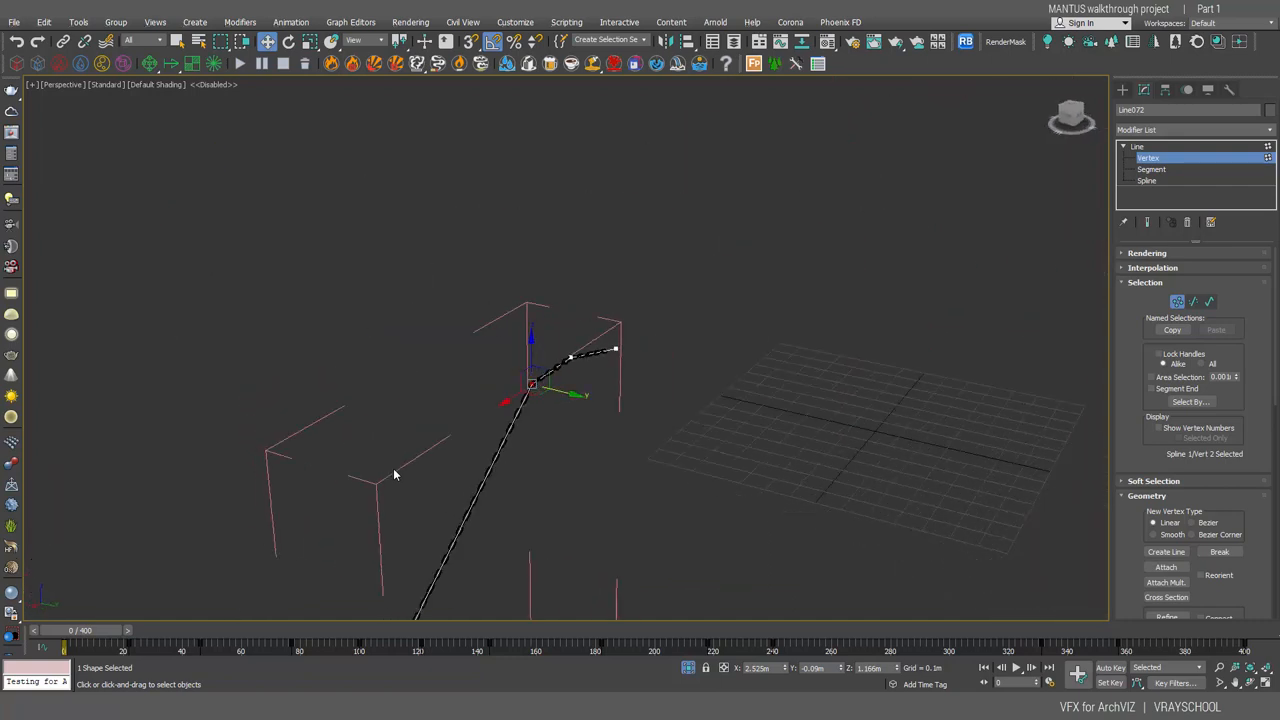
left_click_drag(530, 385, 460, 375)
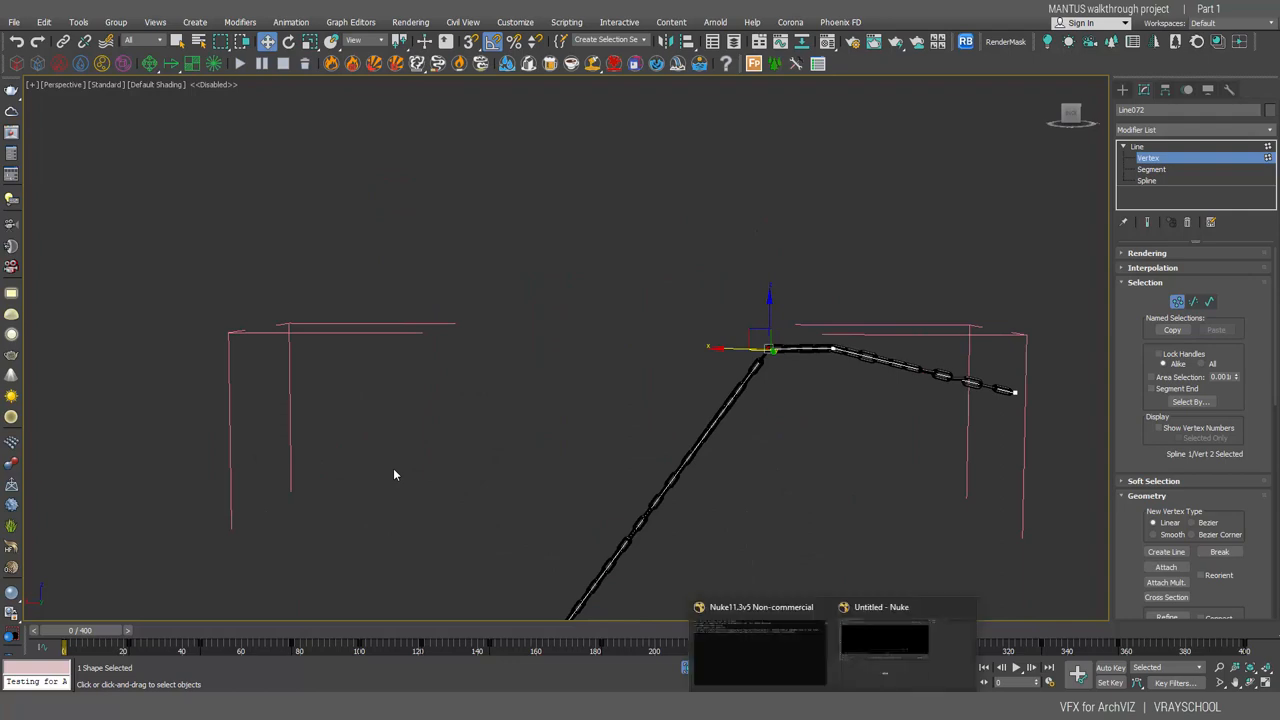
left_click(884, 640)
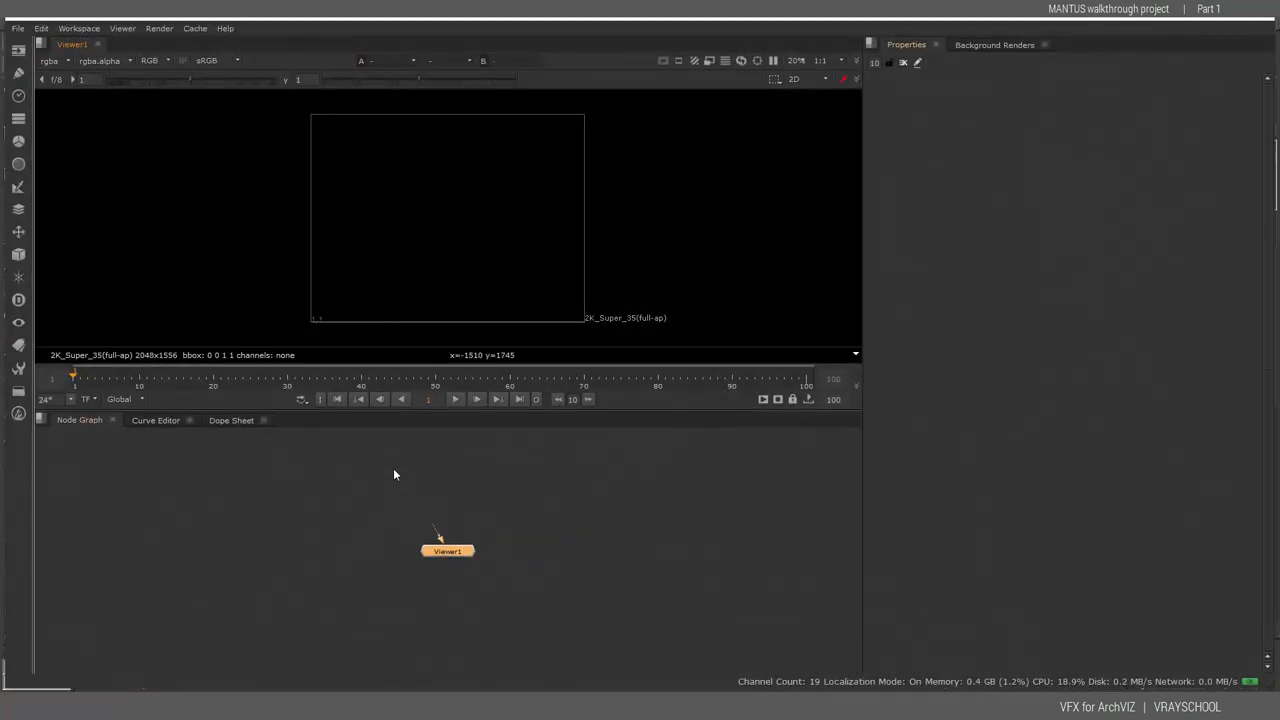